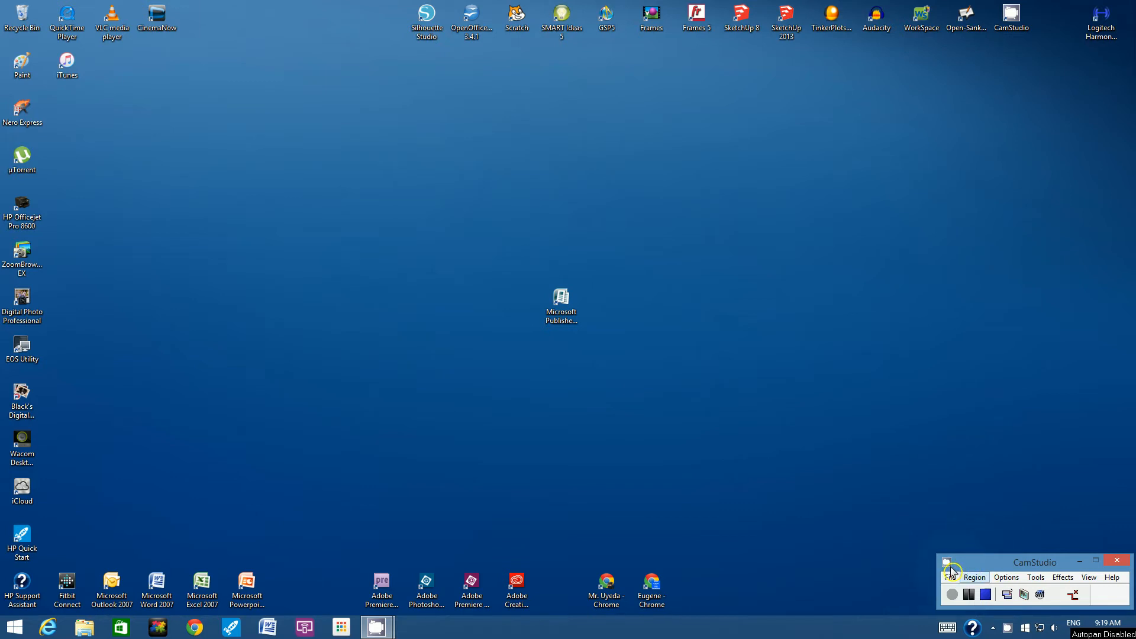
mouse_move(540, 294)
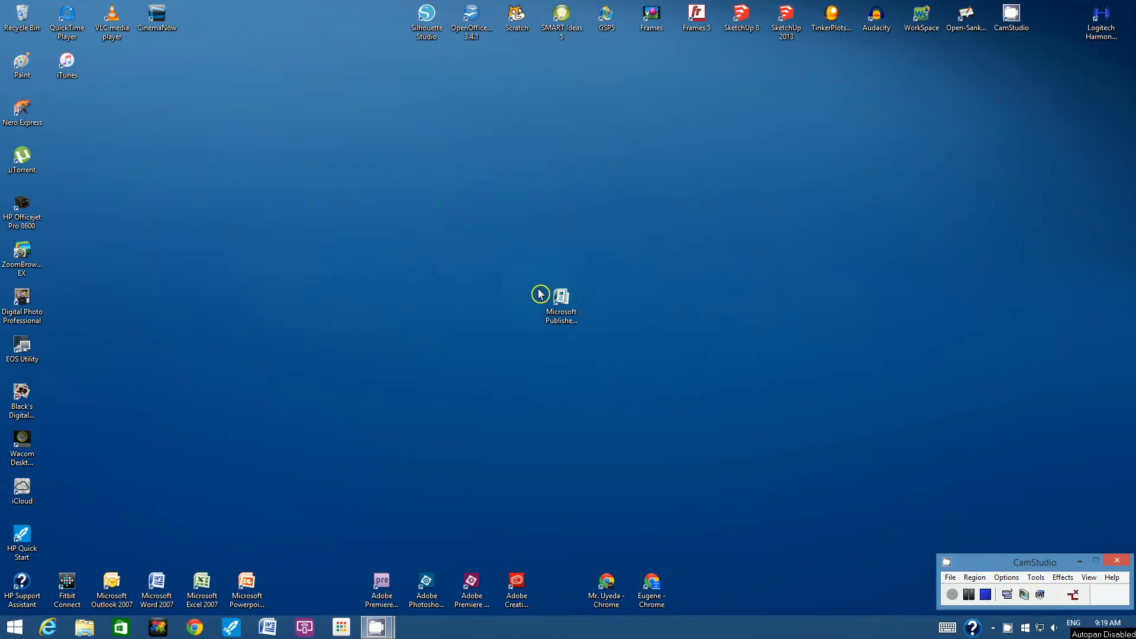
mouse_move(535, 355)
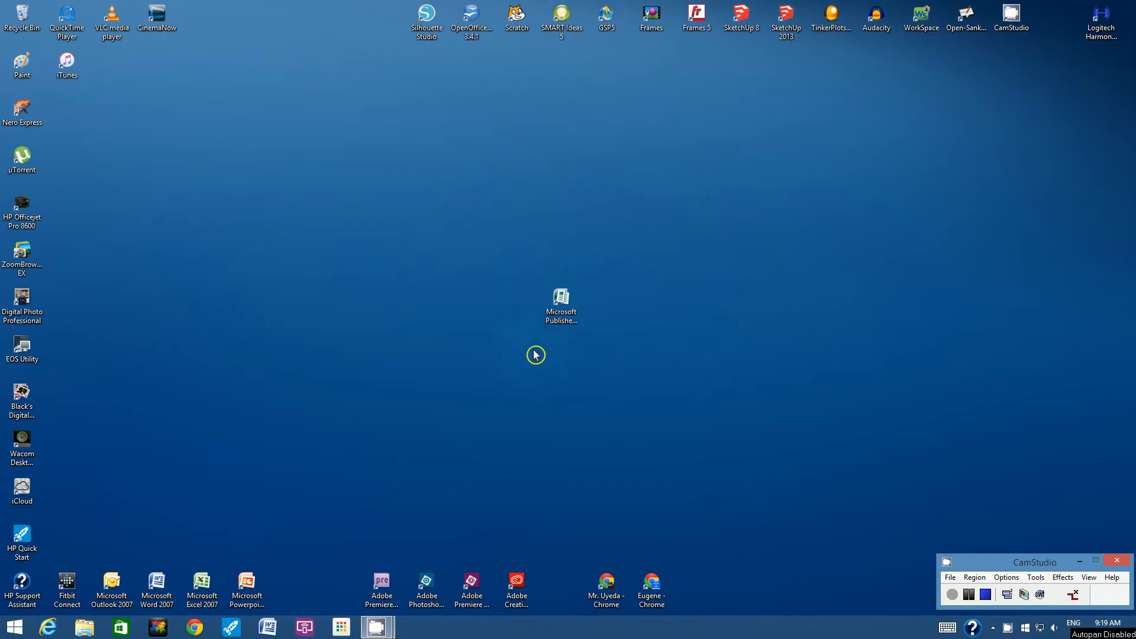
mouse_move(544, 278)
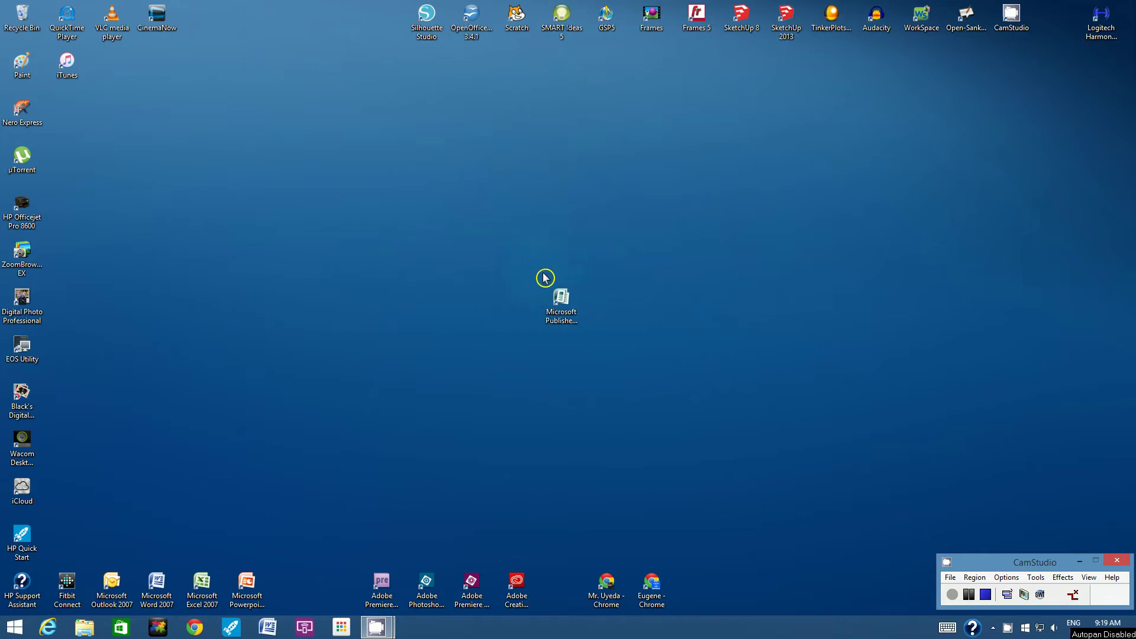
mouse_move(579, 277)
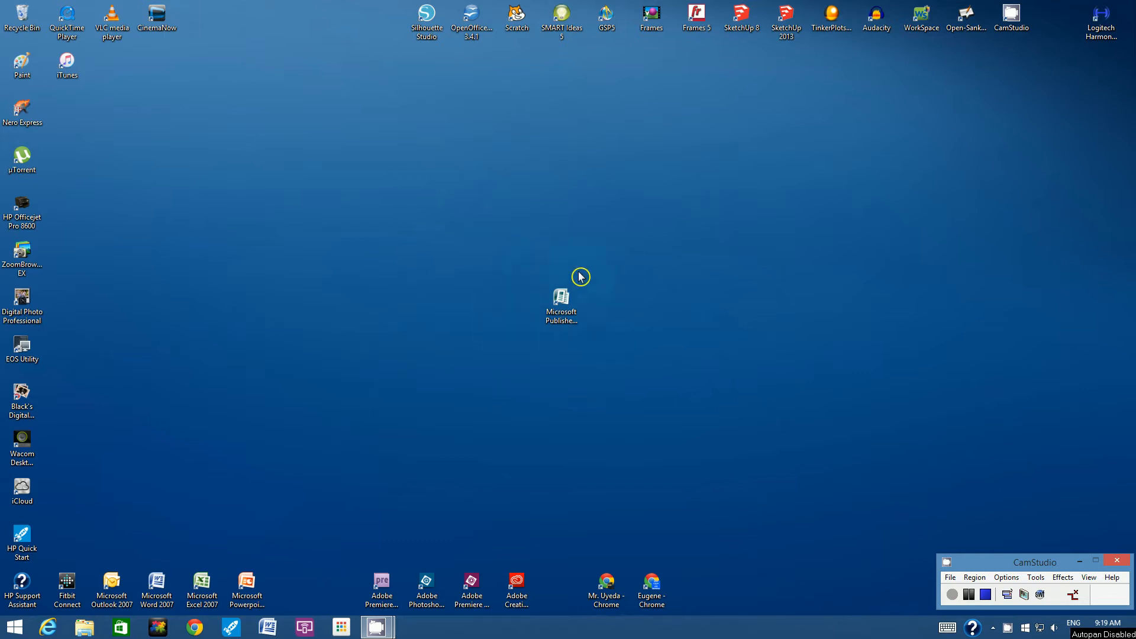
Step: Launch Microsoft Publisher and choose the Letter (Landscape) blank page size
click(561, 301)
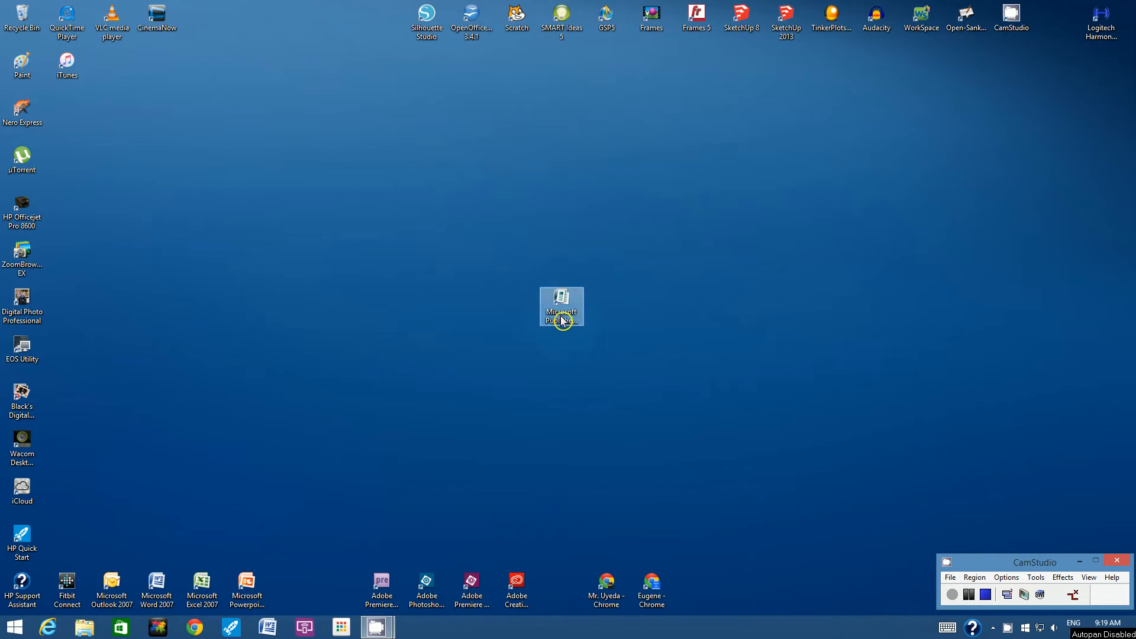
double_click(561, 306)
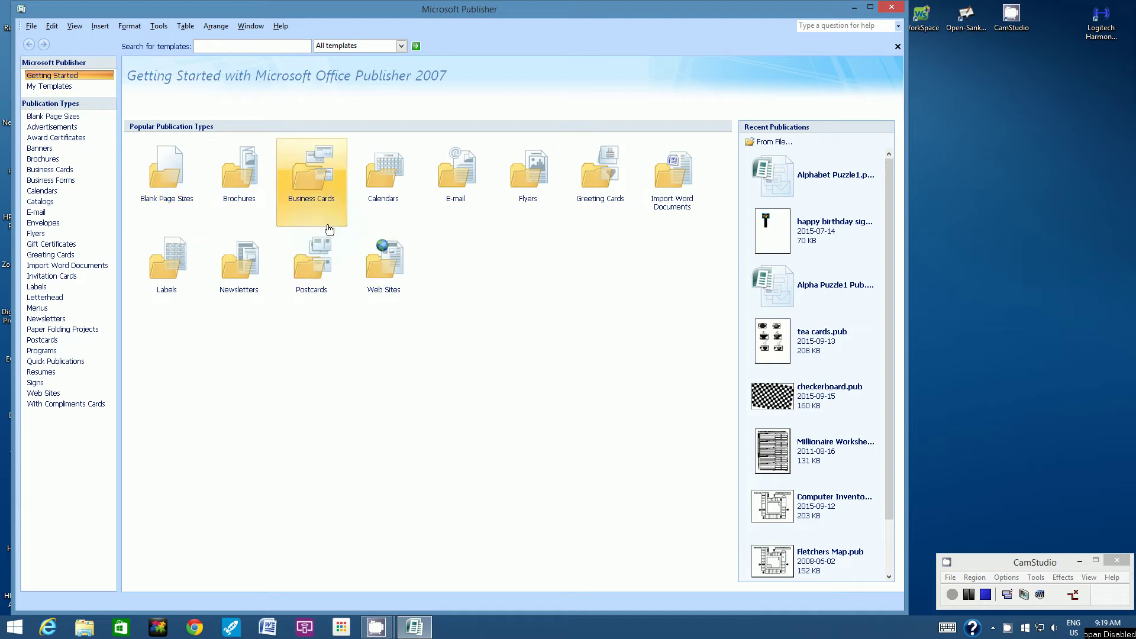
mouse_move(166, 174)
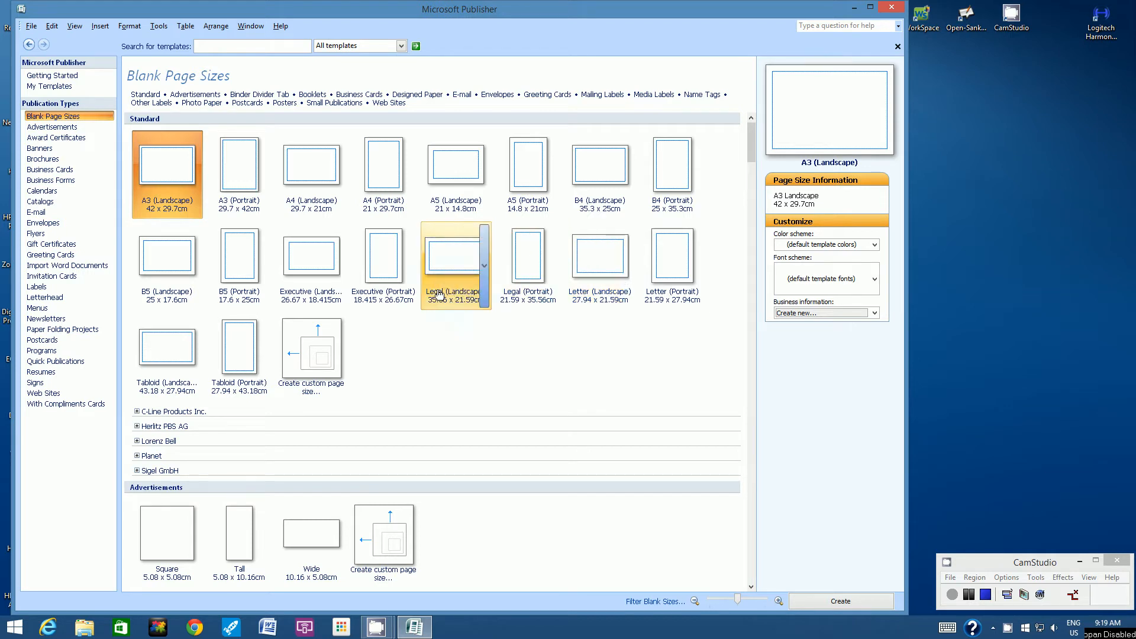
mouse_move(445, 293)
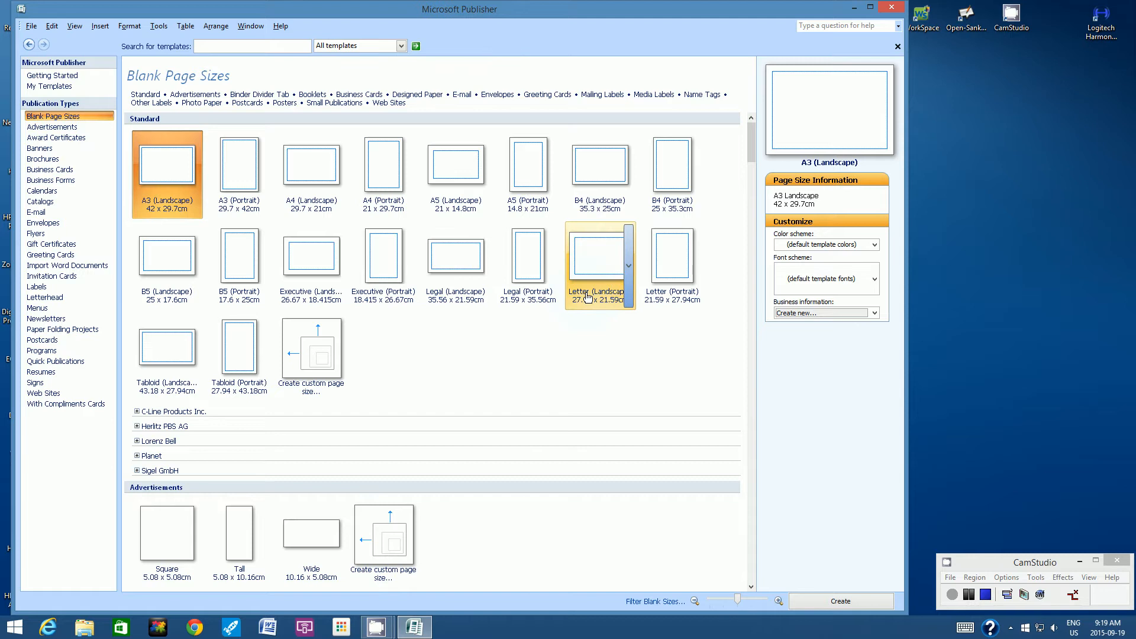
click(599, 261)
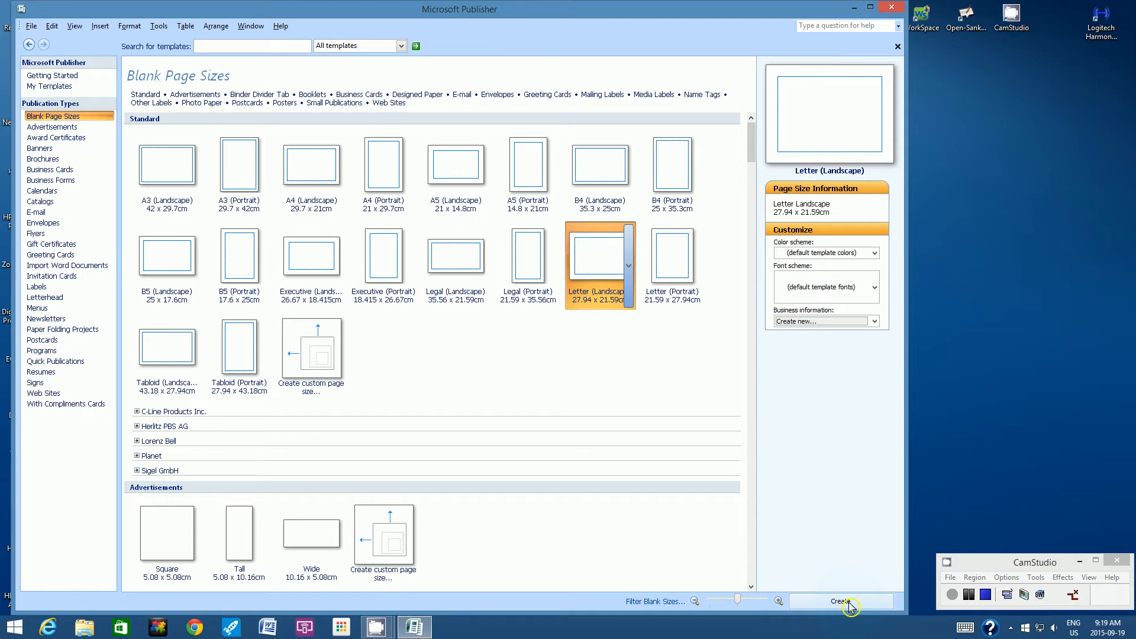
Step: Create Publication1 as a blank Letter (Landscape) publication
click(840, 601)
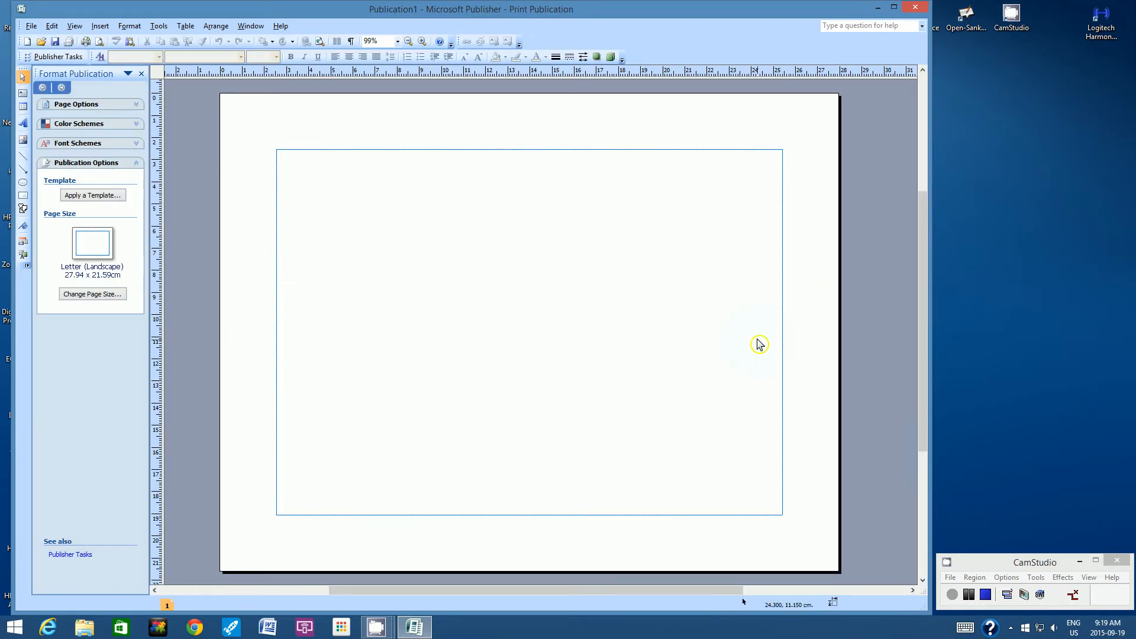
mouse_move(329, 134)
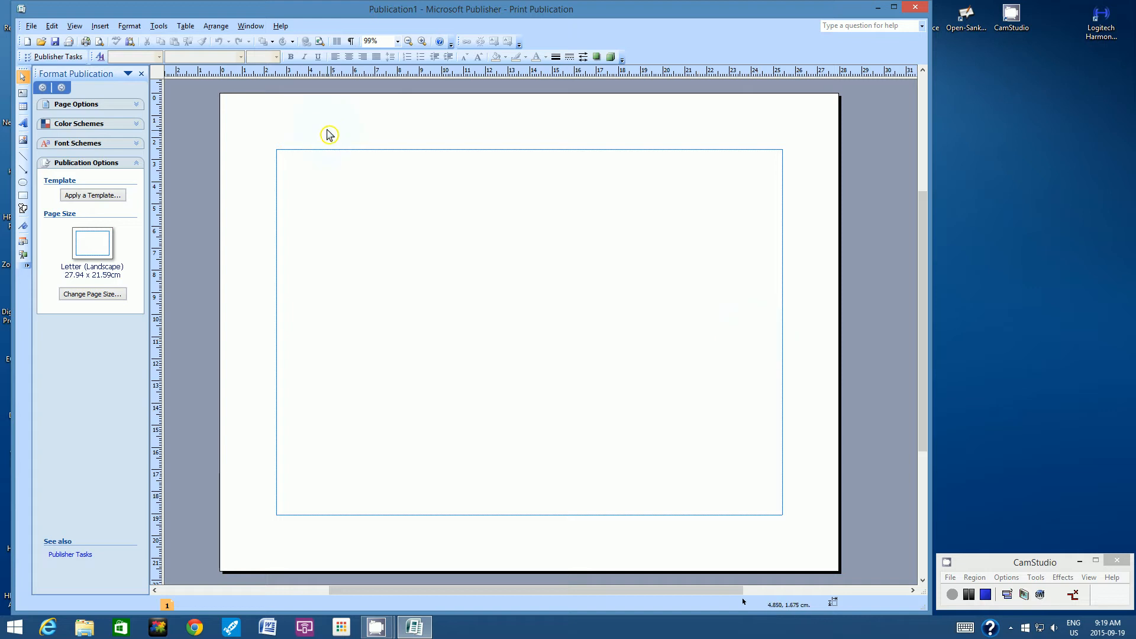
mouse_move(781, 207)
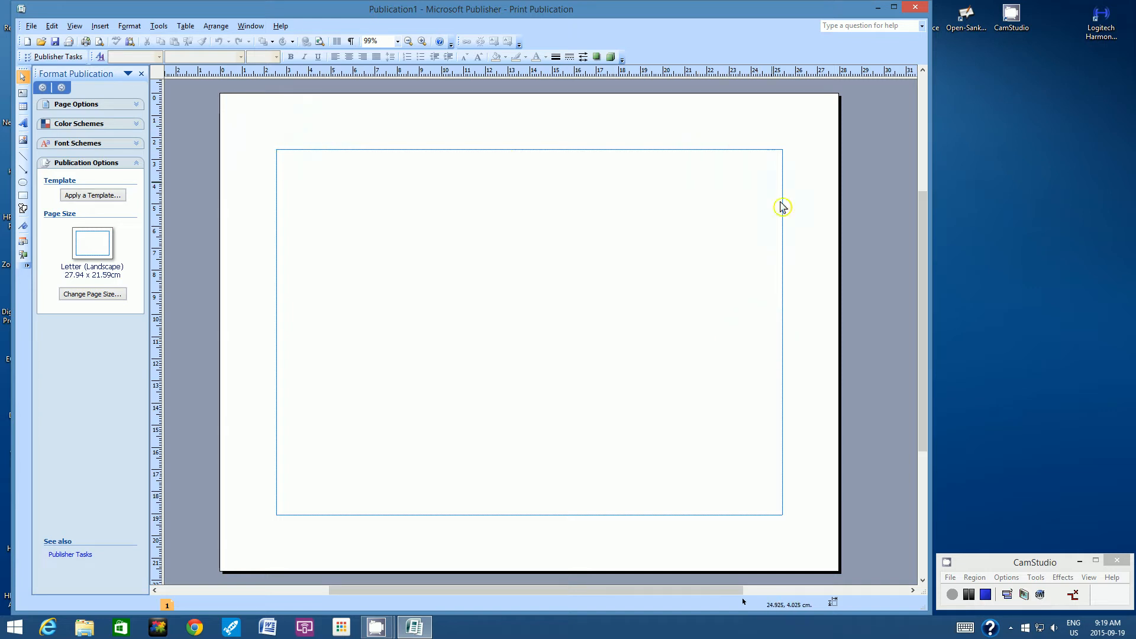
mouse_move(814, 168)
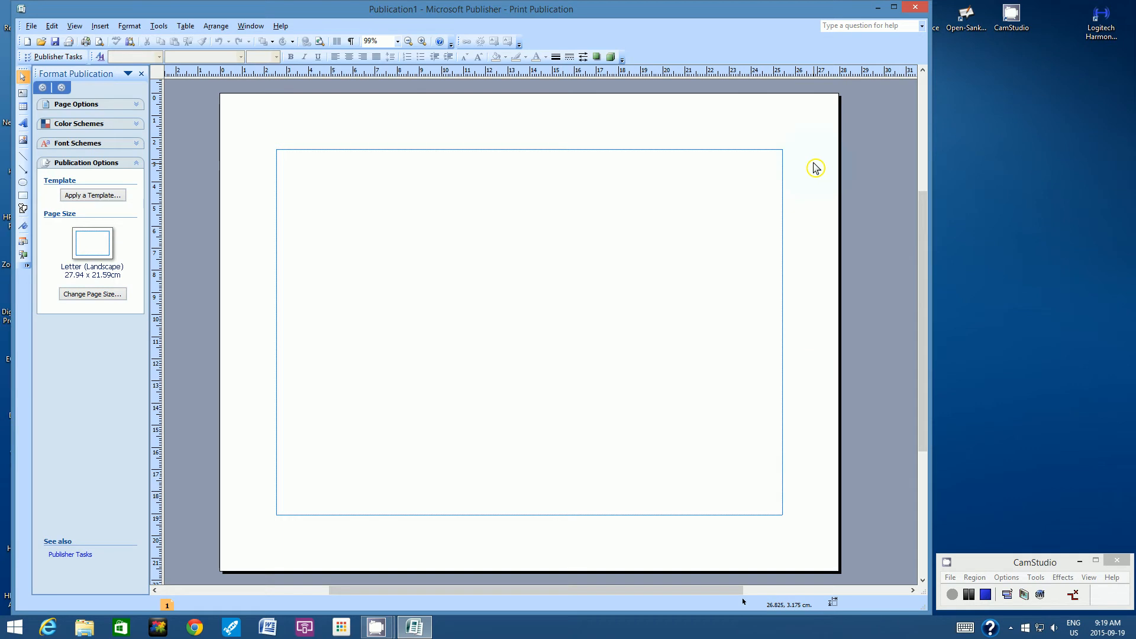
mouse_move(792, 210)
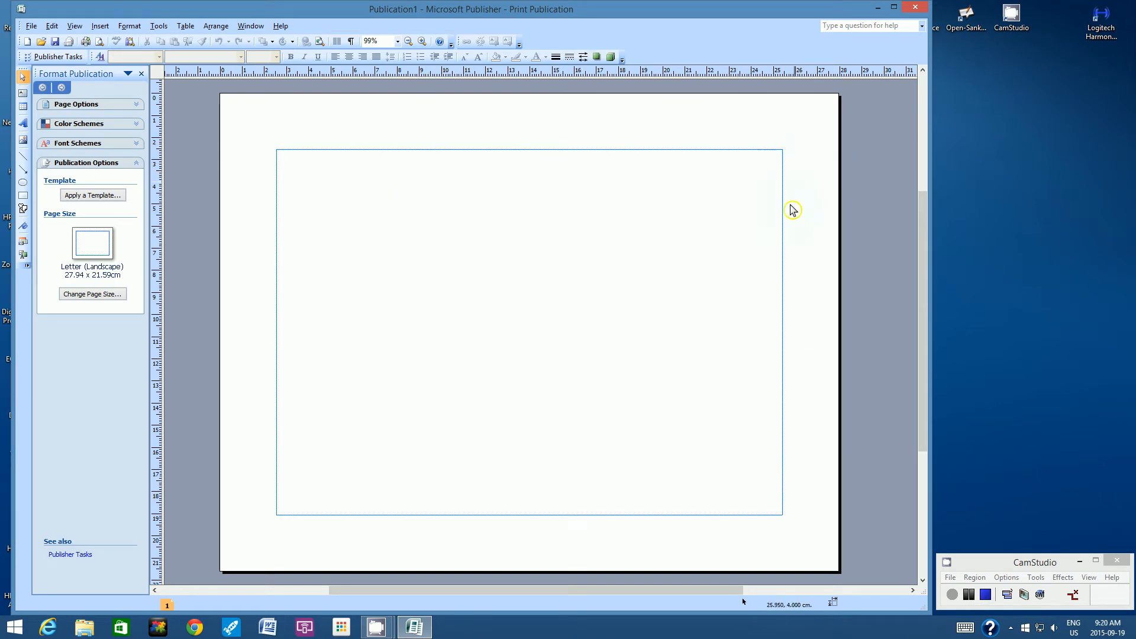
mouse_move(290, 167)
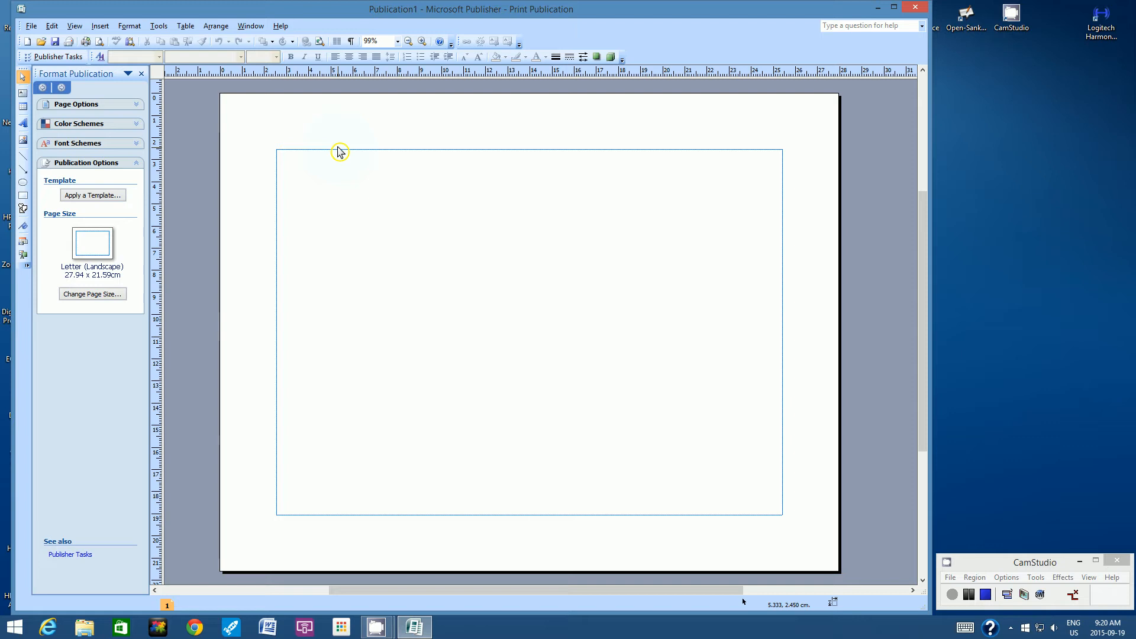
mouse_move(312, 159)
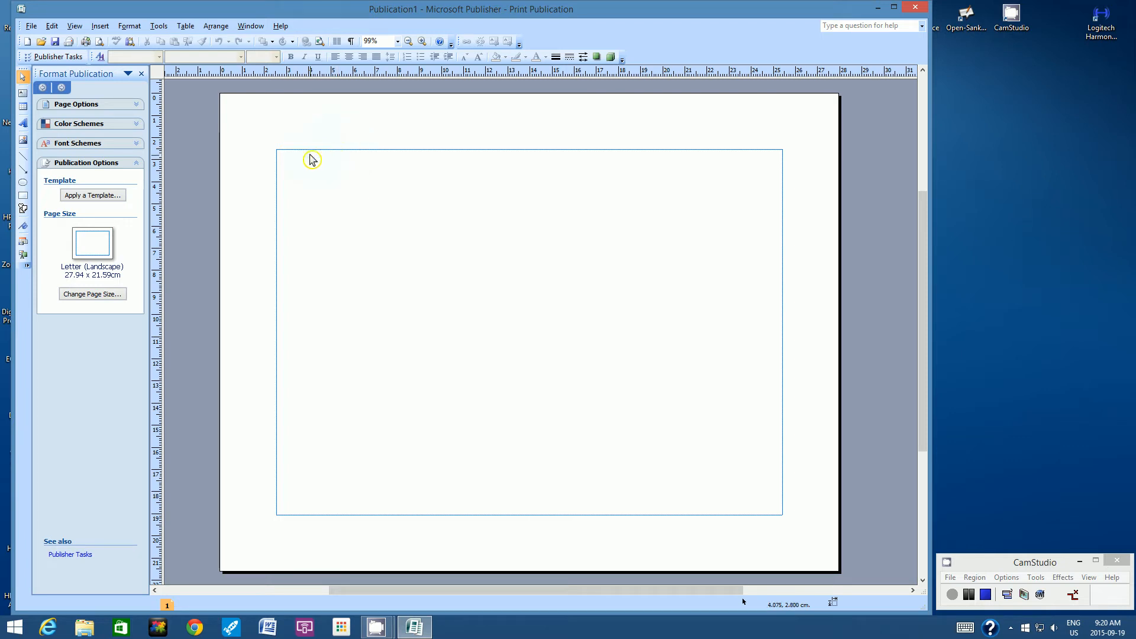
mouse_move(304, 211)
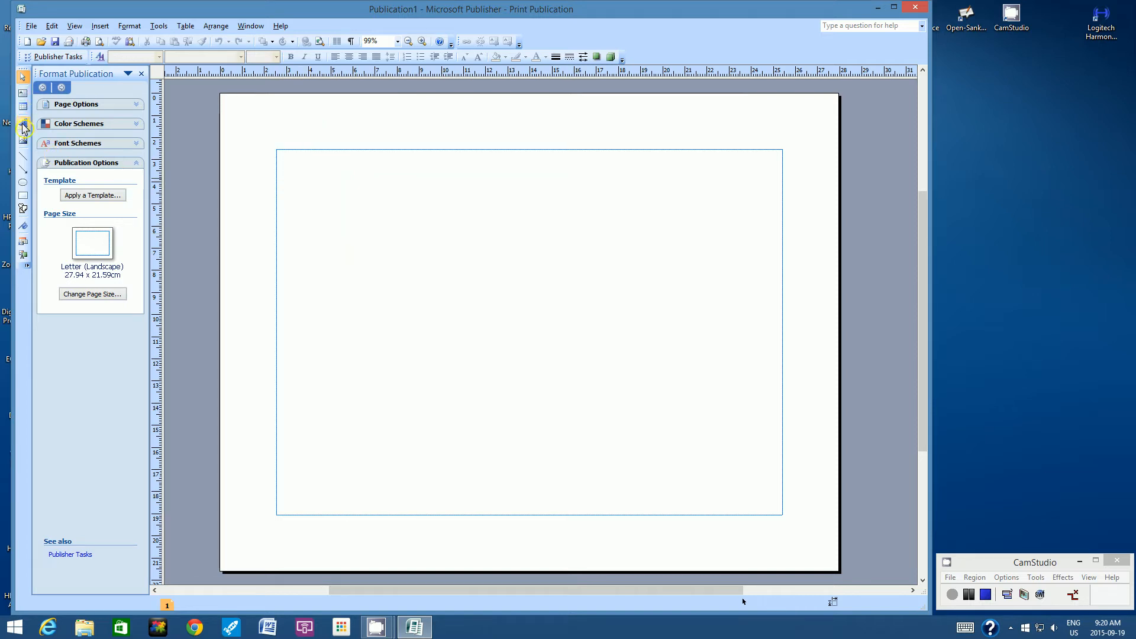
mouse_move(24, 142)
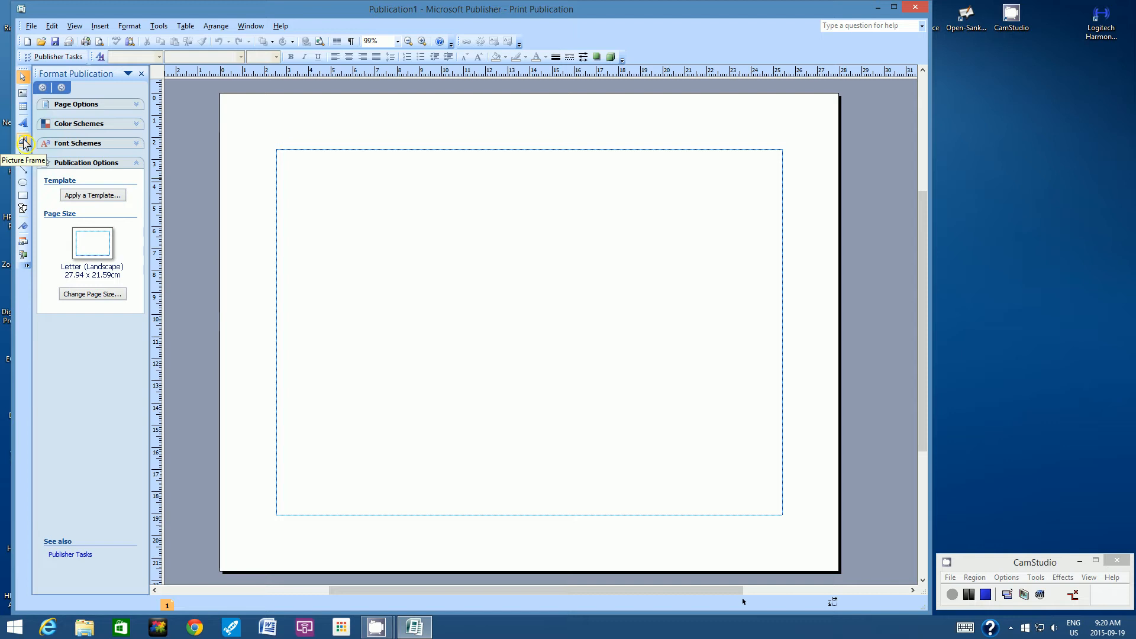
Step: Open the Clip Art search for 'butterfly' and limit results to Clip Art media
click(23, 140)
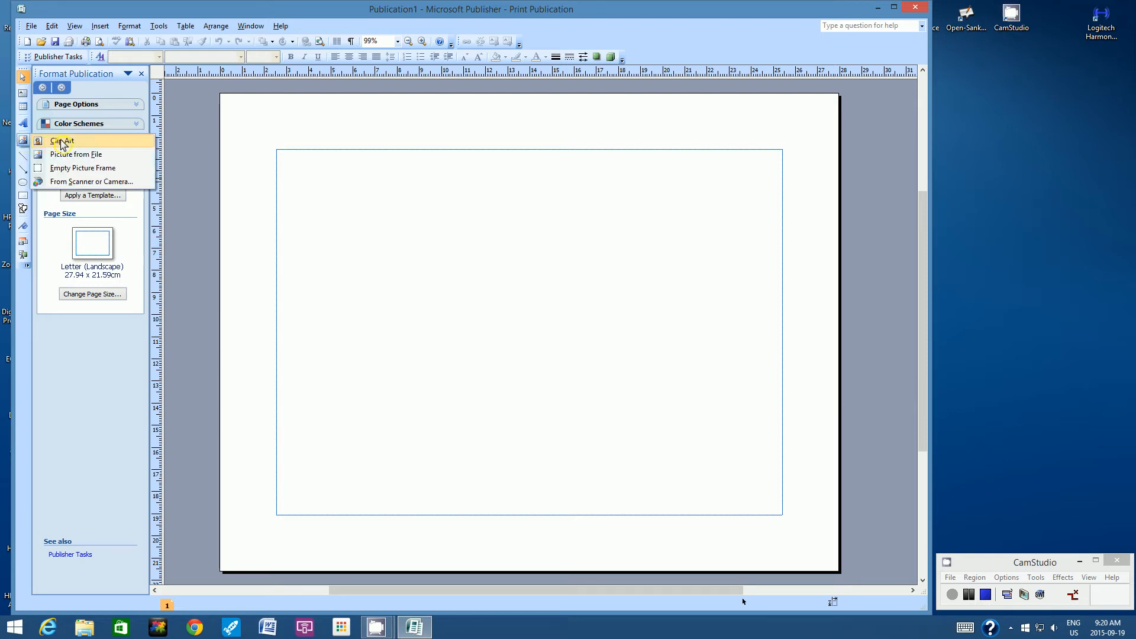
click(61, 141)
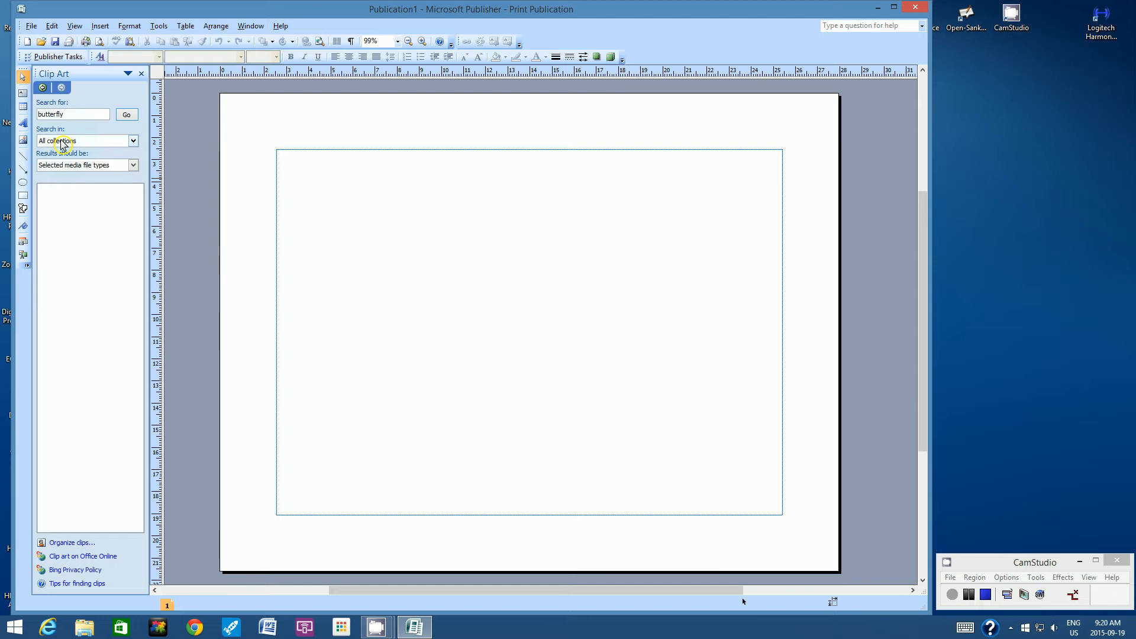
mouse_move(65, 139)
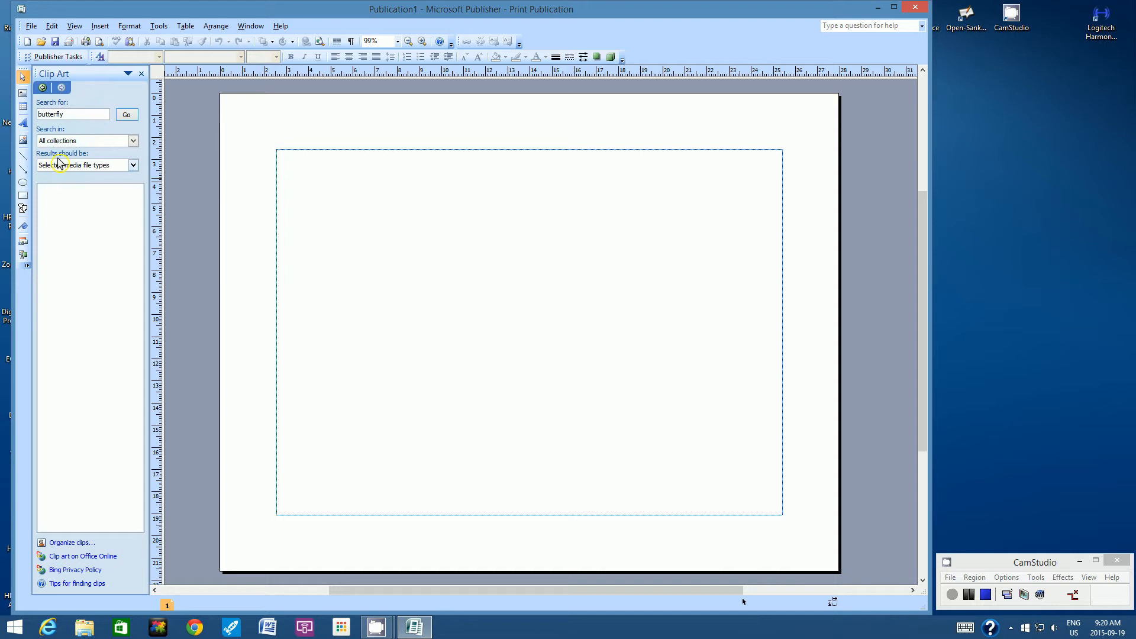
mouse_move(87, 164)
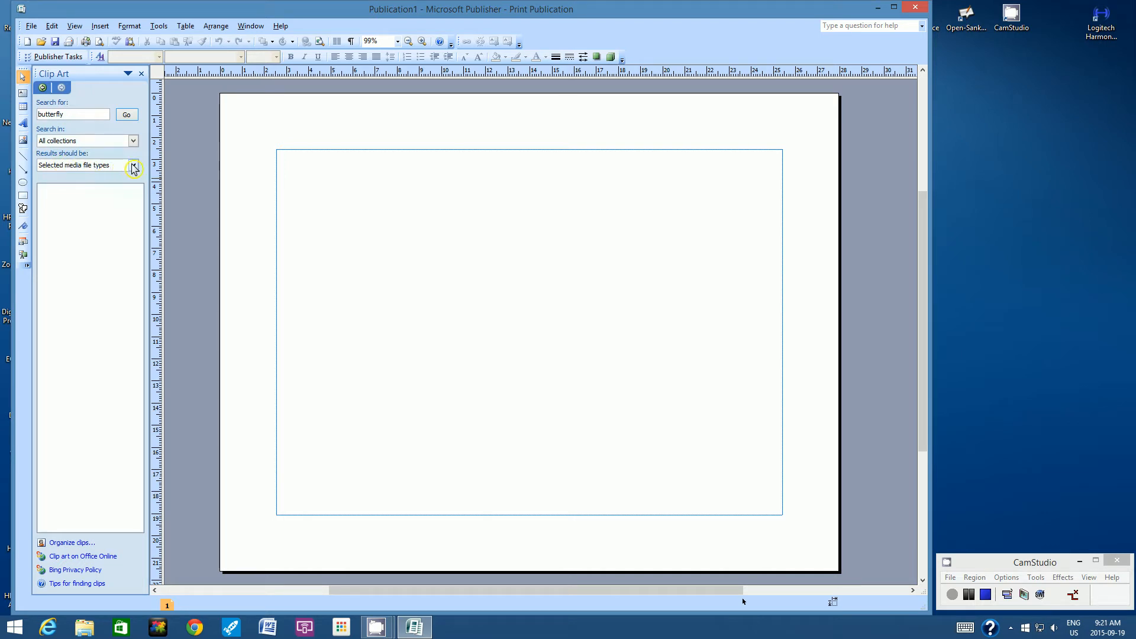
click(133, 168)
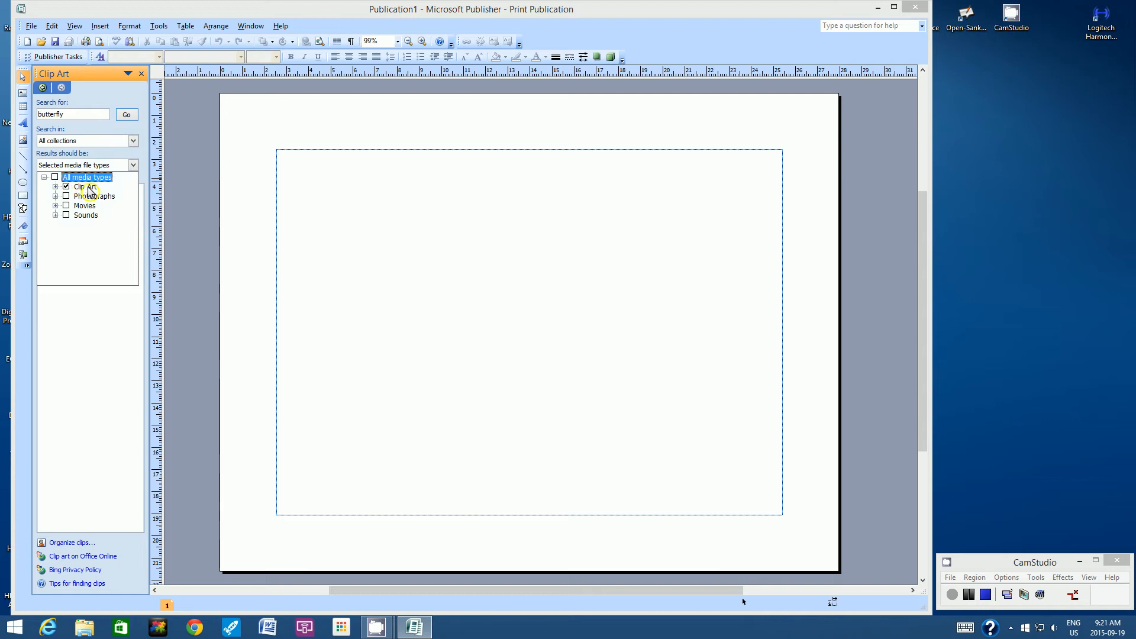
mouse_move(104, 201)
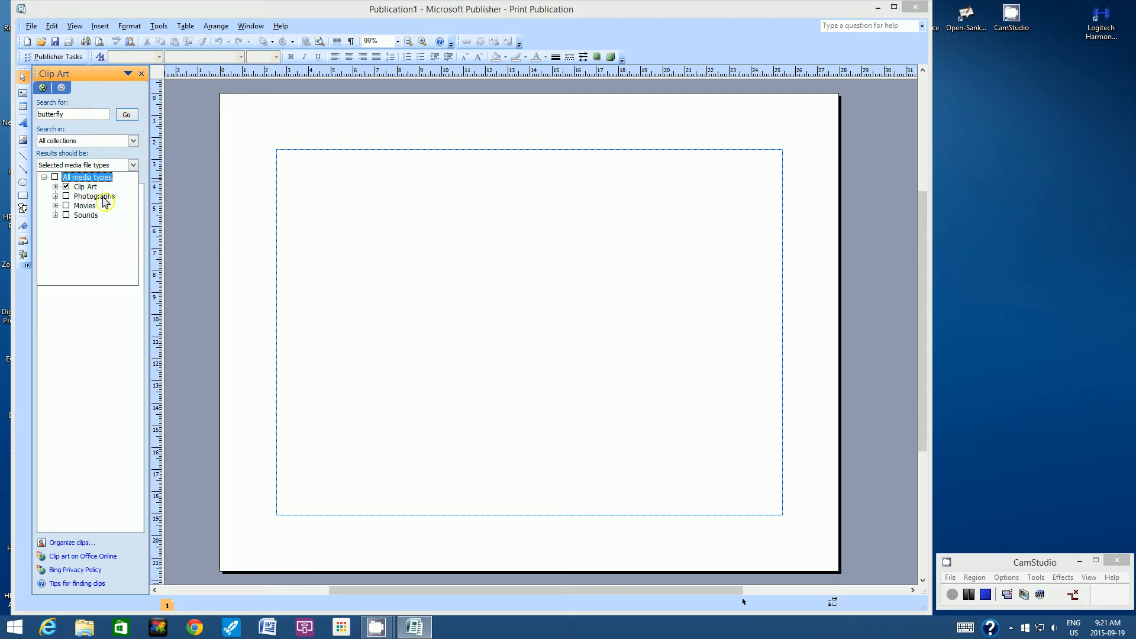
mouse_move(87, 220)
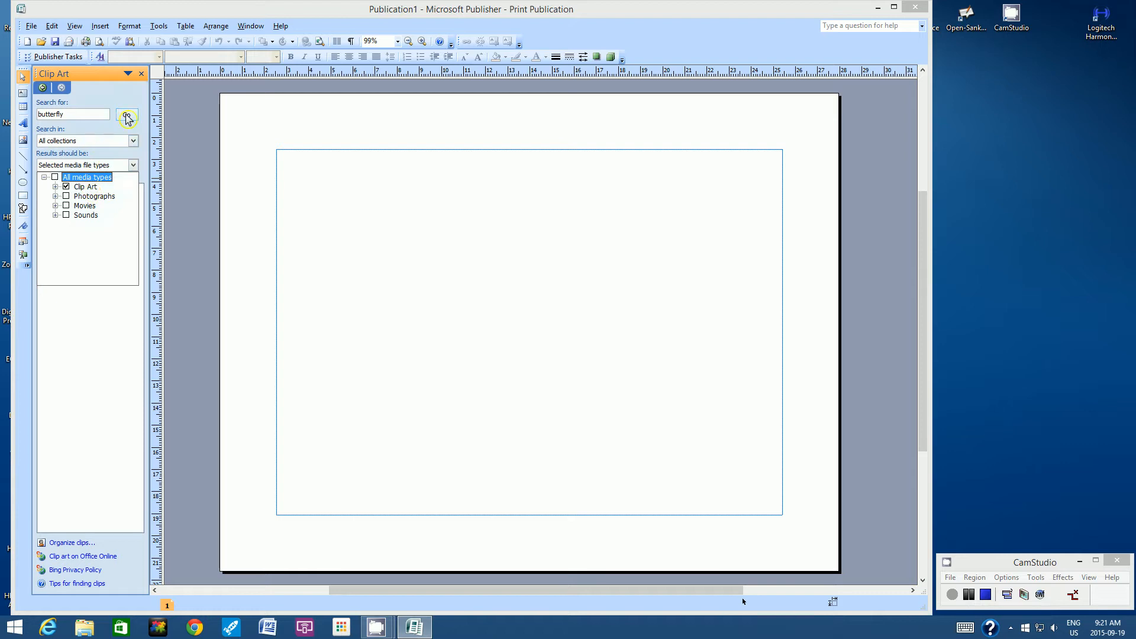
Step: Run the 'butterfly' clip art search to list butterfly images
click(126, 116)
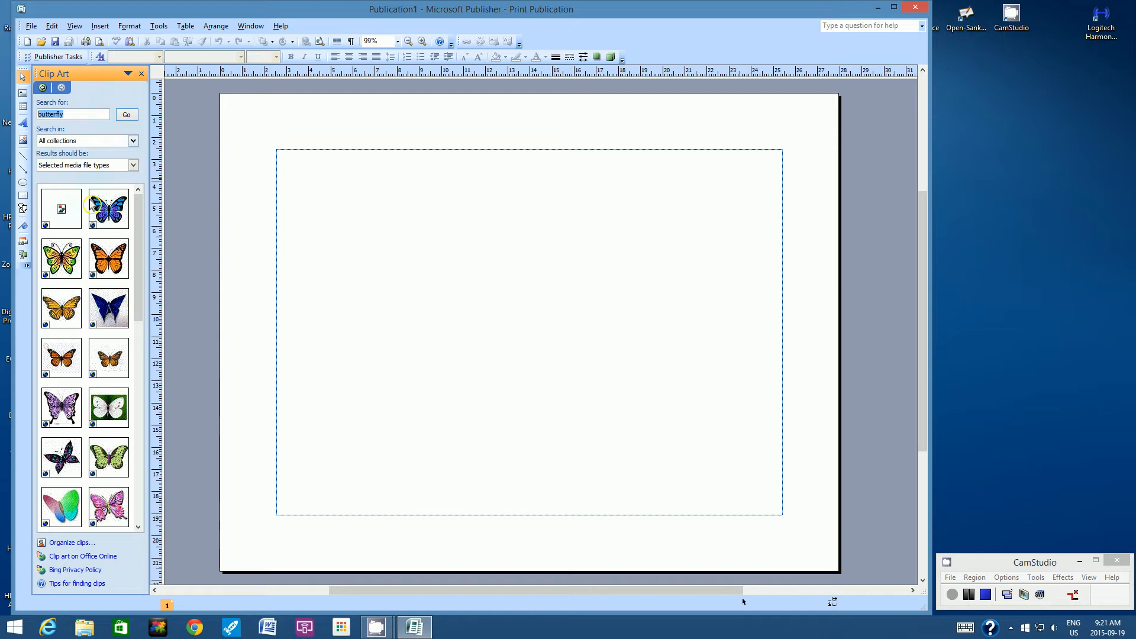
mouse_move(107, 259)
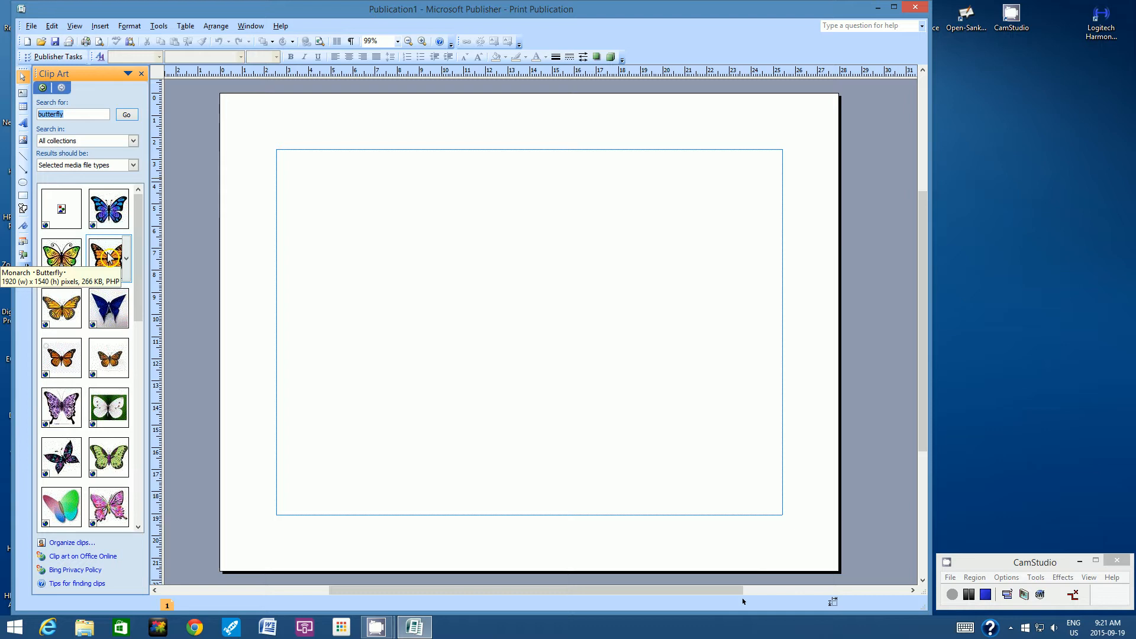
mouse_move(61, 255)
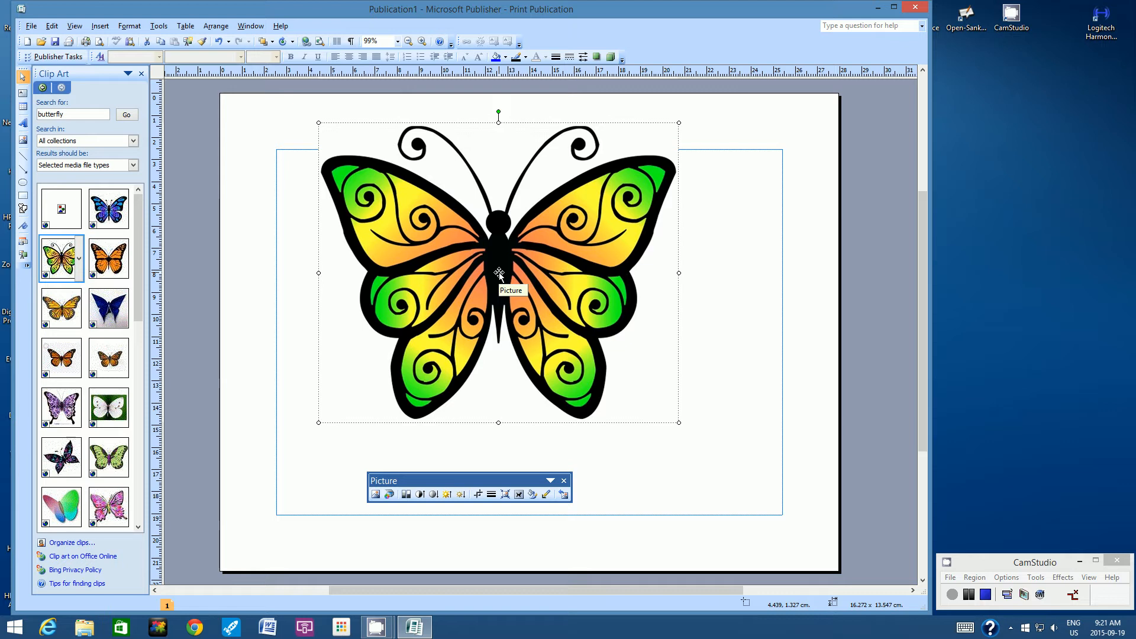
mouse_move(497, 277)
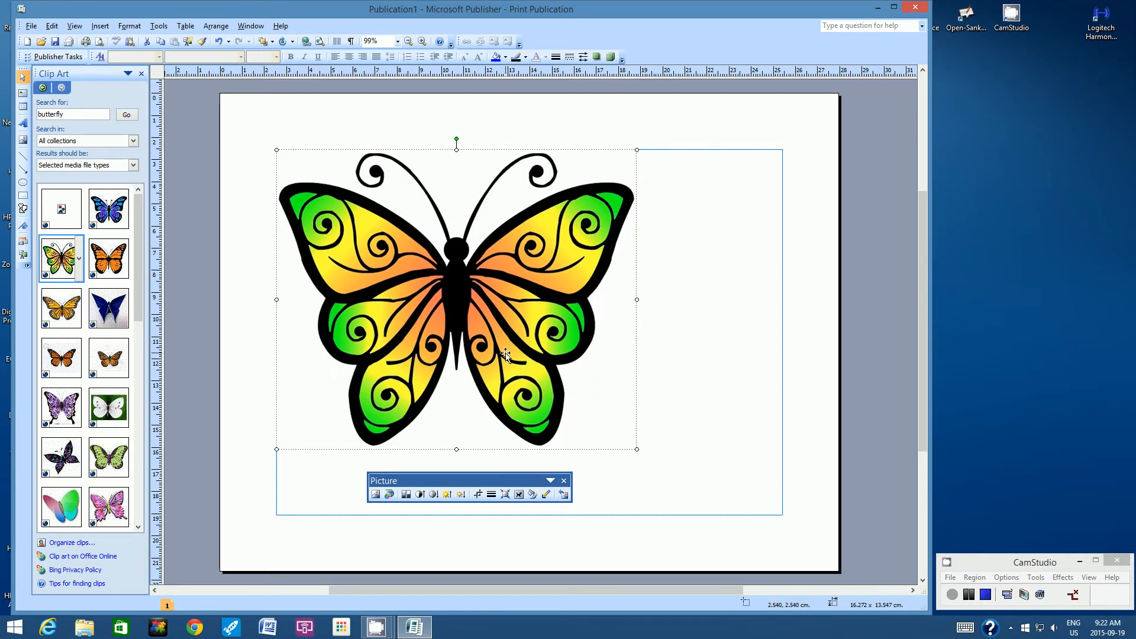
mouse_move(249, 157)
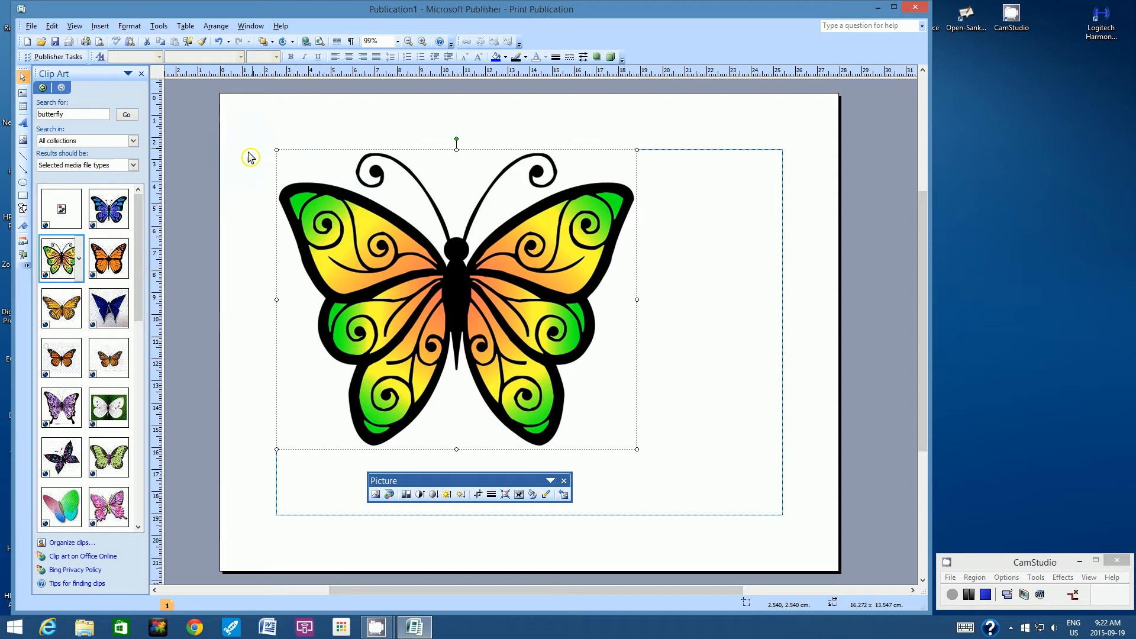
mouse_move(616, 432)
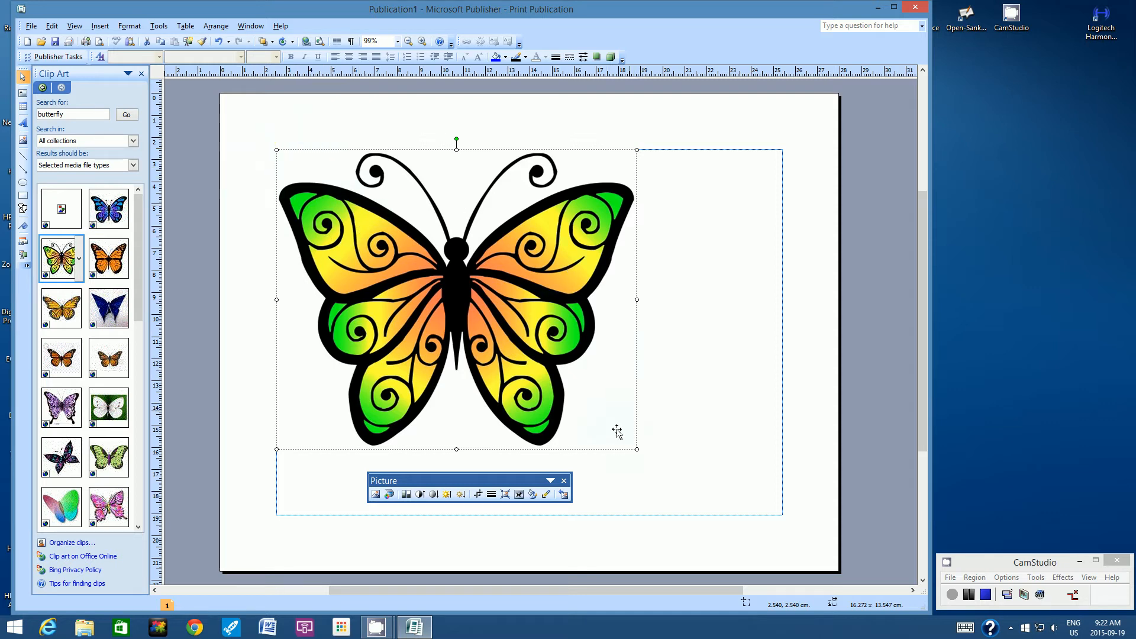
mouse_move(635, 449)
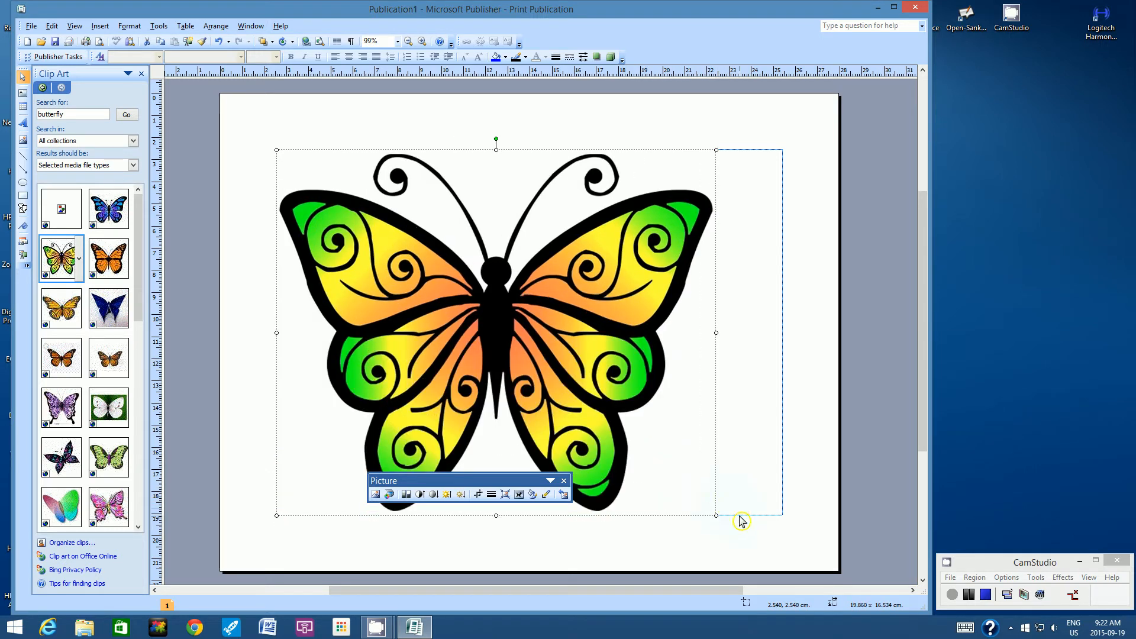
mouse_move(745, 526)
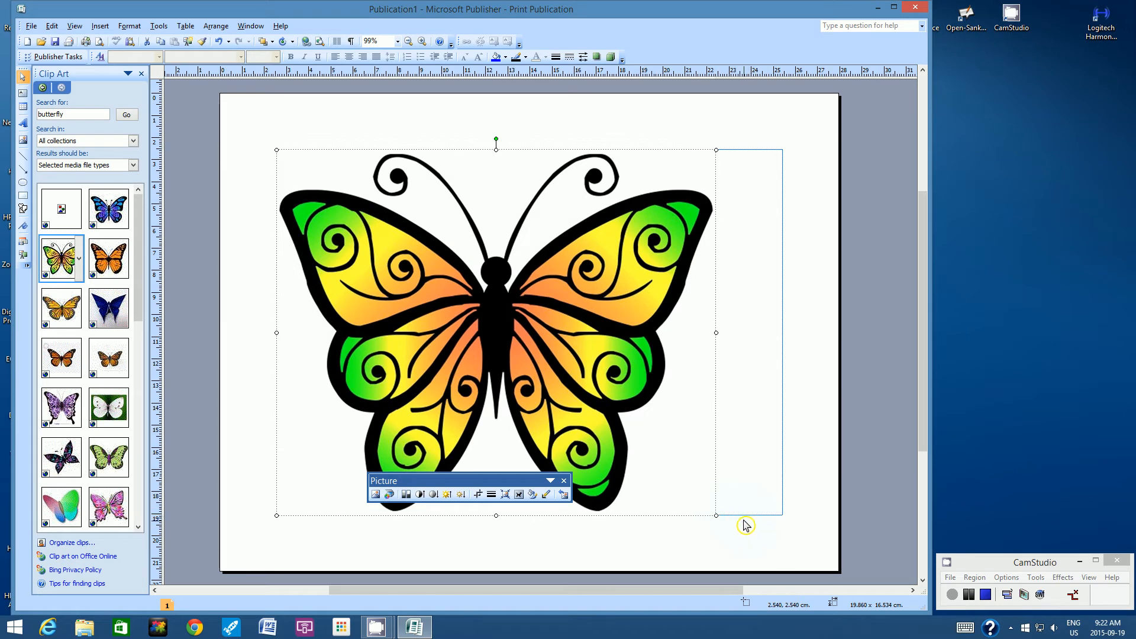
mouse_move(487, 198)
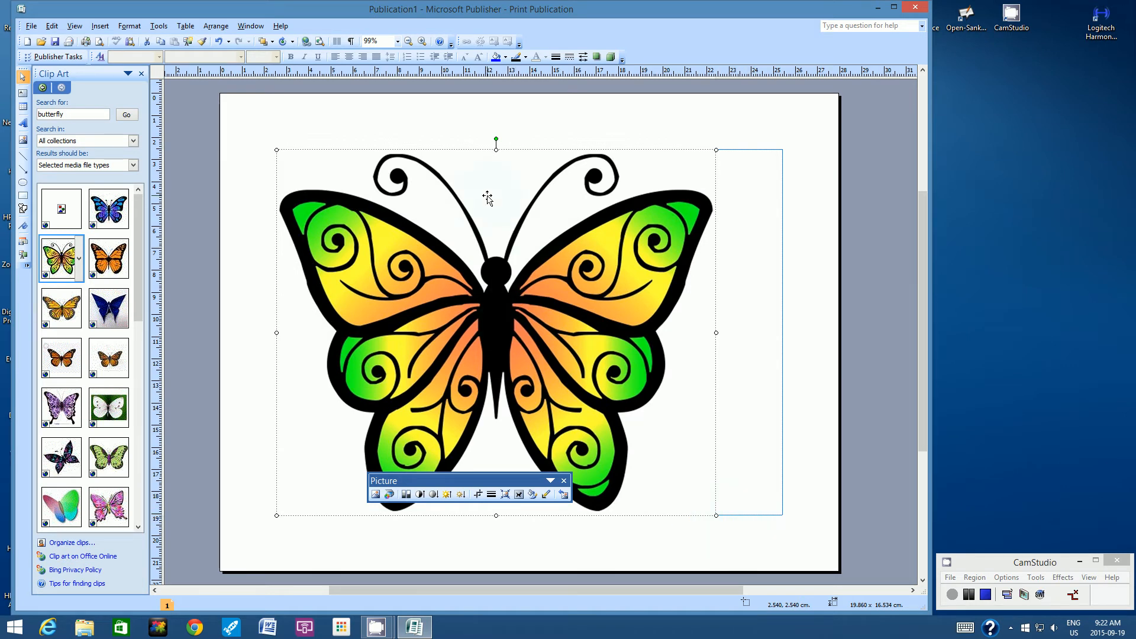
mouse_move(687, 158)
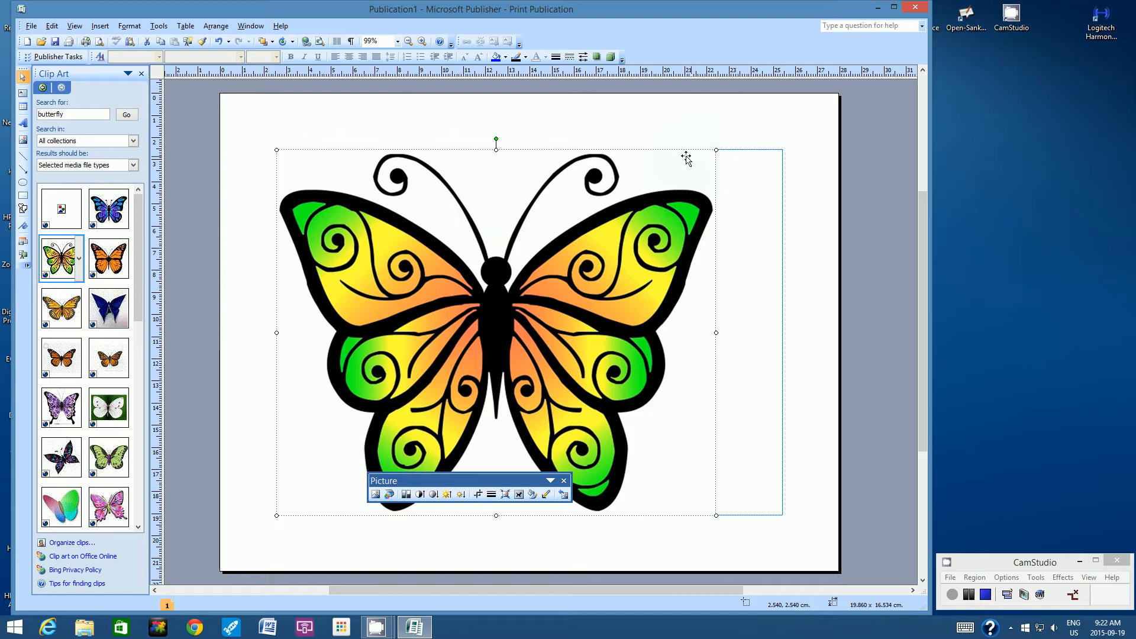
mouse_move(763, 221)
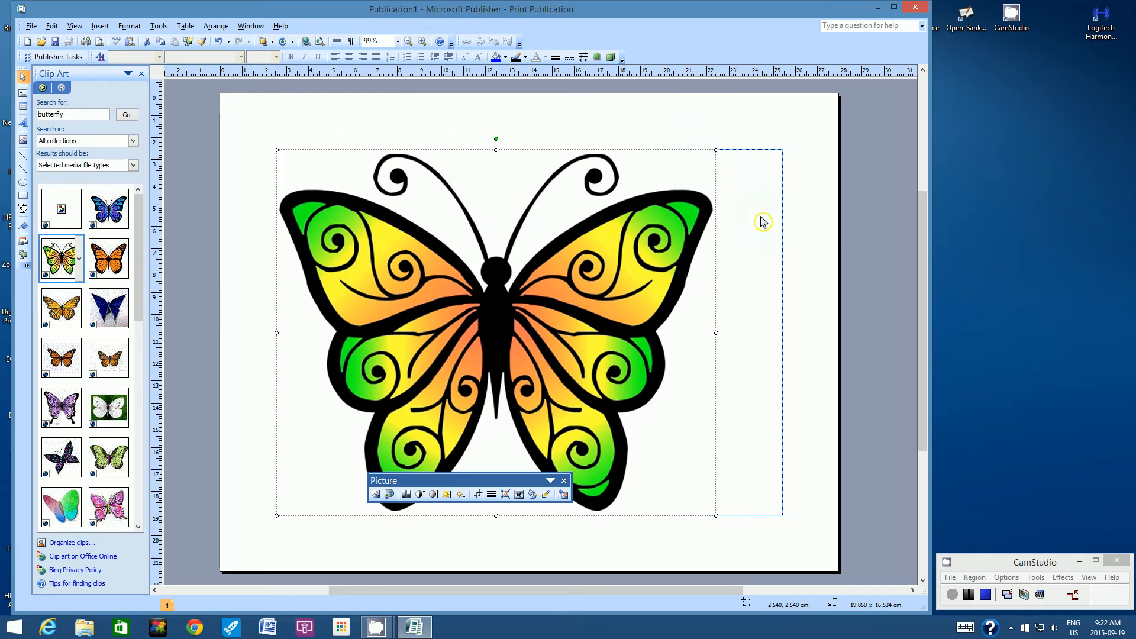
mouse_move(542, 342)
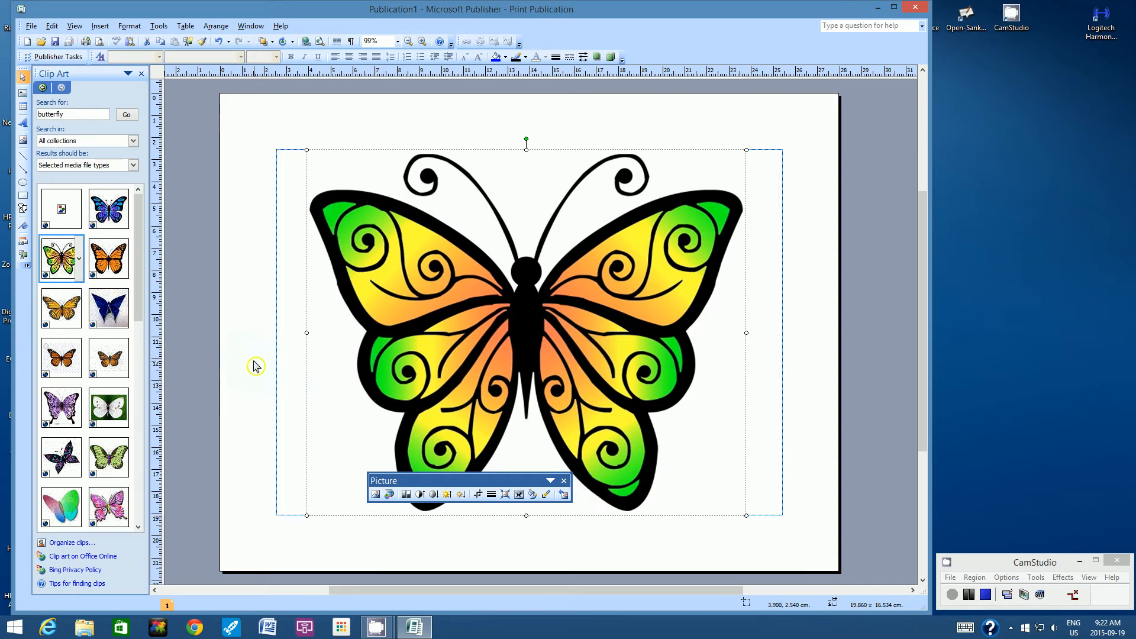
mouse_move(294, 354)
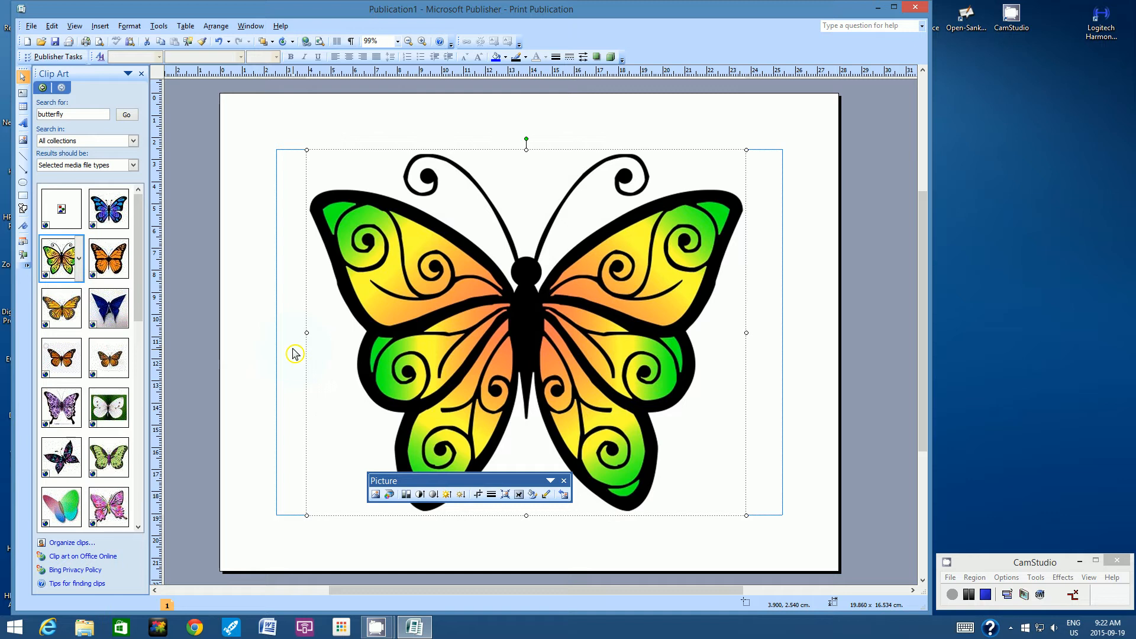
mouse_move(808, 332)
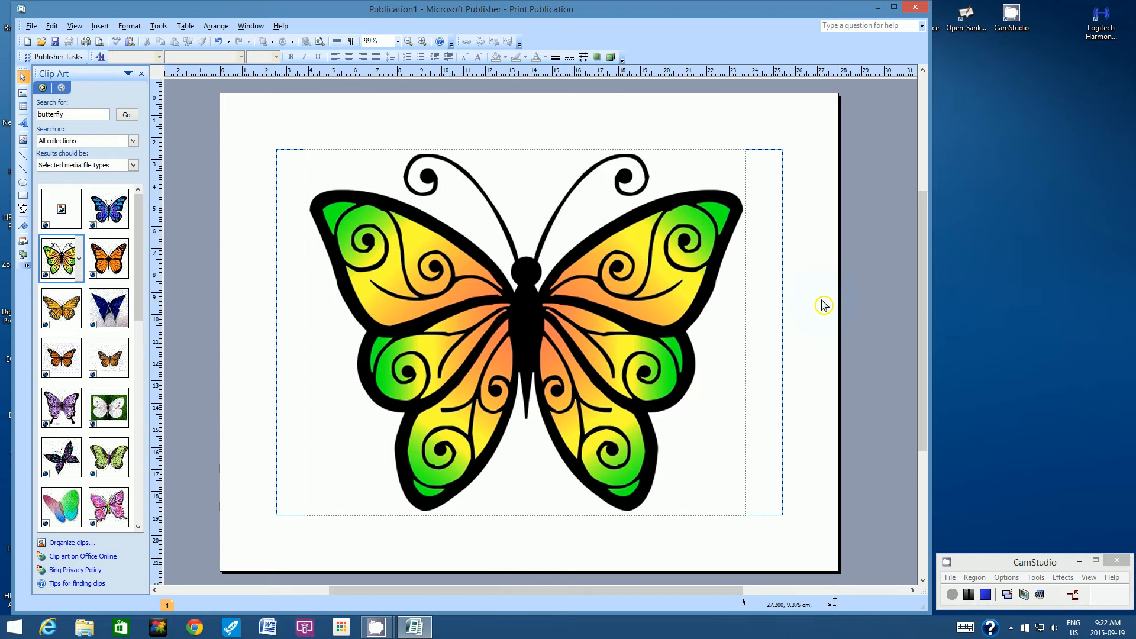
mouse_move(34, 39)
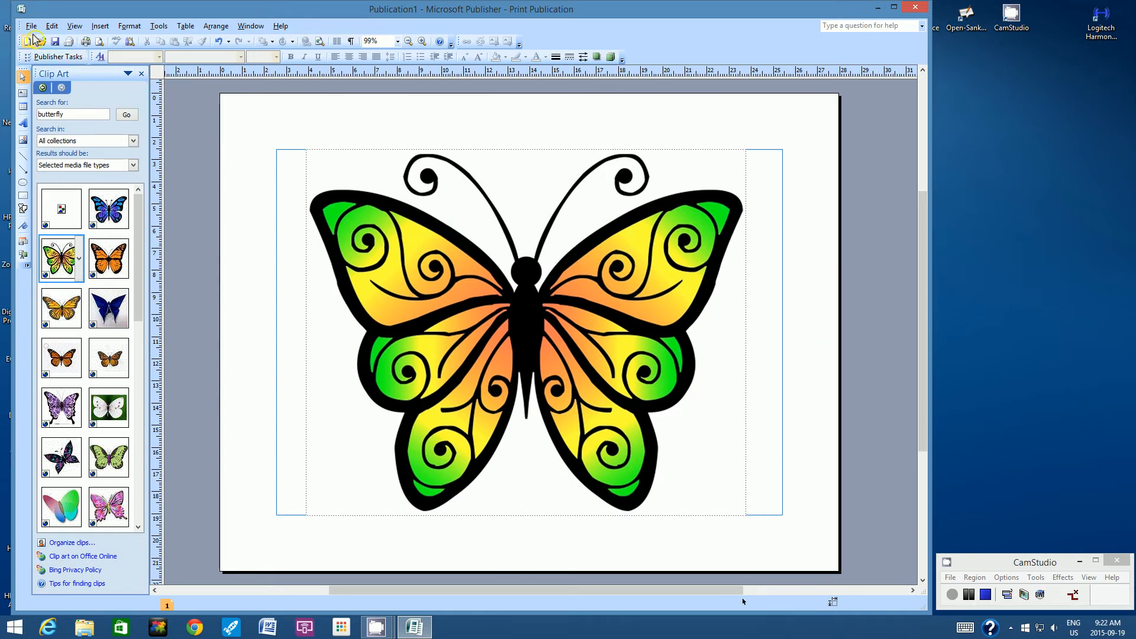
Step: Save As 'Alphabet Puzzle1.pub' in the Documents folder
click(31, 25)
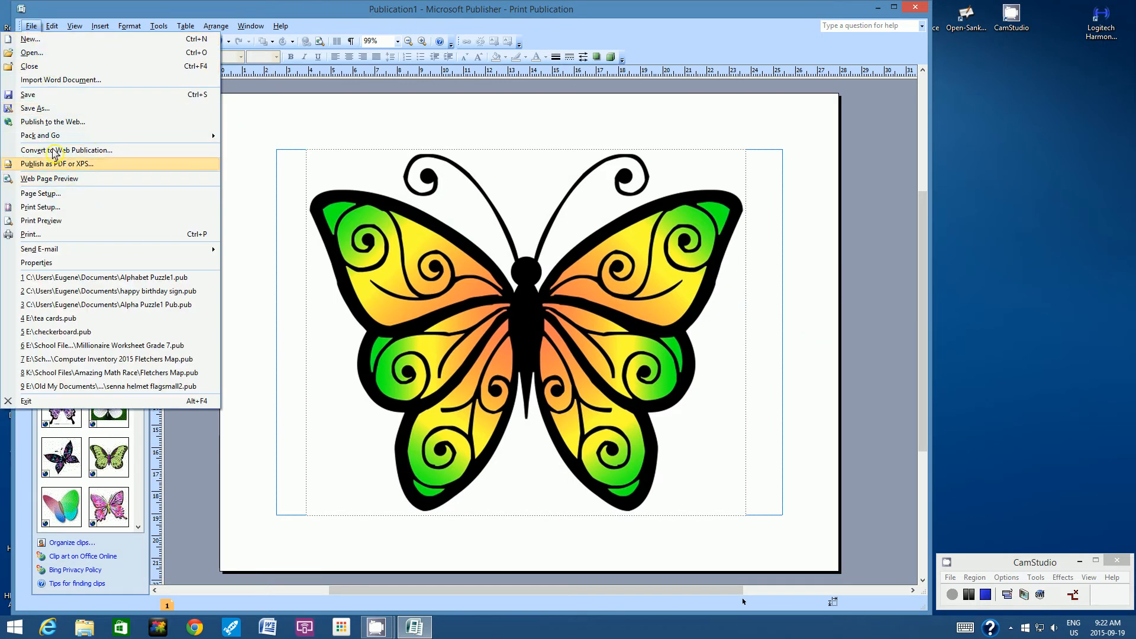
click(35, 108)
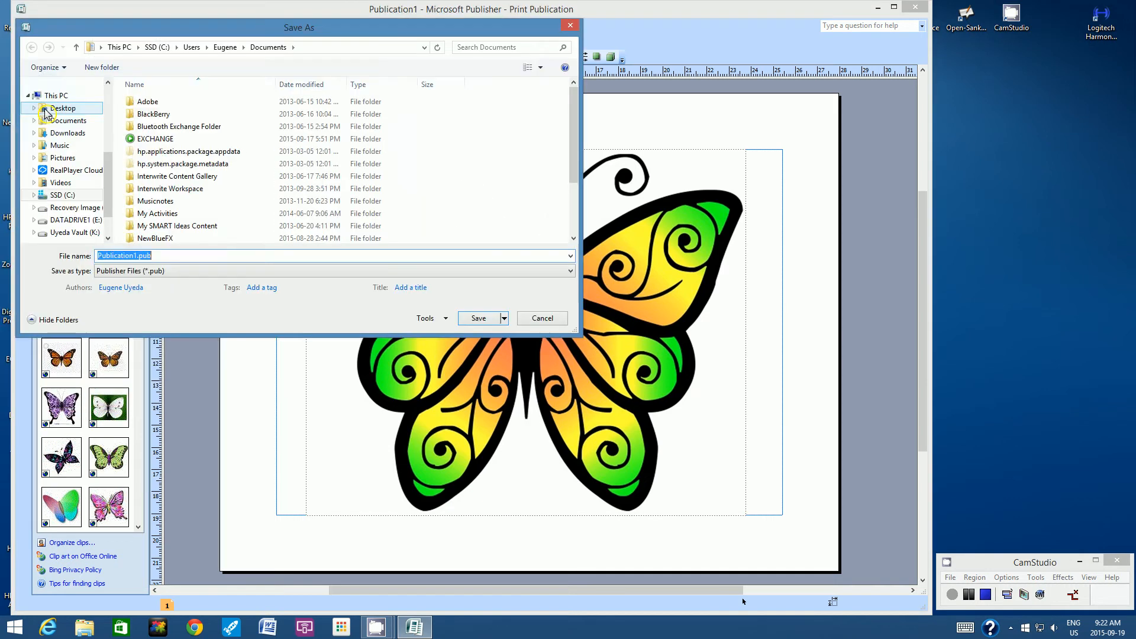
mouse_move(52, 174)
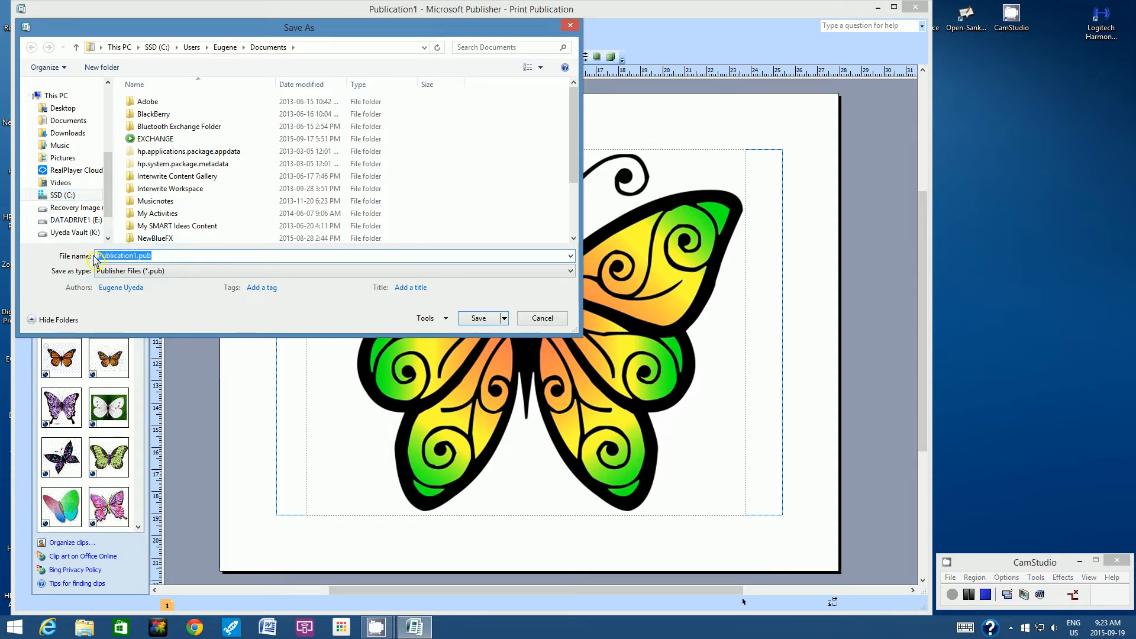
text(Alphabet Puzzle1)
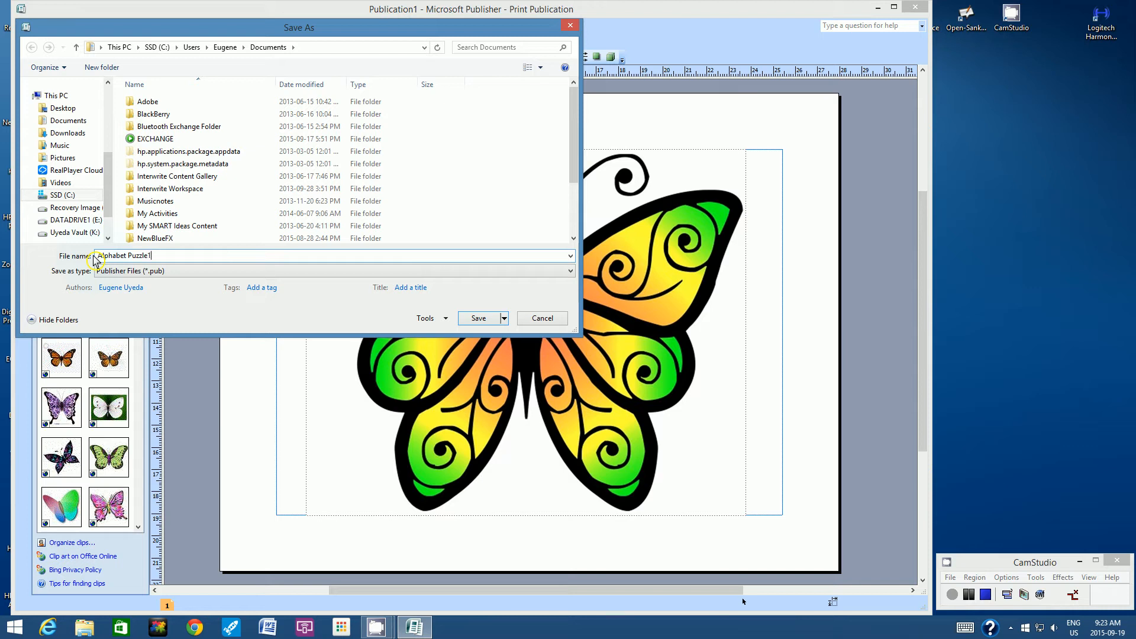
mouse_move(172, 271)
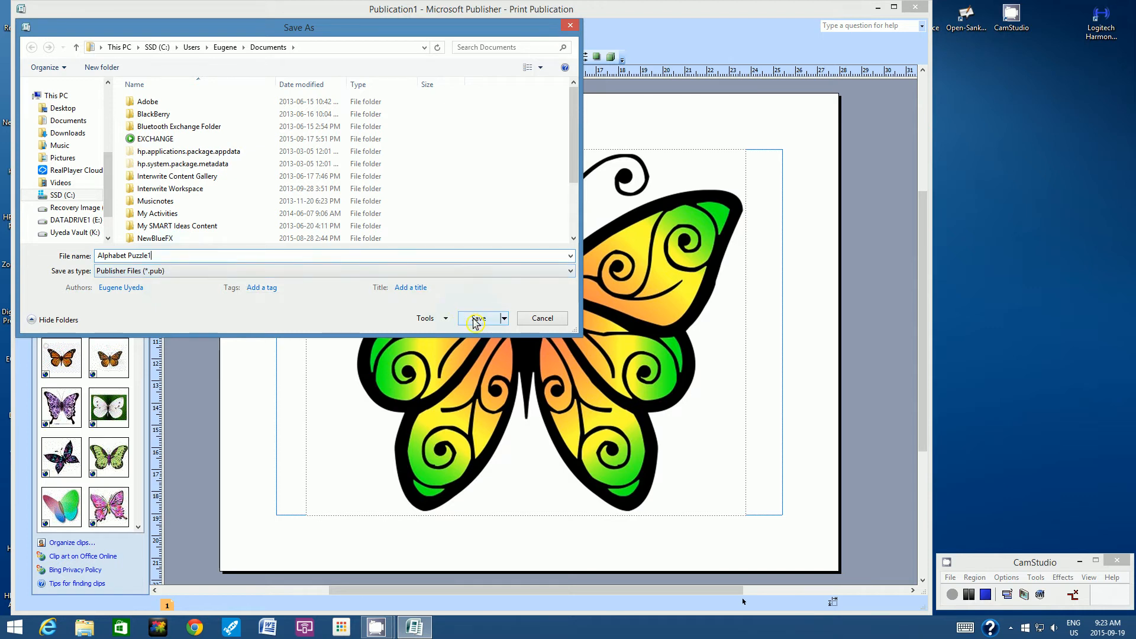
click(477, 318)
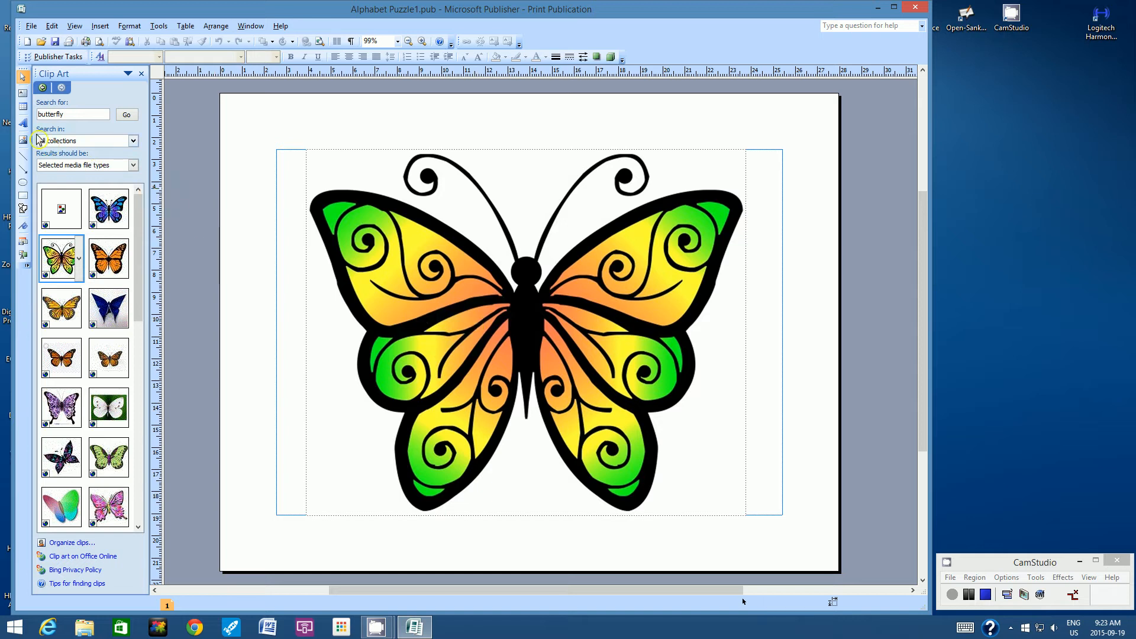
mouse_move(23, 126)
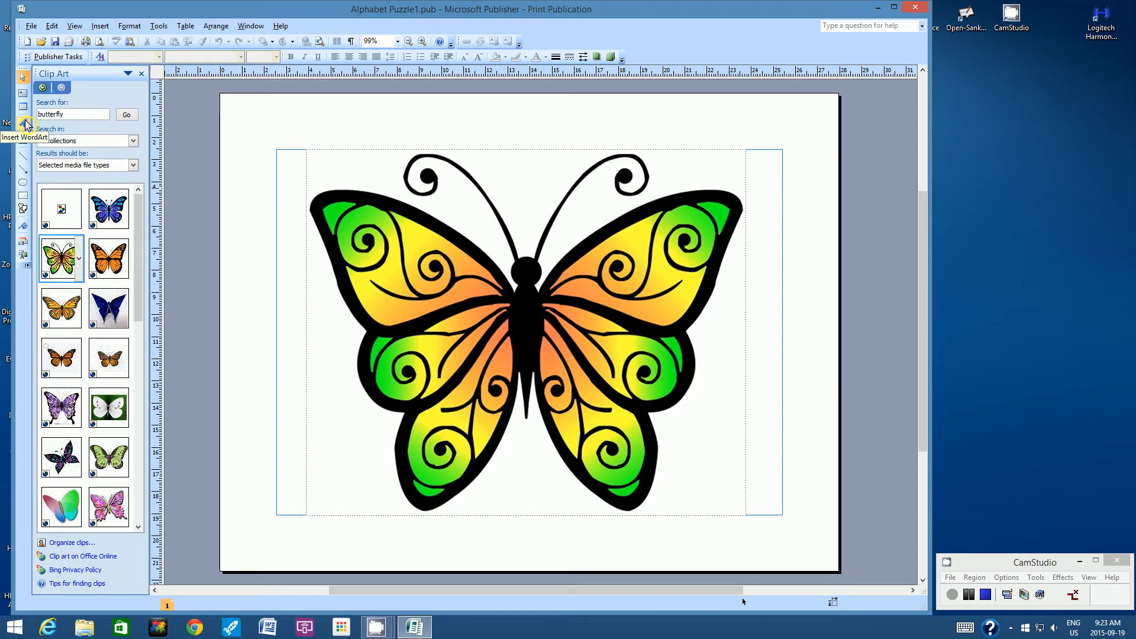
Step: Insert WordArt reading 'B' in bold Calibri at size 96
click(23, 124)
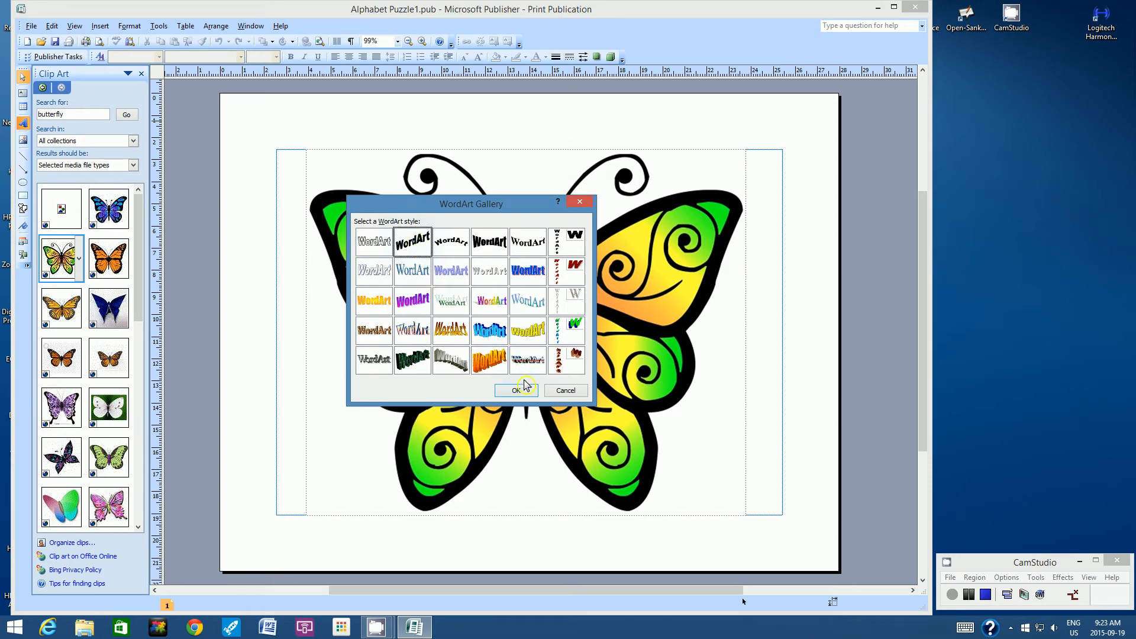
click(516, 390)
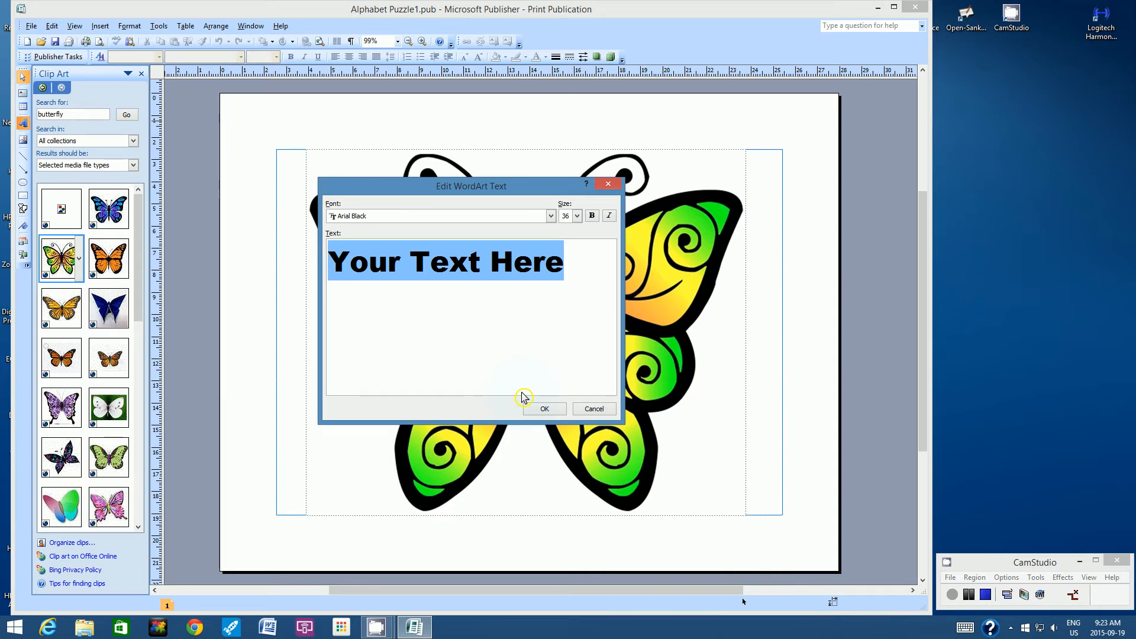
text(B)
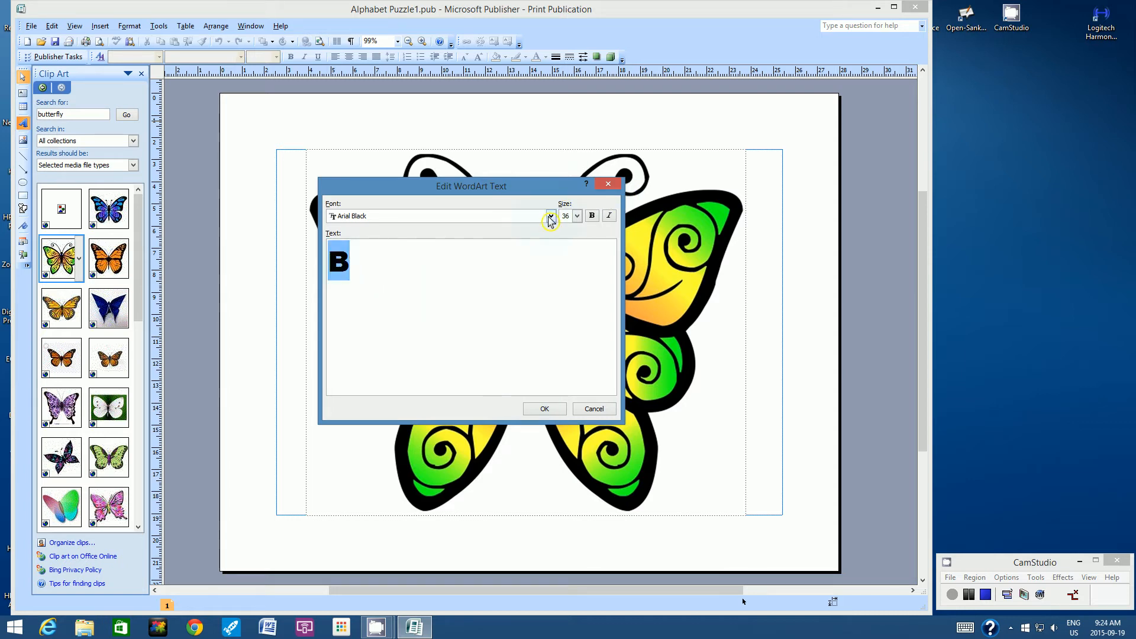
click(550, 216)
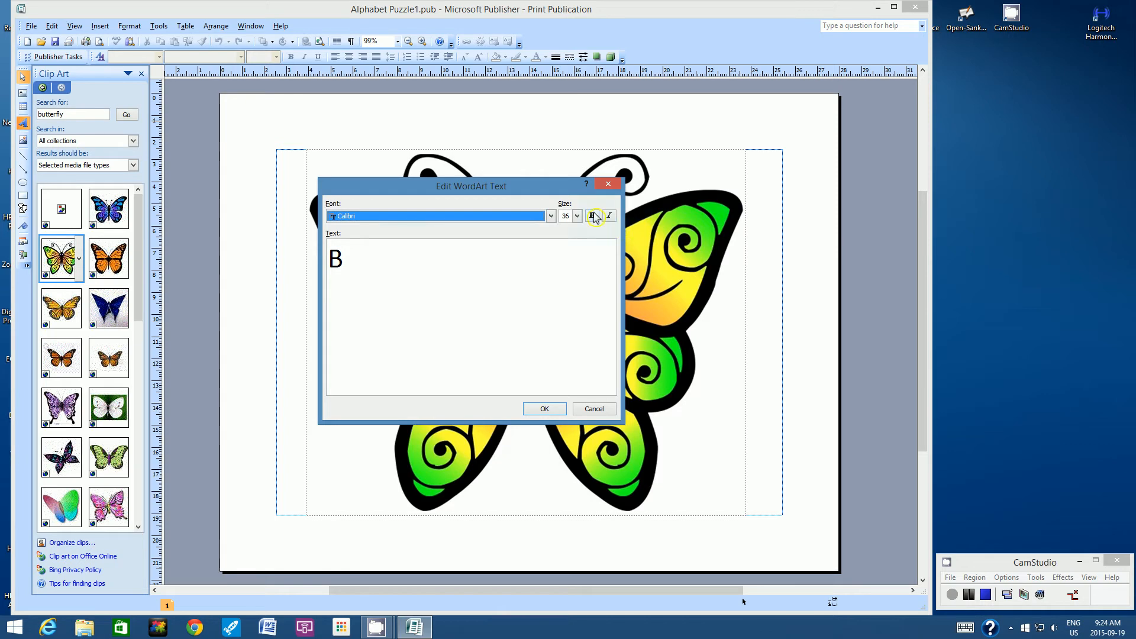
click(592, 216)
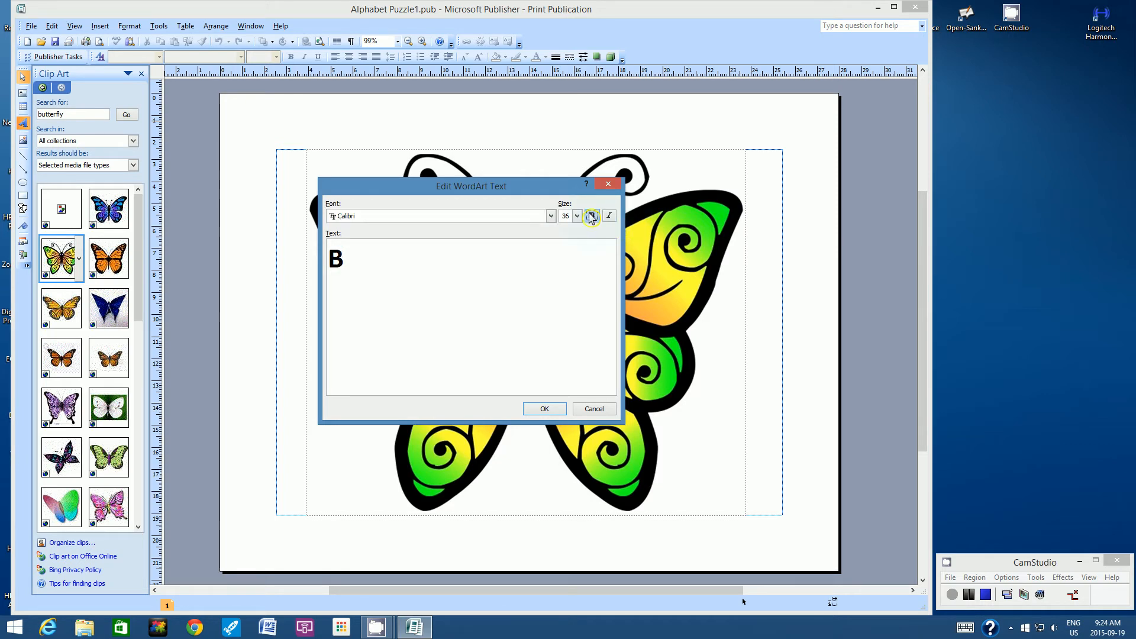
click(577, 216)
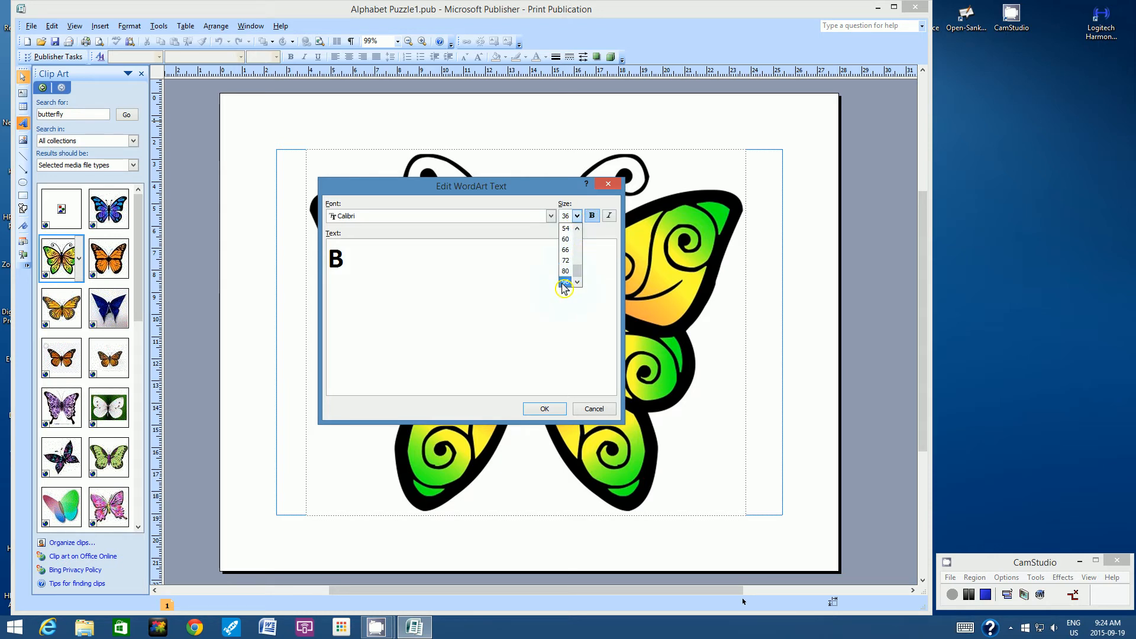
click(565, 281)
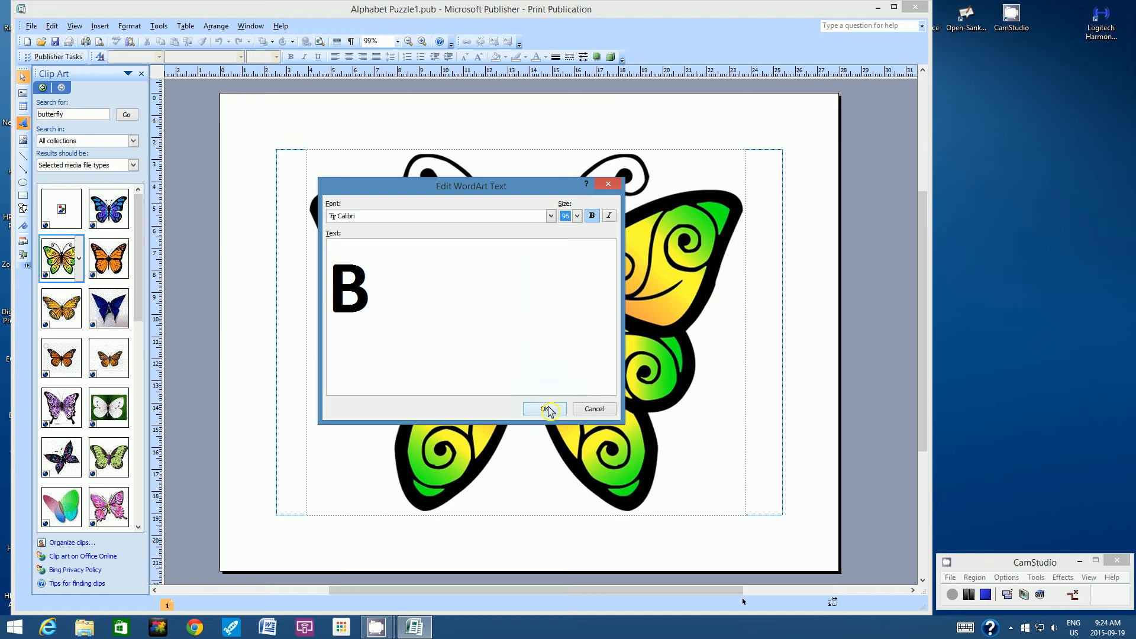
click(545, 409)
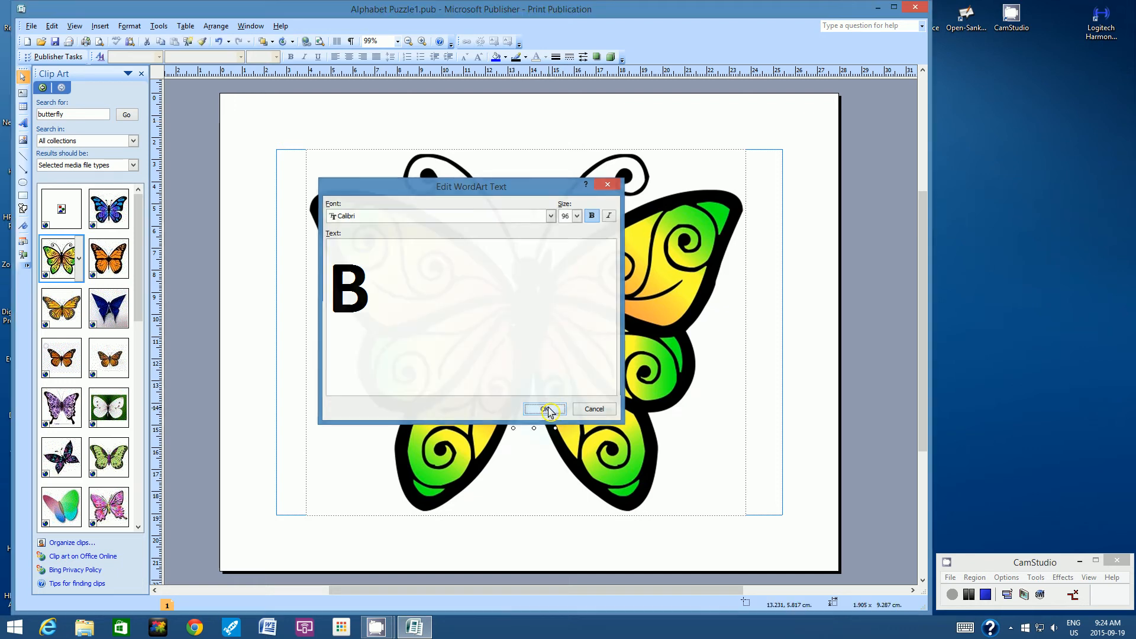
Step: Place the WordArt B beside the butterfly and change its shape to plain upright text
click(543, 409)
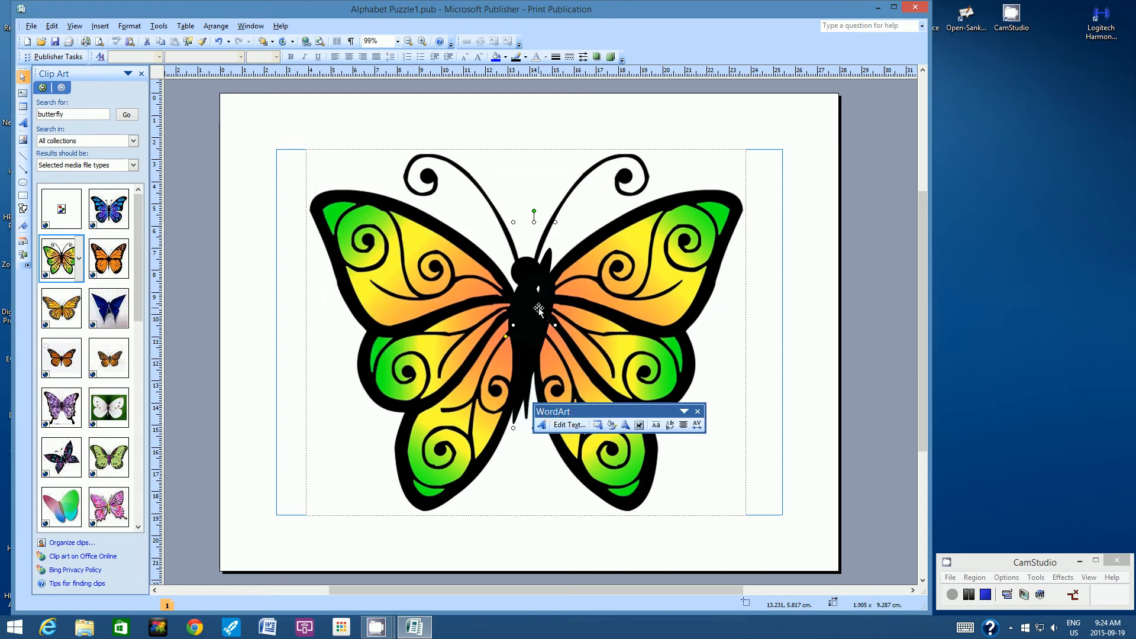
mouse_move(536, 310)
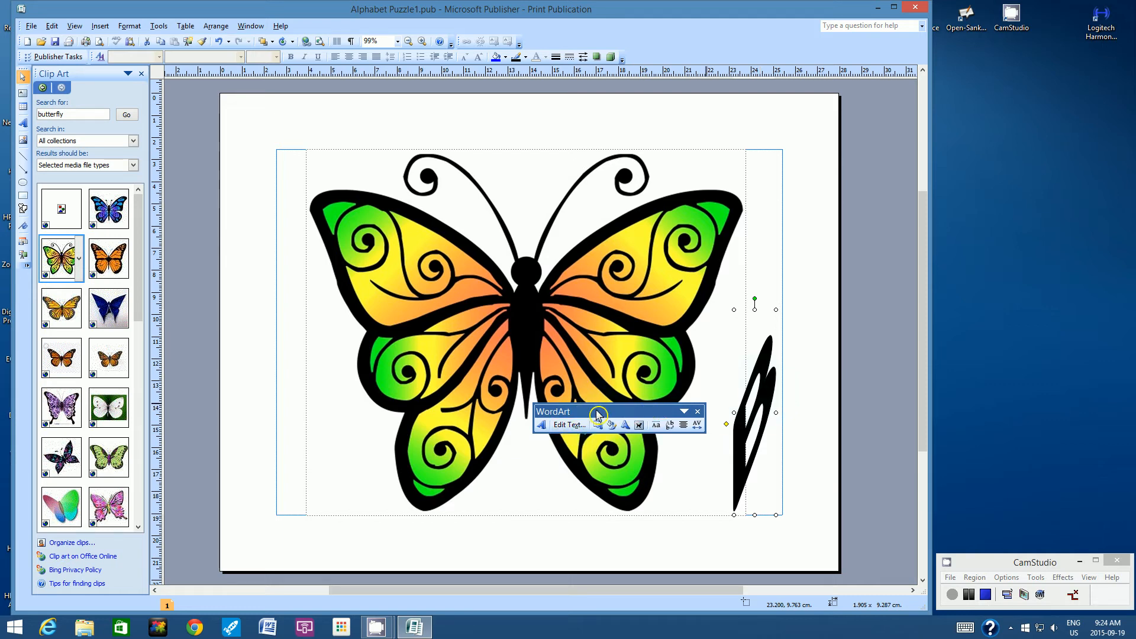
mouse_move(765, 391)
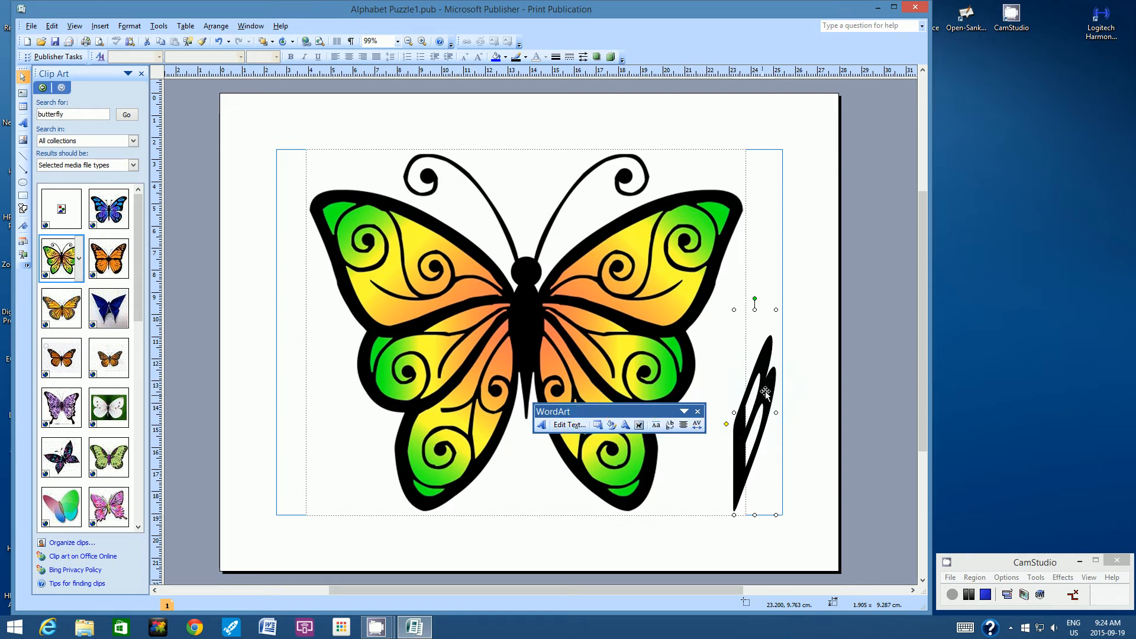
mouse_move(765, 394)
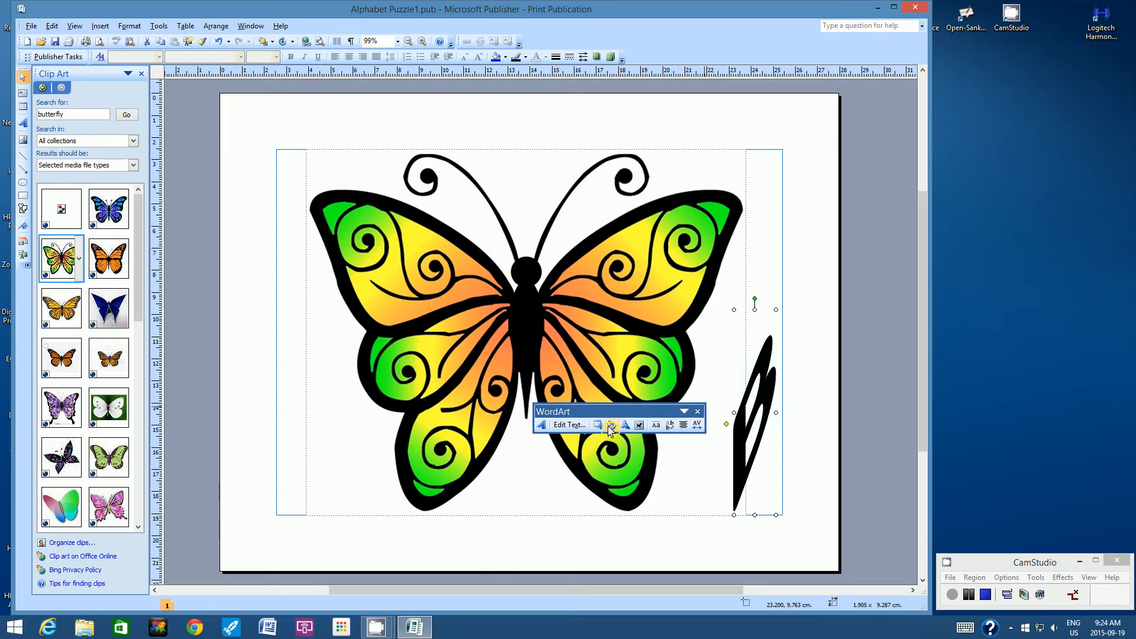
mouse_move(623, 426)
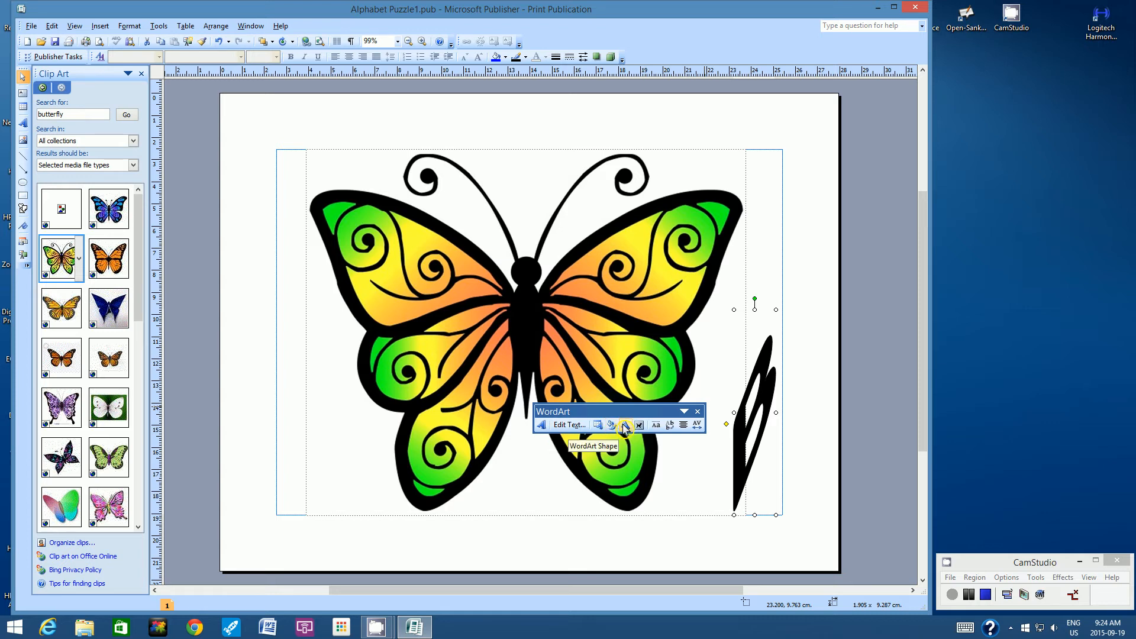
click(624, 425)
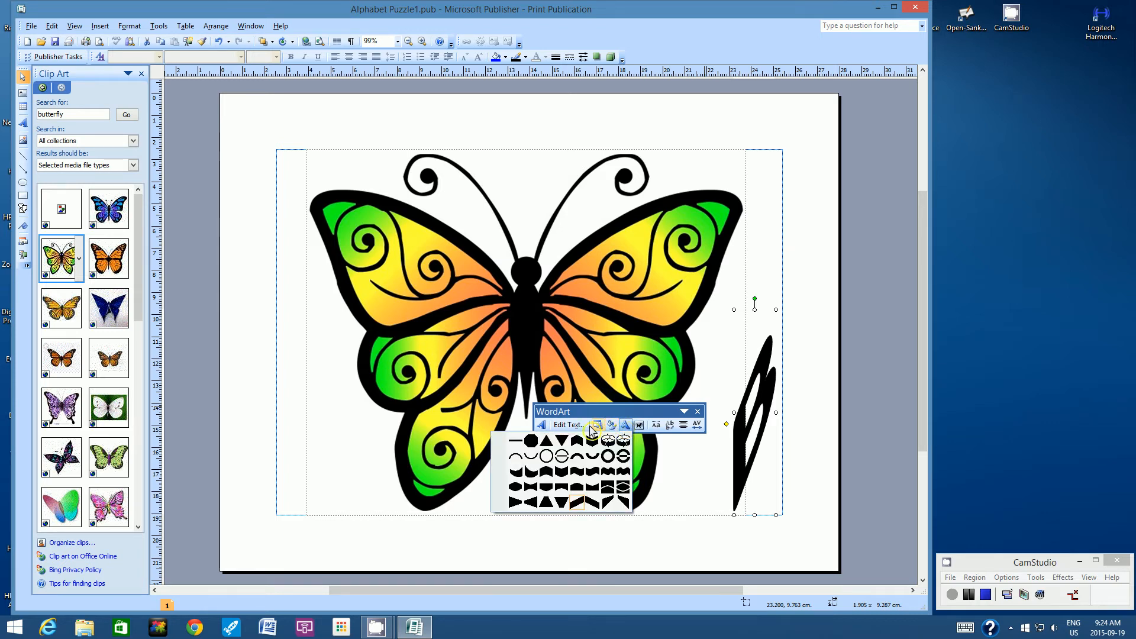
mouse_move(512, 444)
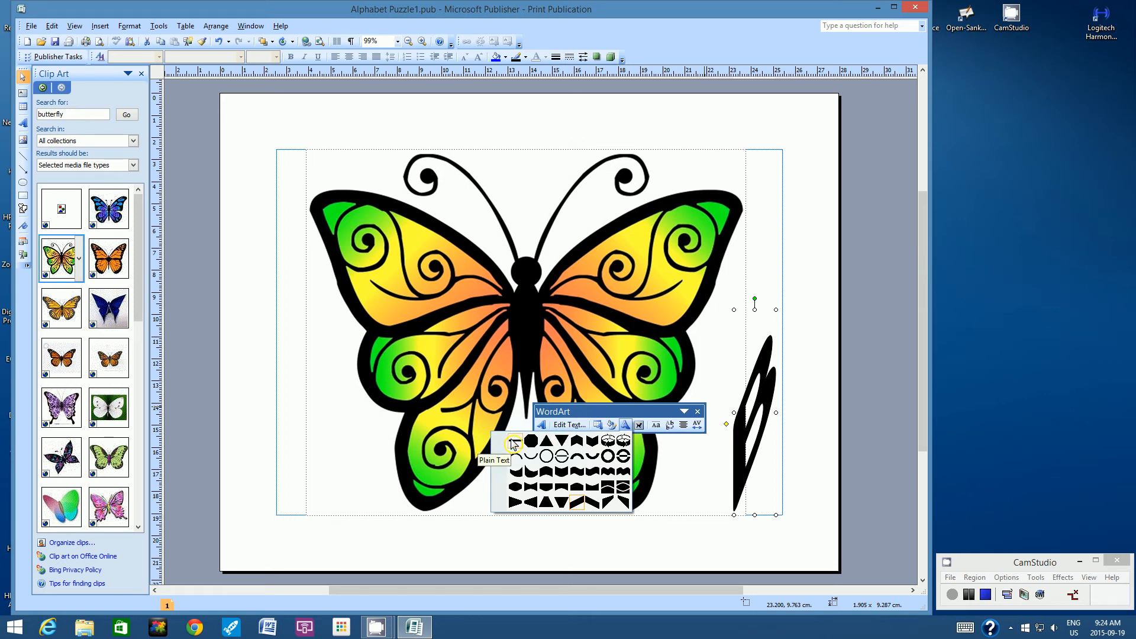
click(513, 440)
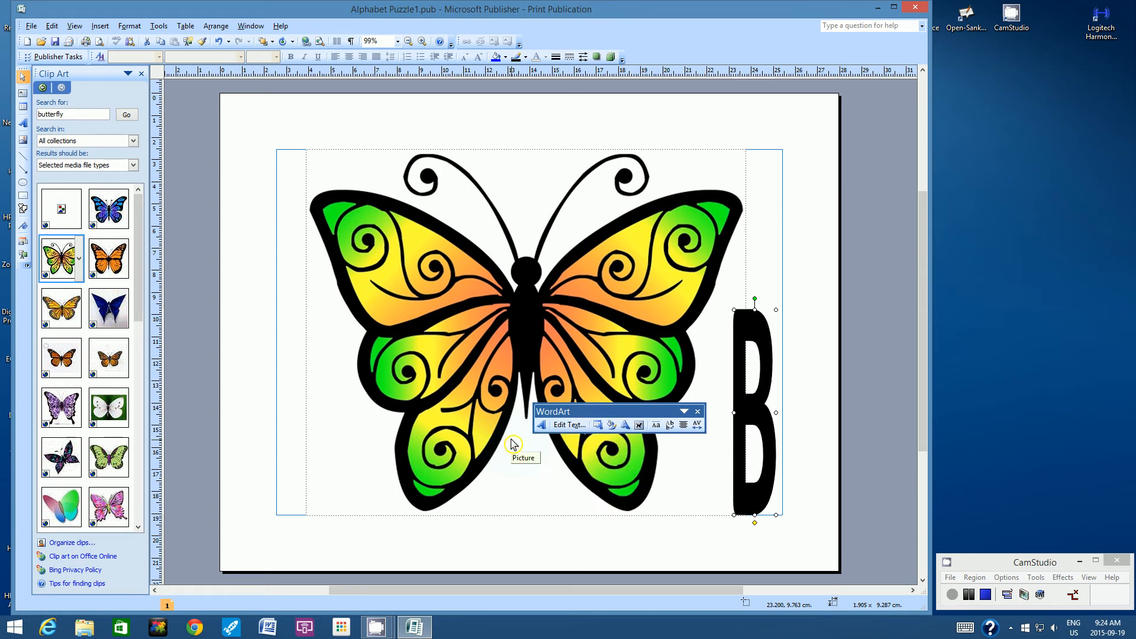
mouse_move(547, 433)
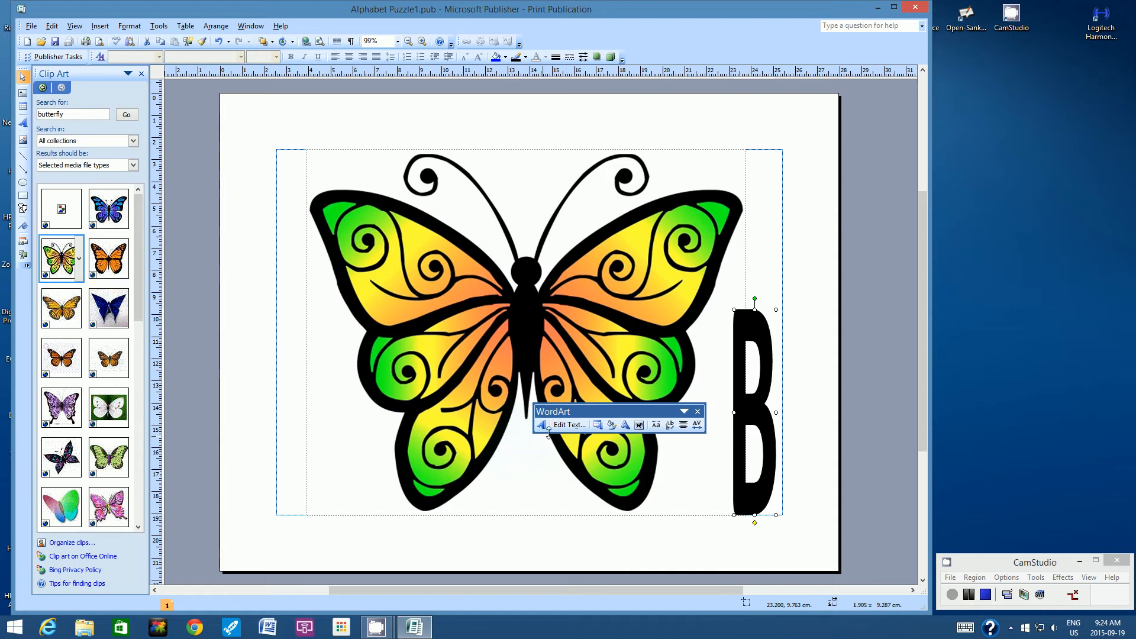
mouse_move(613, 424)
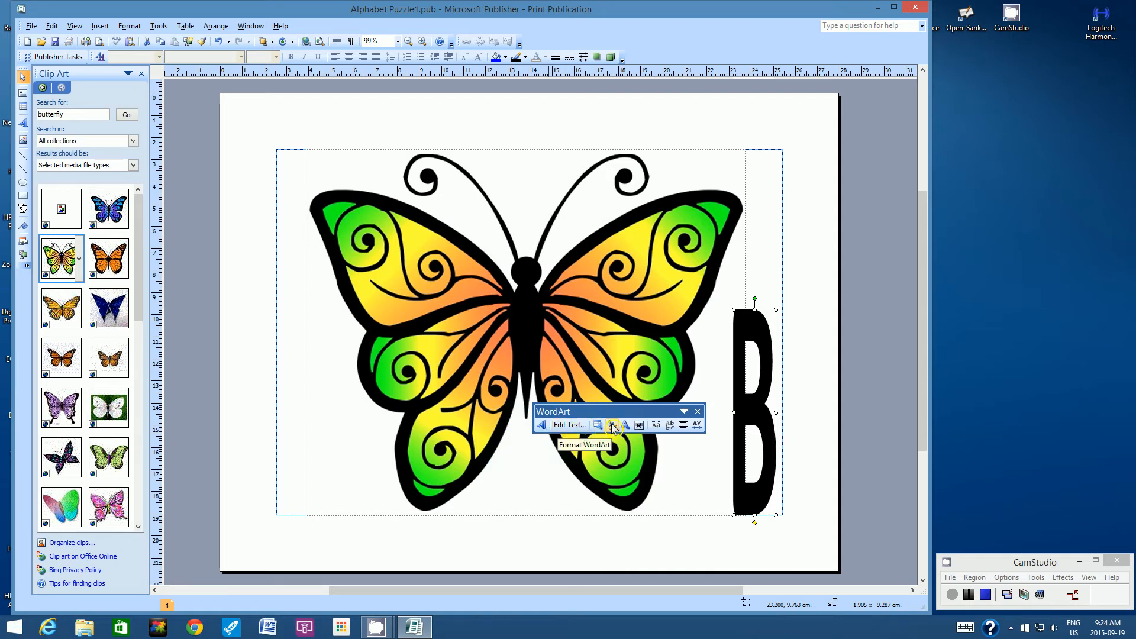
Step: Give the letter B a green fill and a solid 1.5 pt outline
click(613, 426)
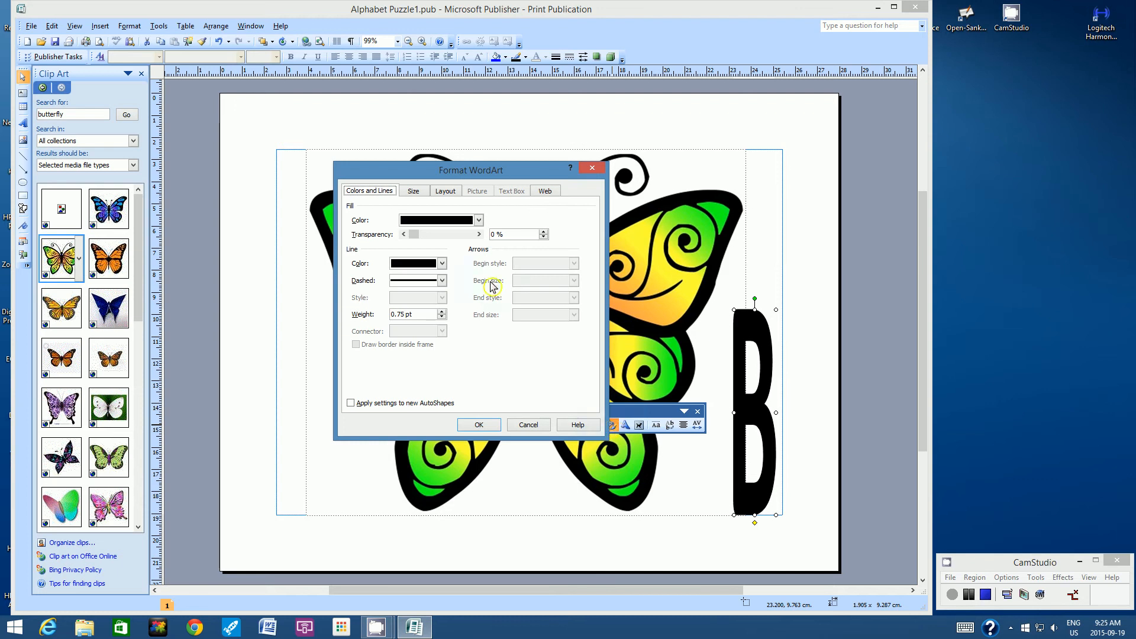
mouse_move(440, 170)
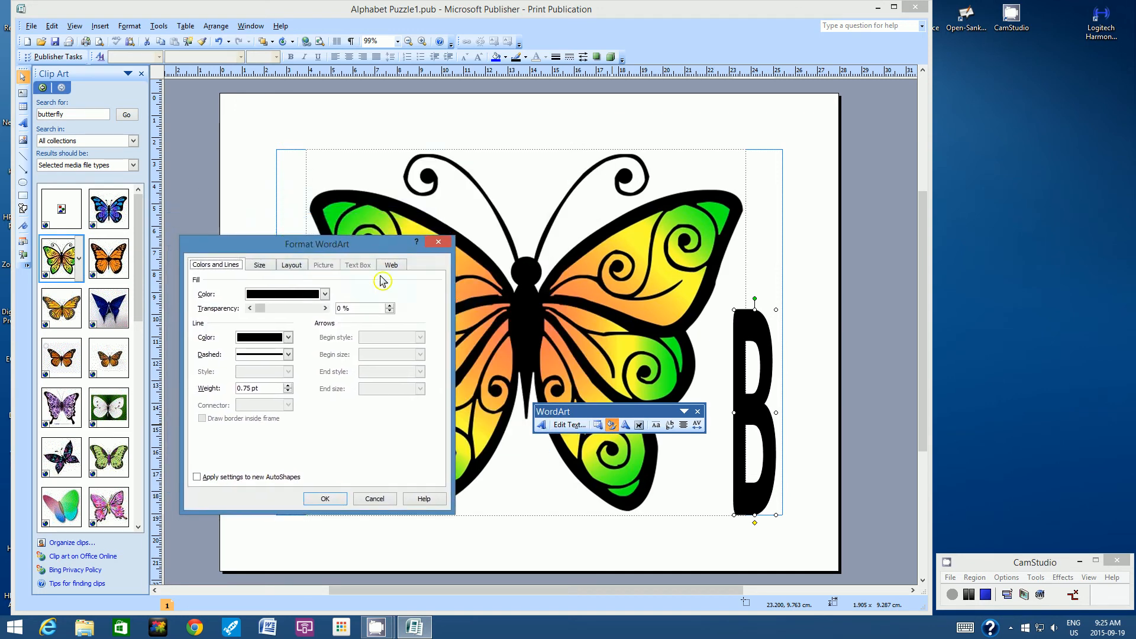
mouse_move(594, 254)
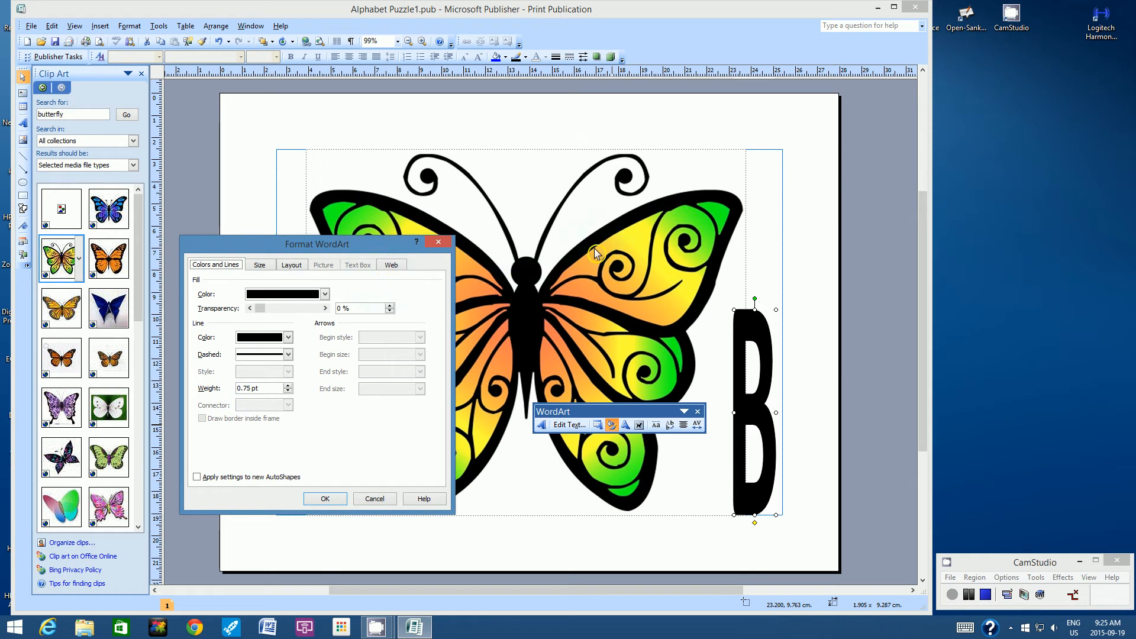
mouse_move(739, 362)
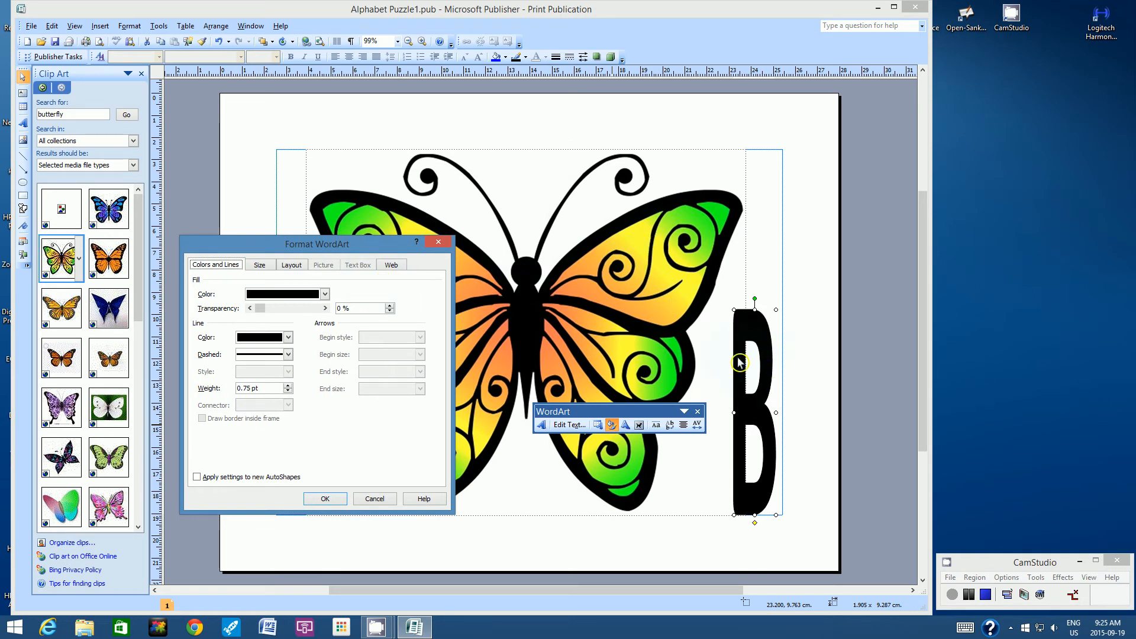
mouse_move(530, 275)
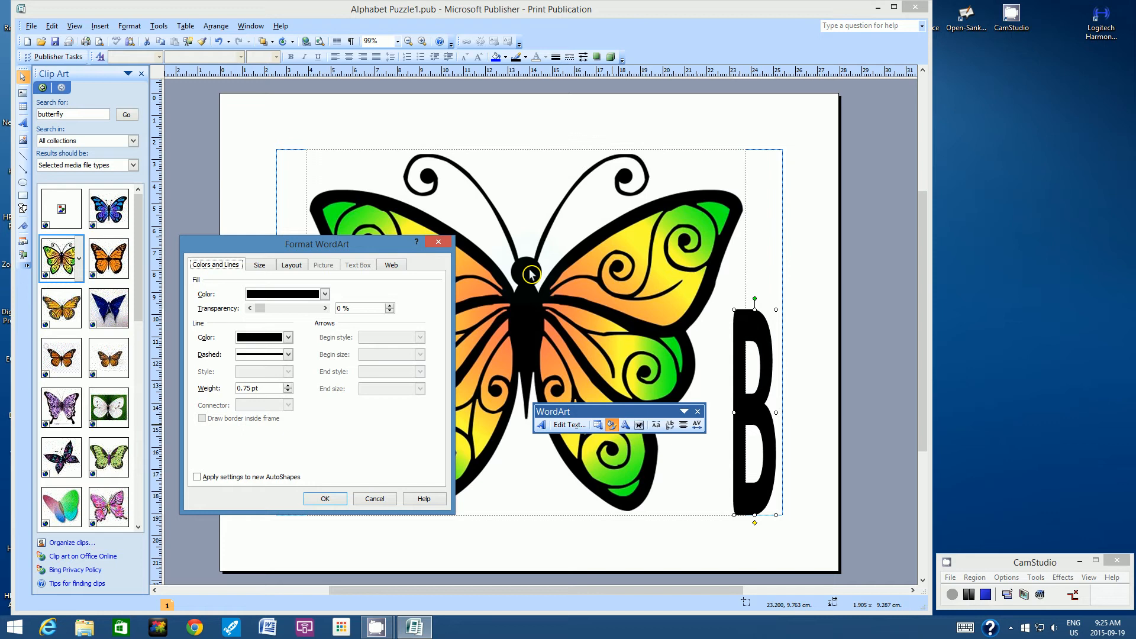
mouse_move(636, 278)
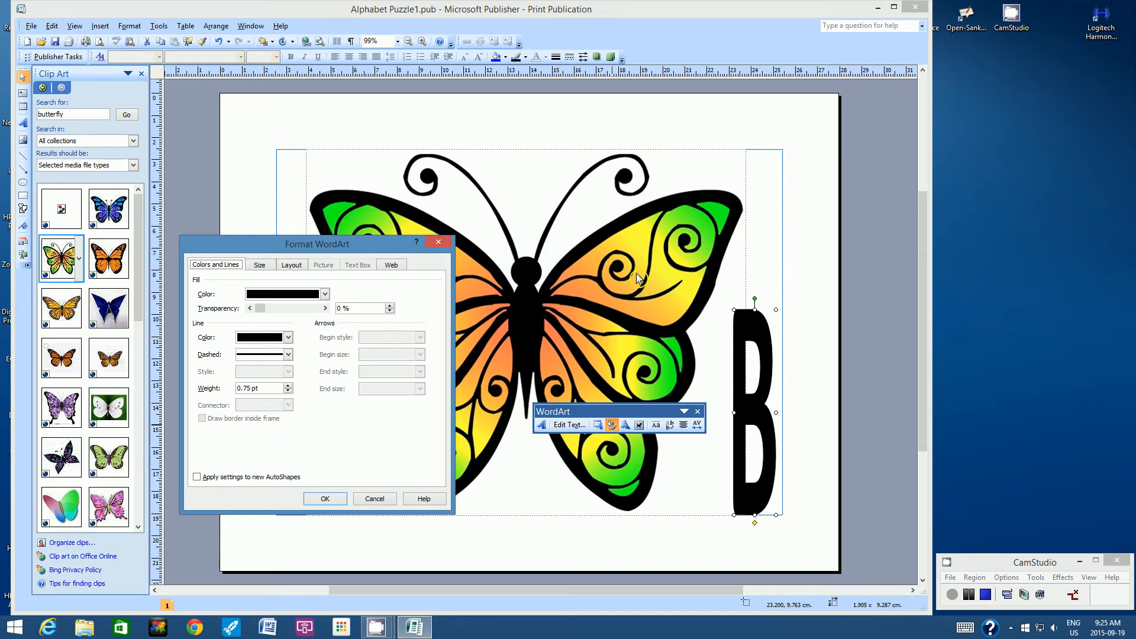
mouse_move(605, 284)
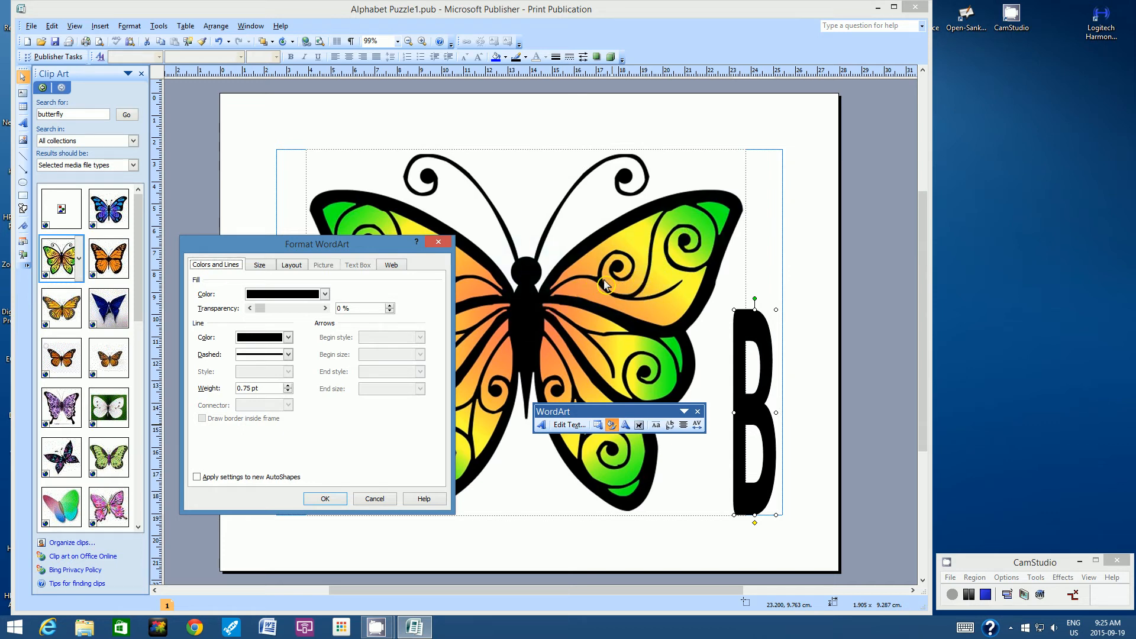
mouse_move(224, 297)
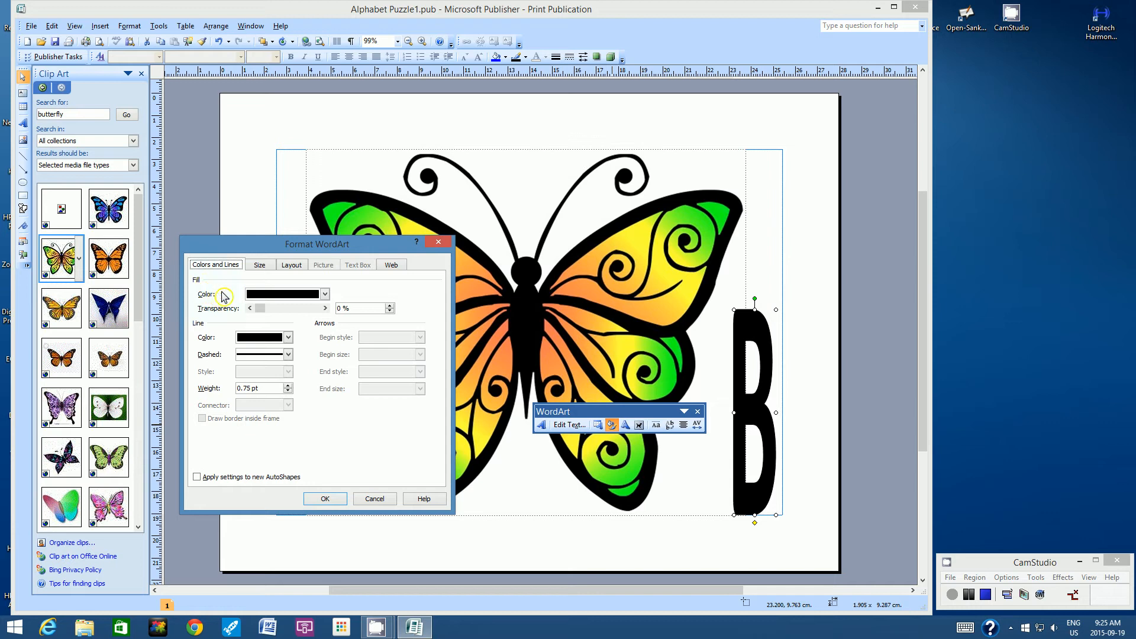
click(324, 293)
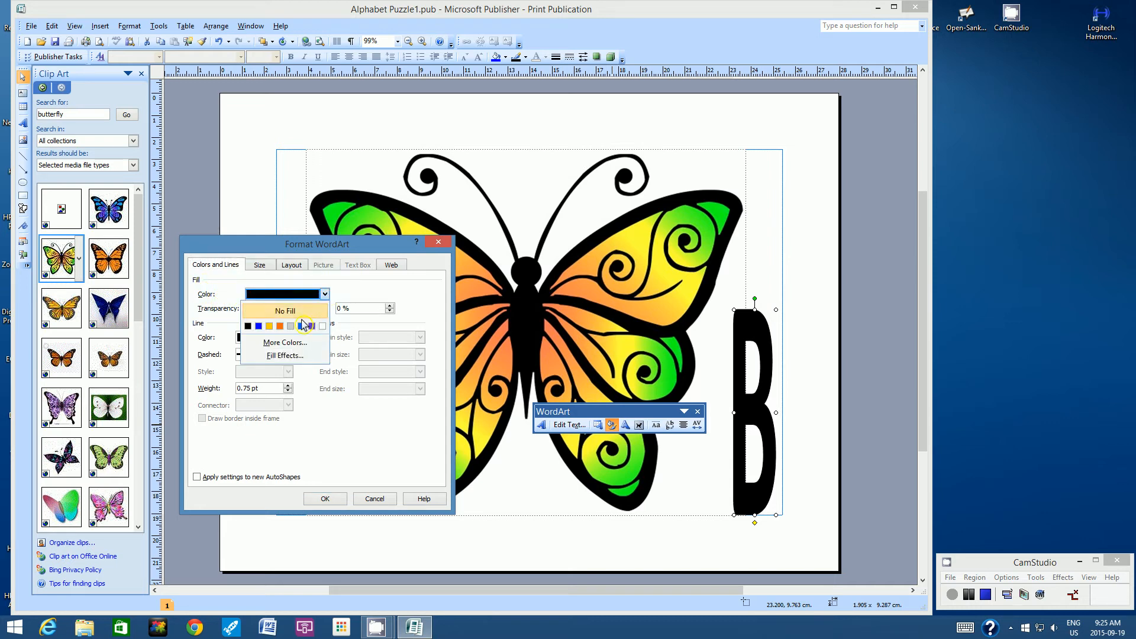
click(285, 342)
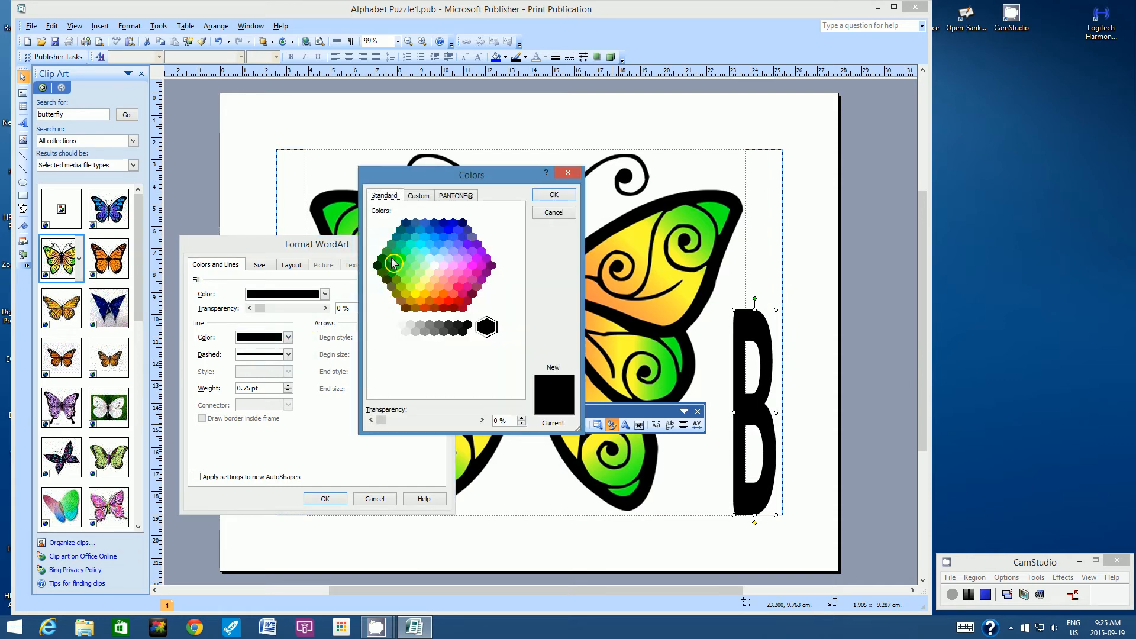
click(391, 258)
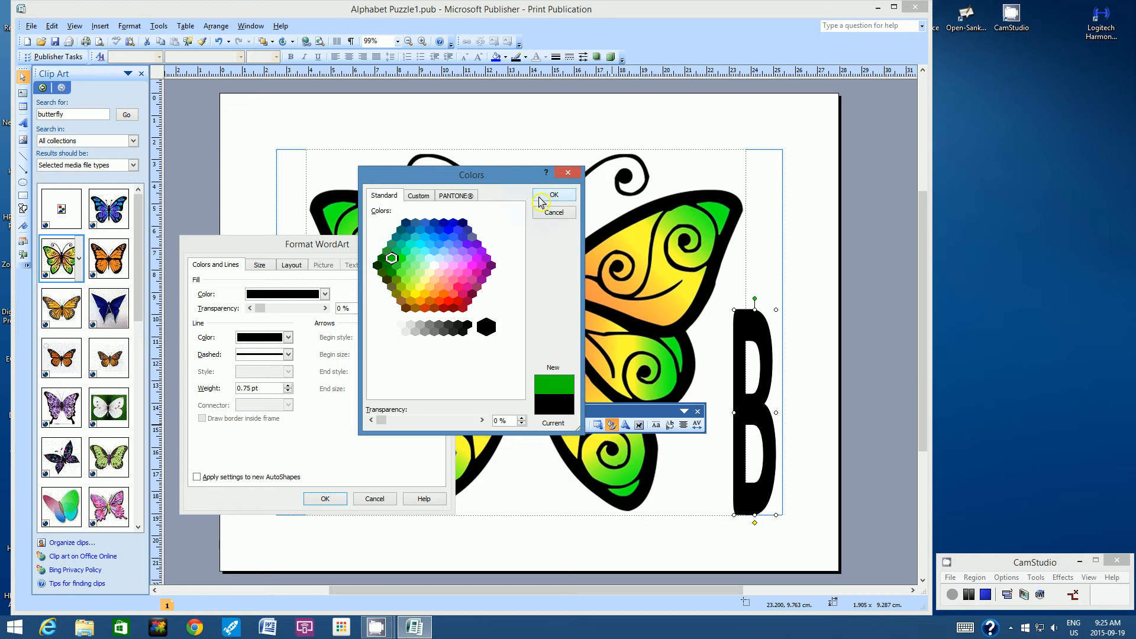
click(555, 194)
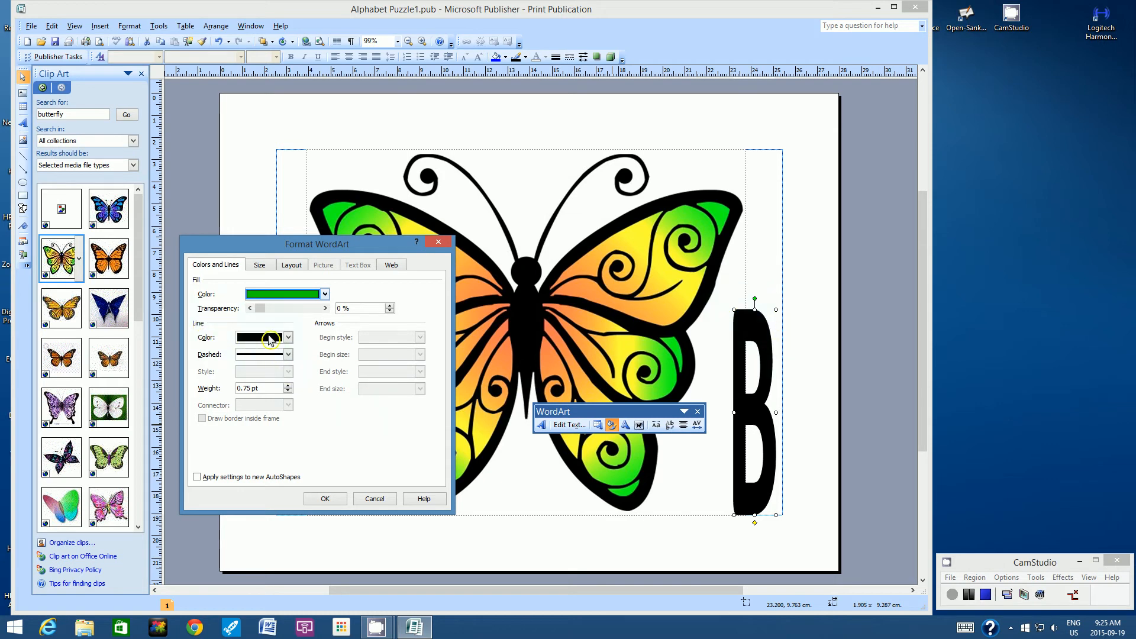
click(288, 354)
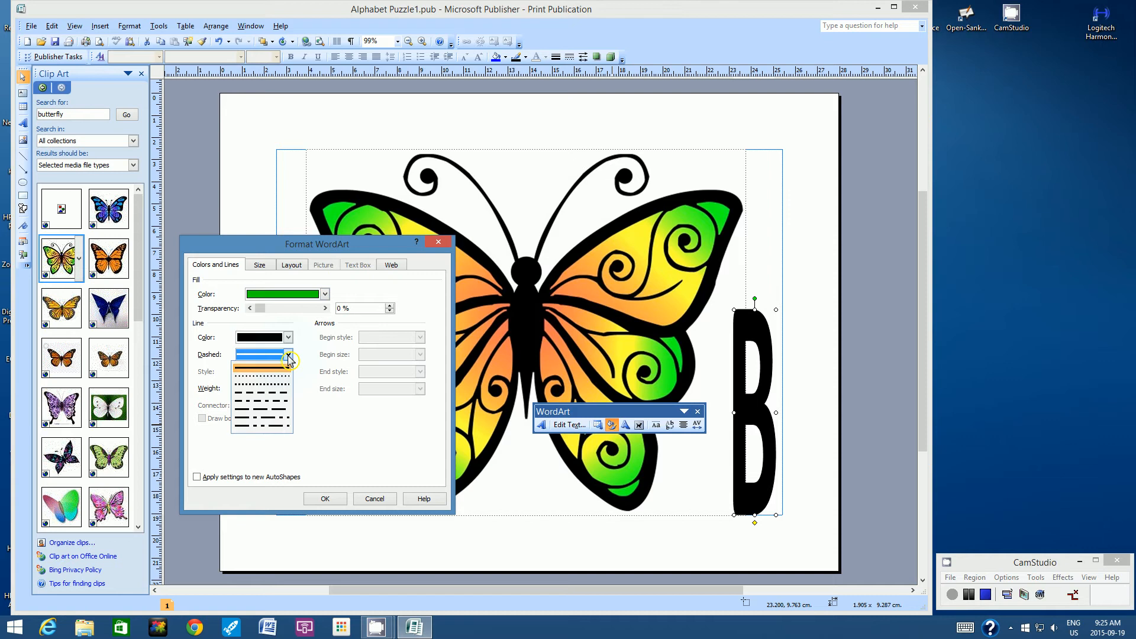
click(263, 355)
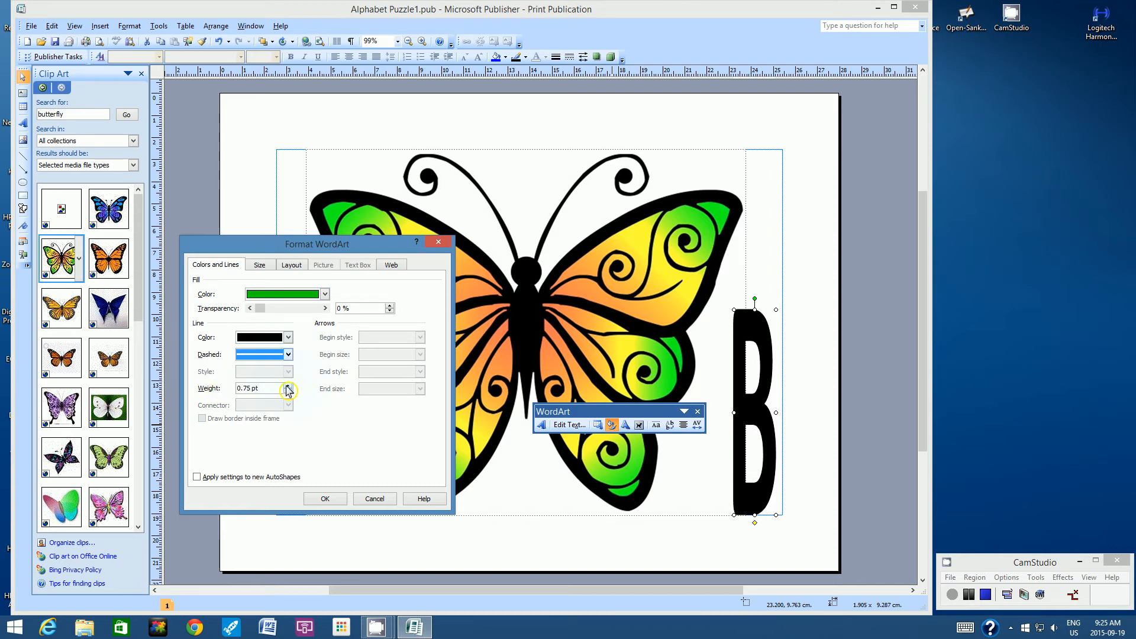
click(289, 387)
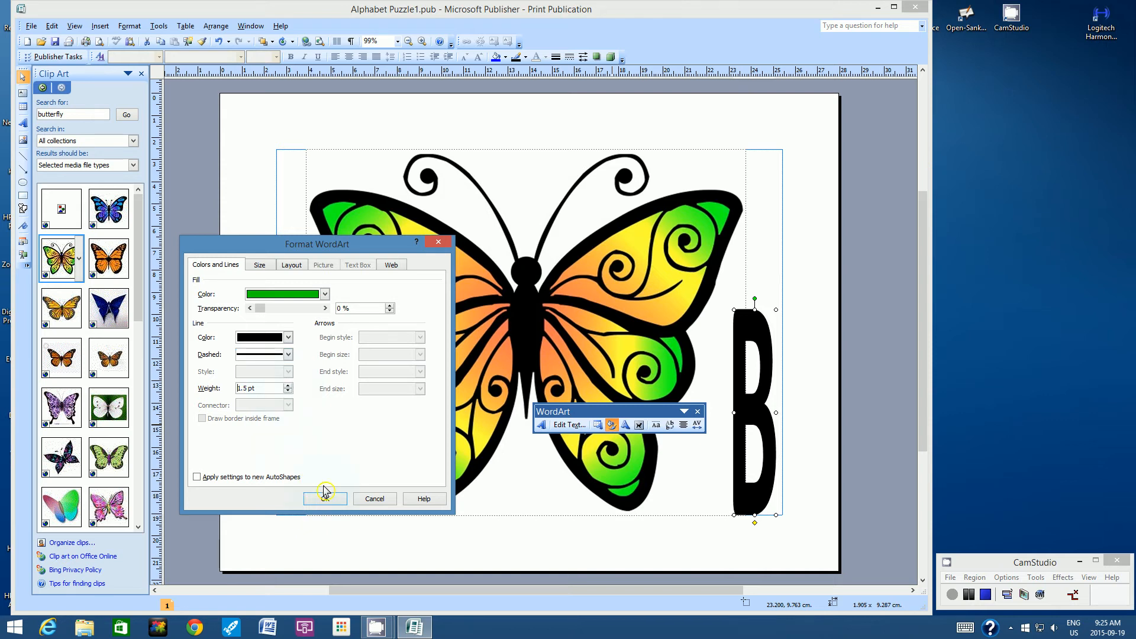
click(324, 498)
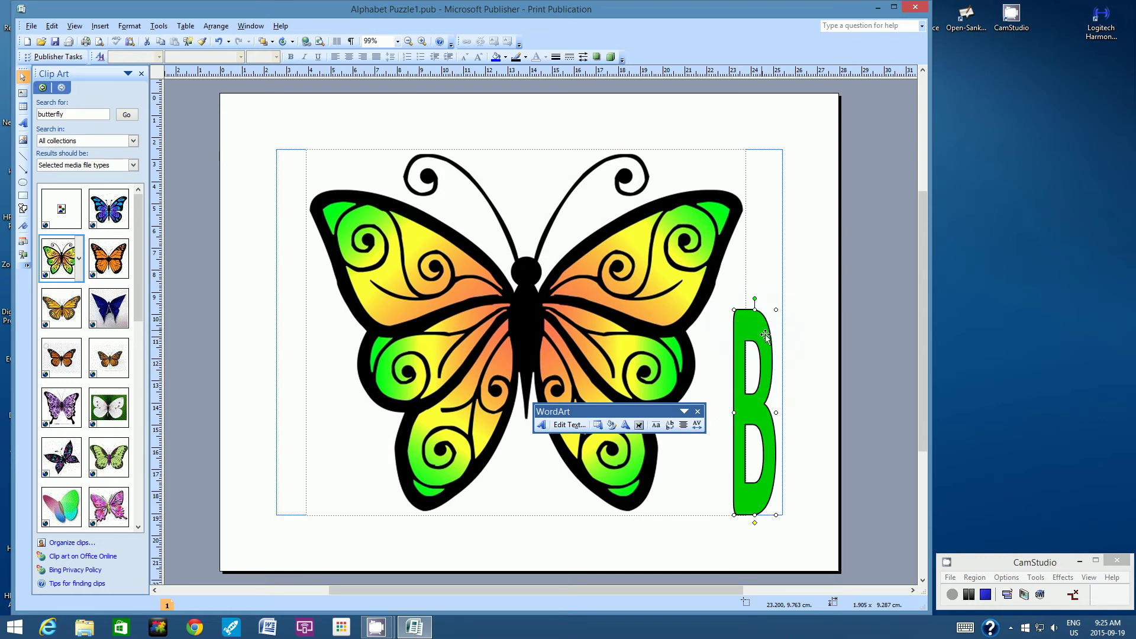
mouse_move(771, 427)
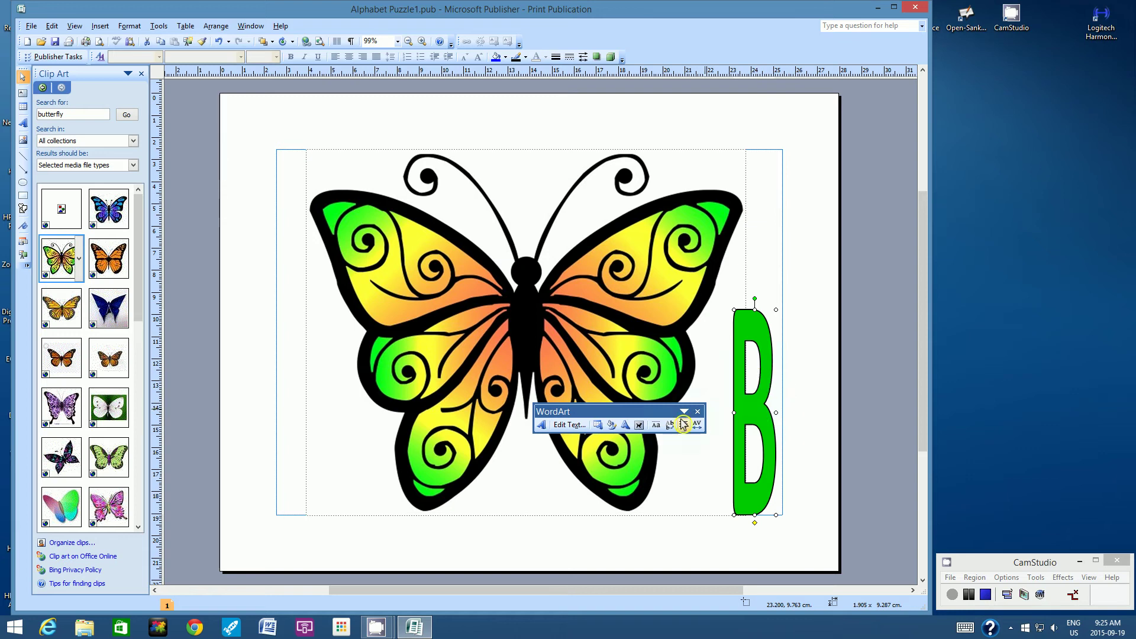
mouse_move(616, 425)
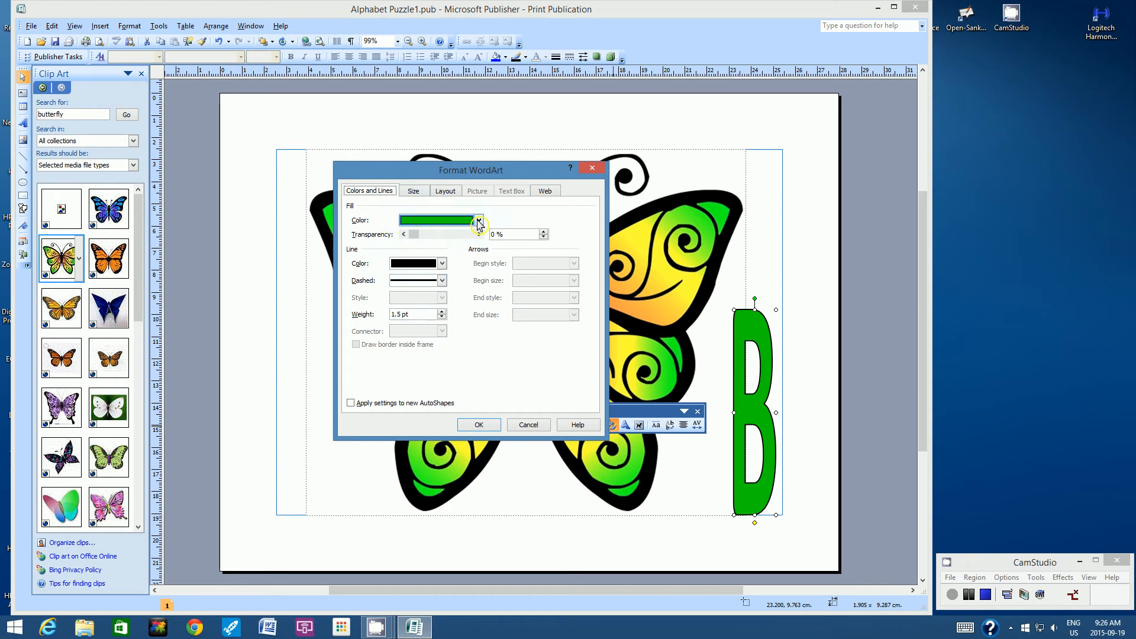
Step: Open the B's Fill Color dropdown in Format WordArt to reach Fill Effects
click(477, 220)
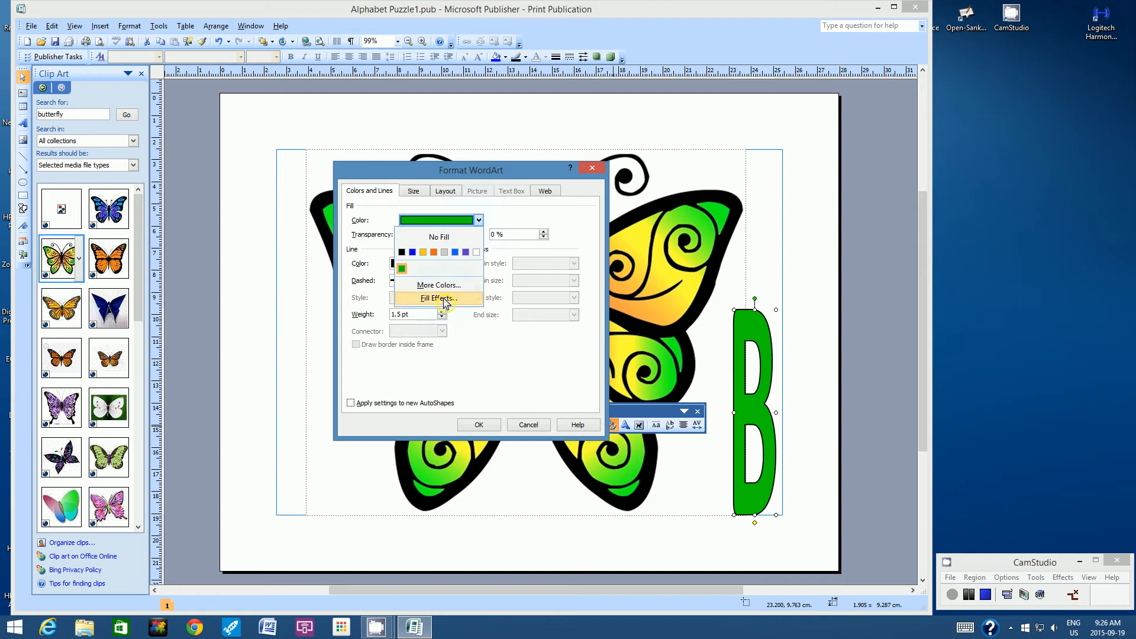
mouse_move(435, 298)
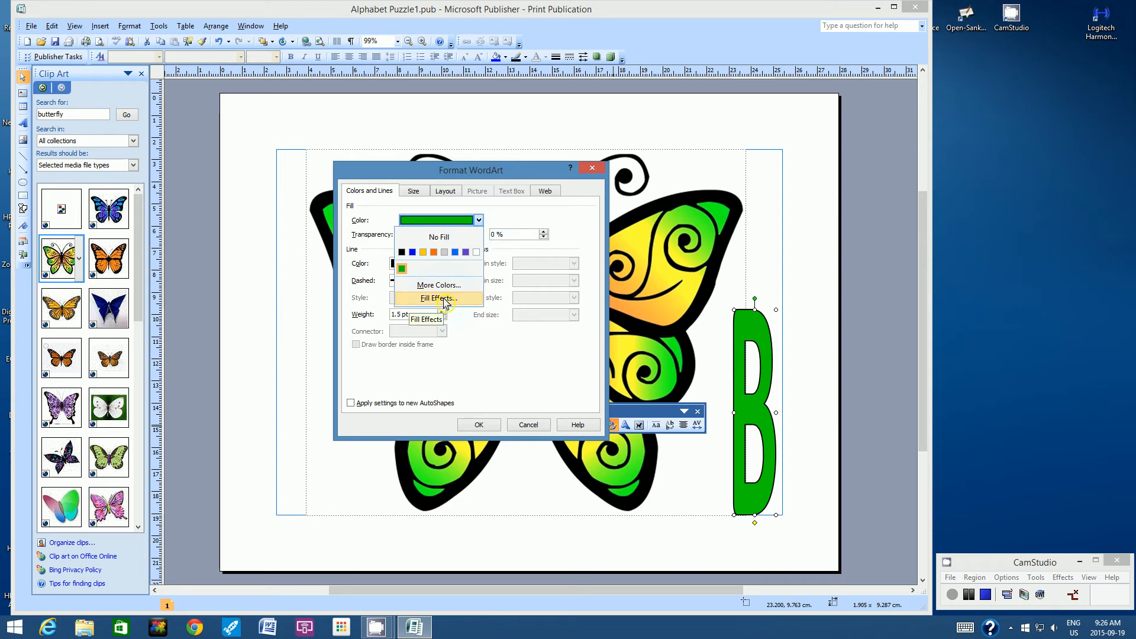
mouse_move(475, 404)
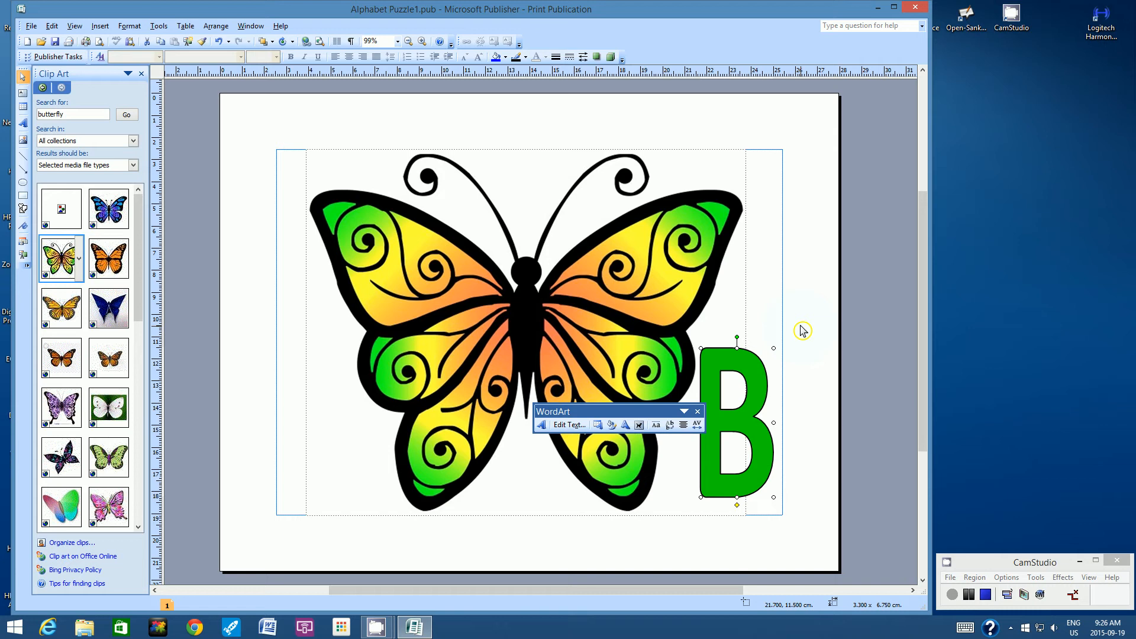
Step: Resize the green B to about 3.3 × 6.75 cm by the butterfly's lower right wing
click(776, 306)
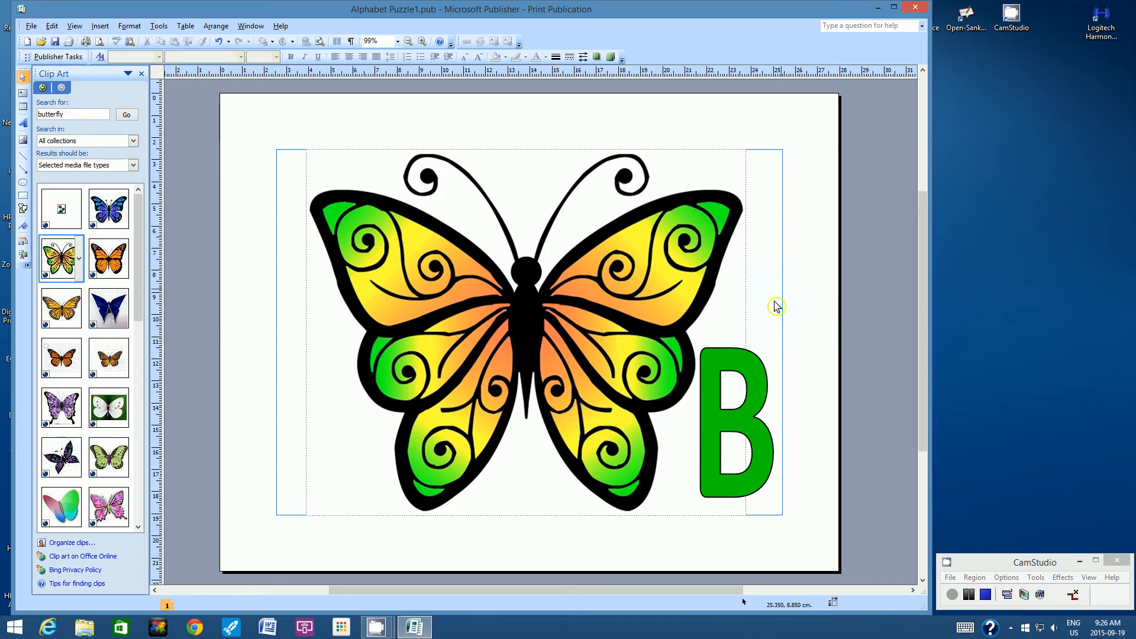
mouse_move(662, 345)
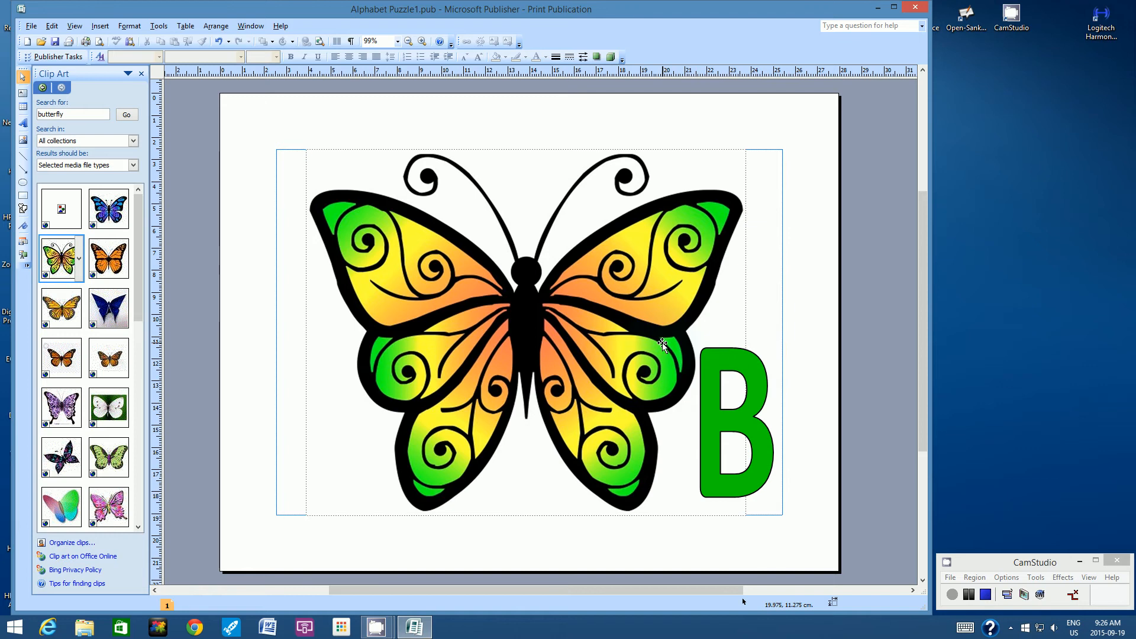
mouse_move(822, 432)
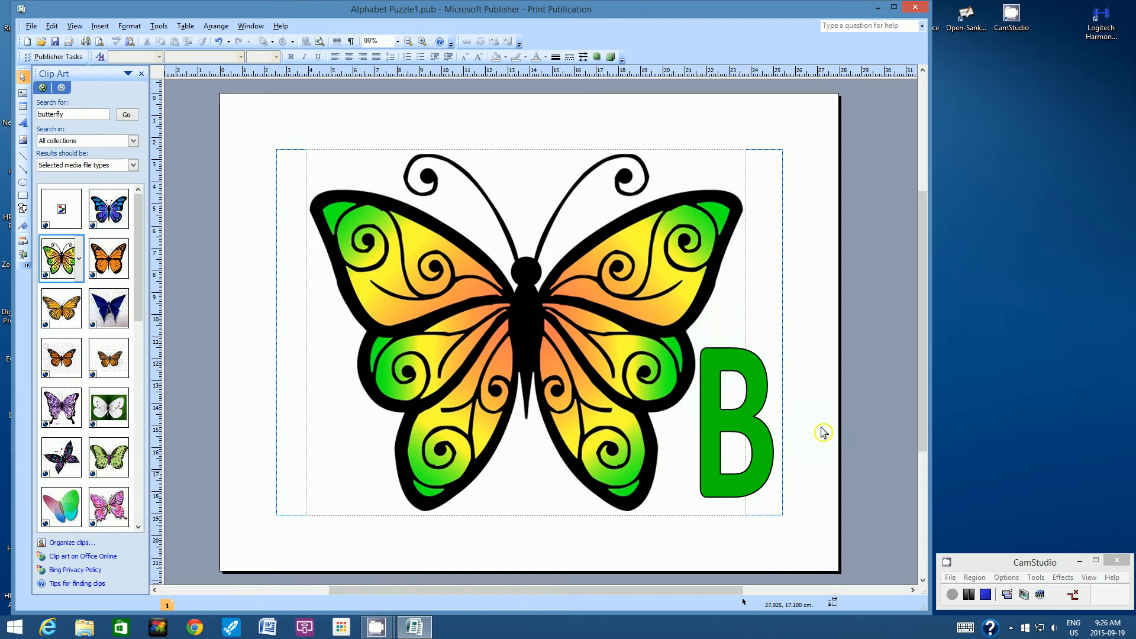
mouse_move(758, 392)
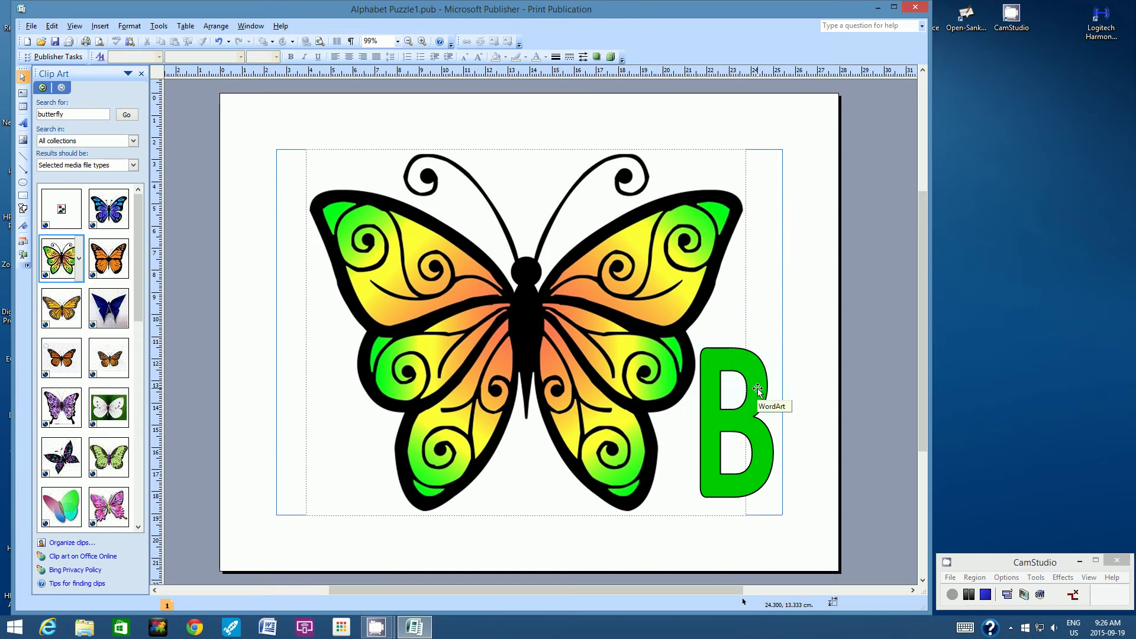
click(735, 406)
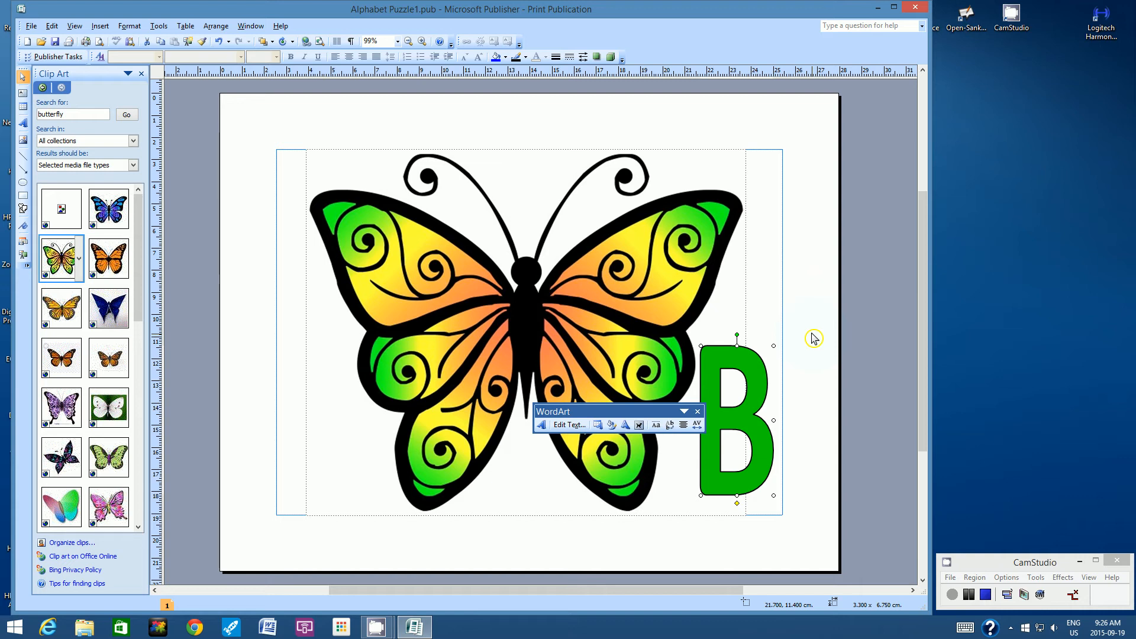
click(811, 280)
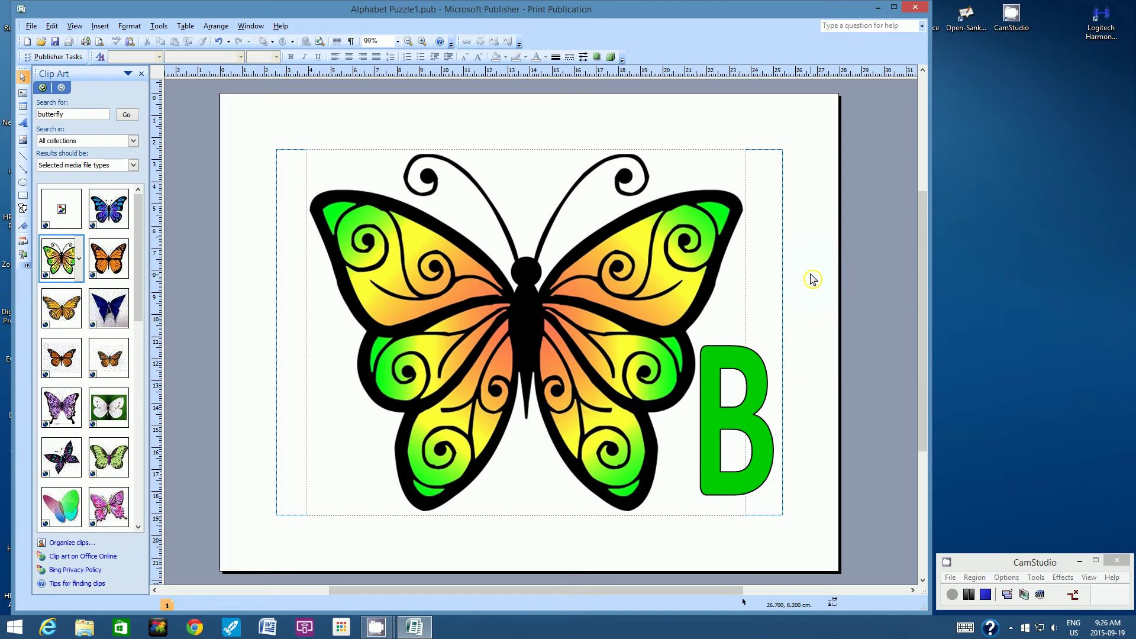
mouse_move(674, 391)
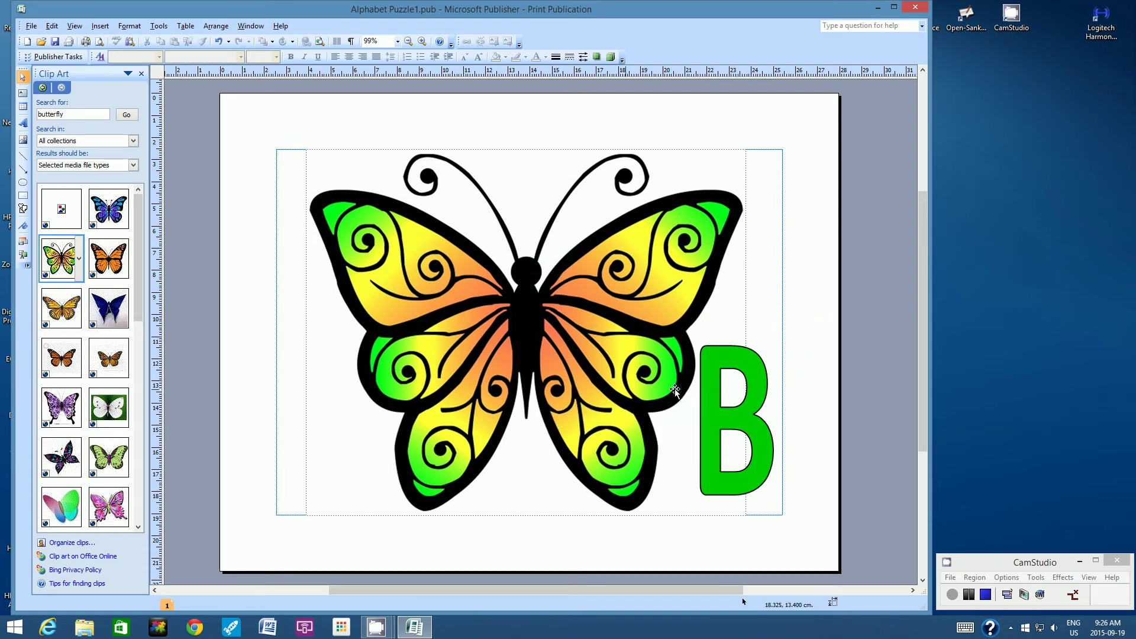
mouse_move(788, 390)
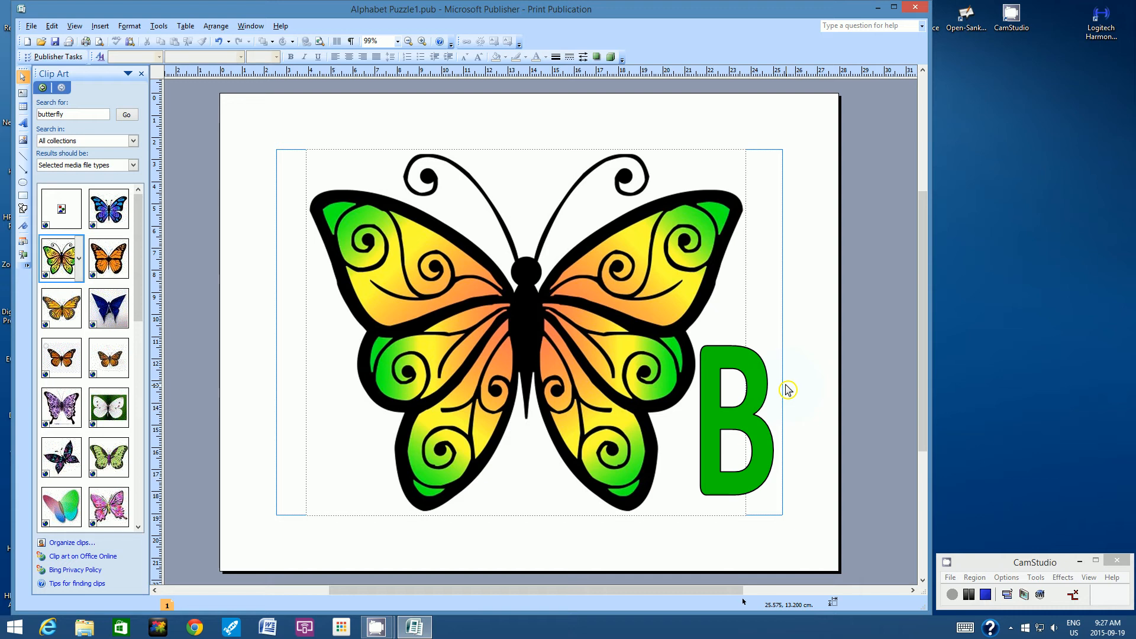
mouse_move(29, 141)
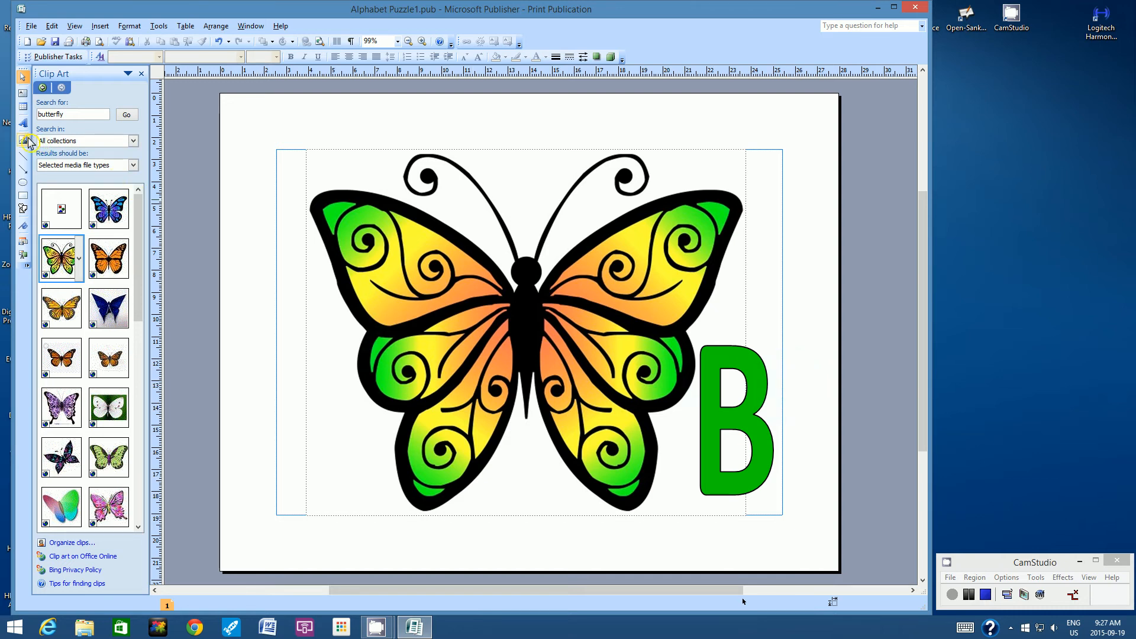
mouse_move(23, 140)
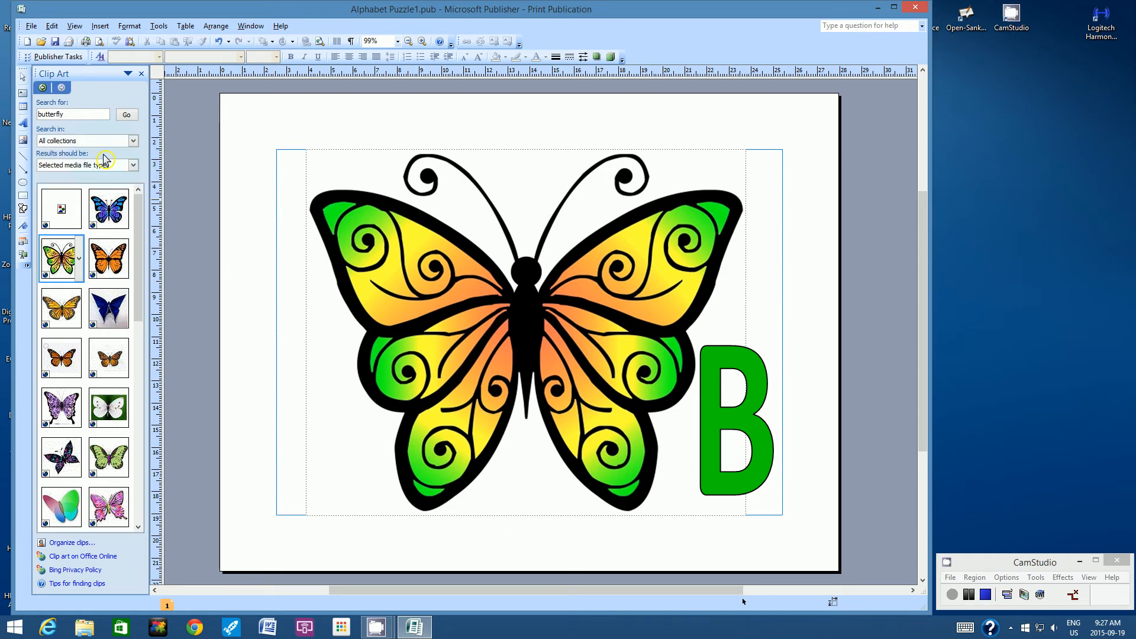
mouse_move(92, 143)
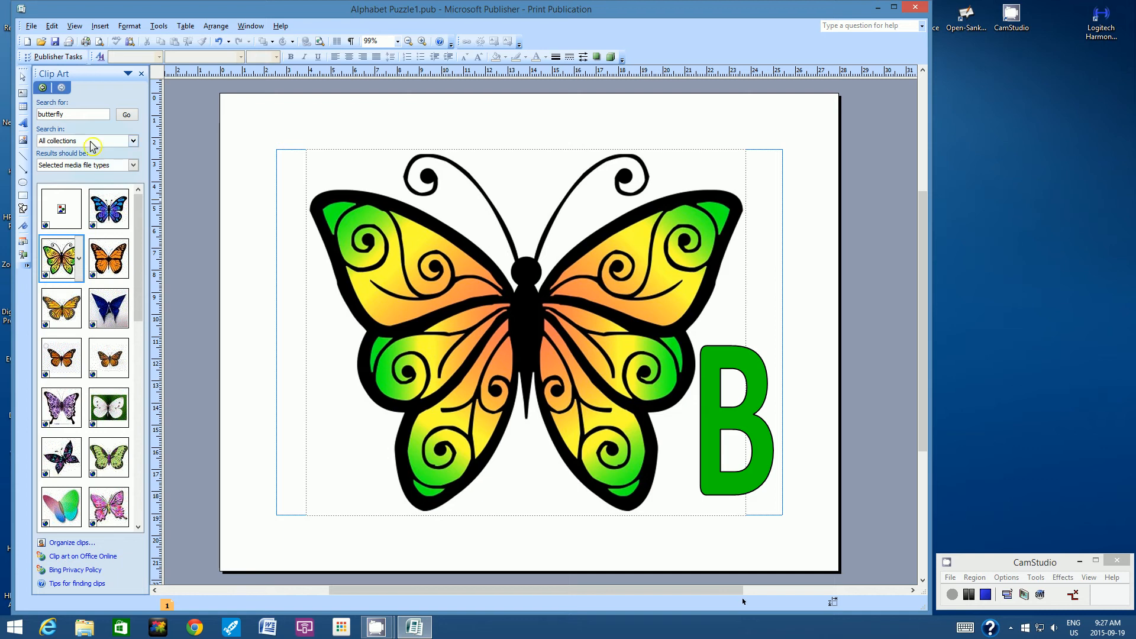
mouse_move(22, 143)
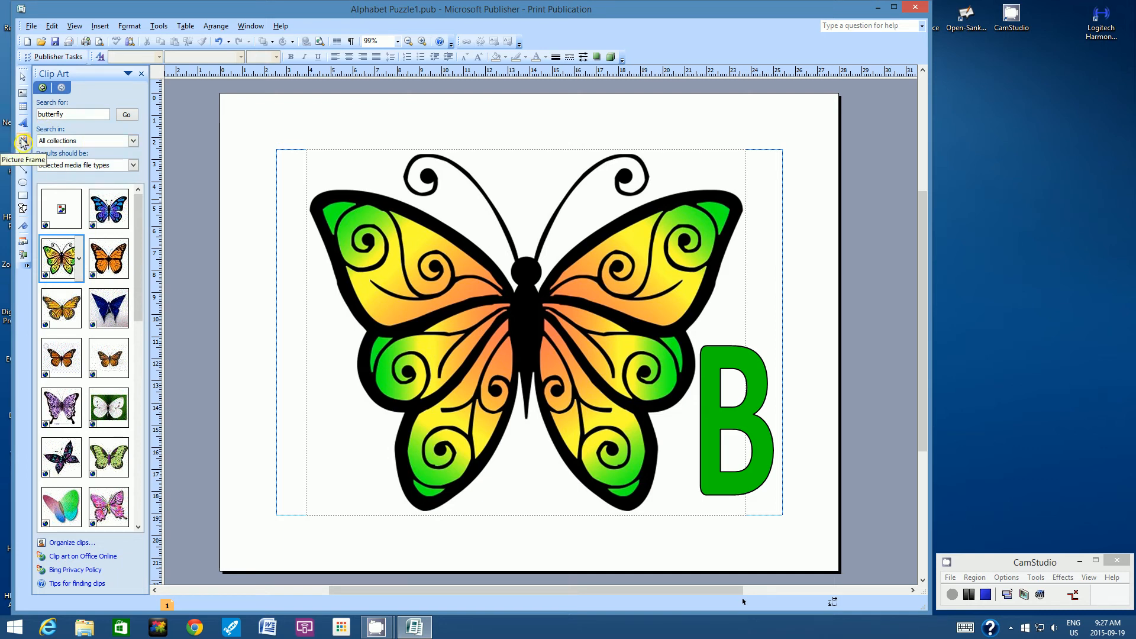
mouse_move(86, 155)
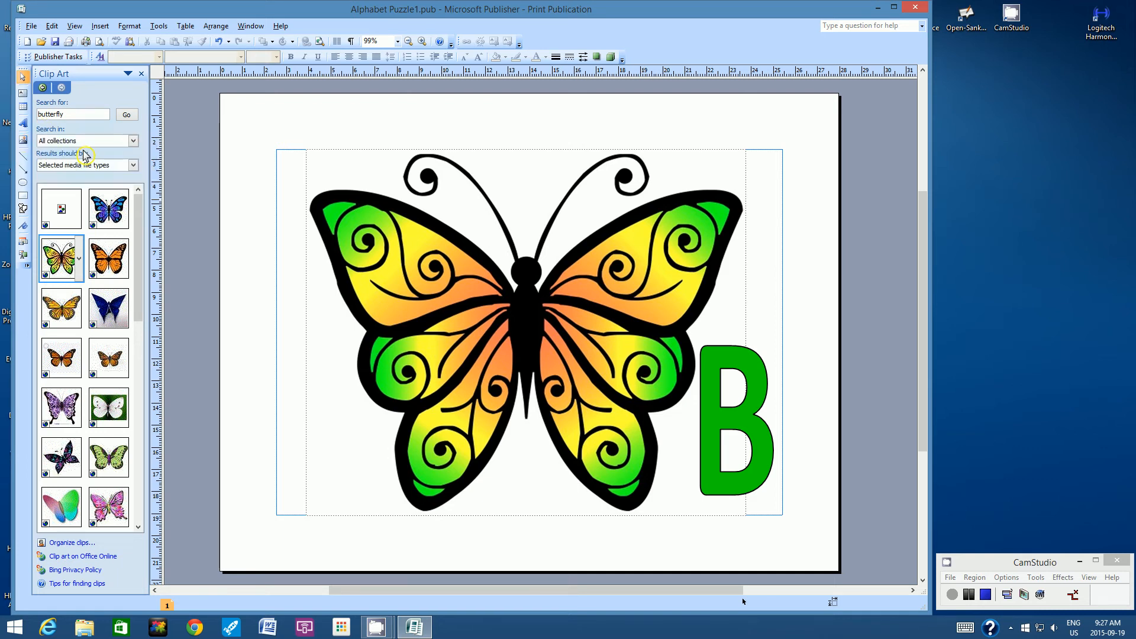
mouse_move(143, 130)
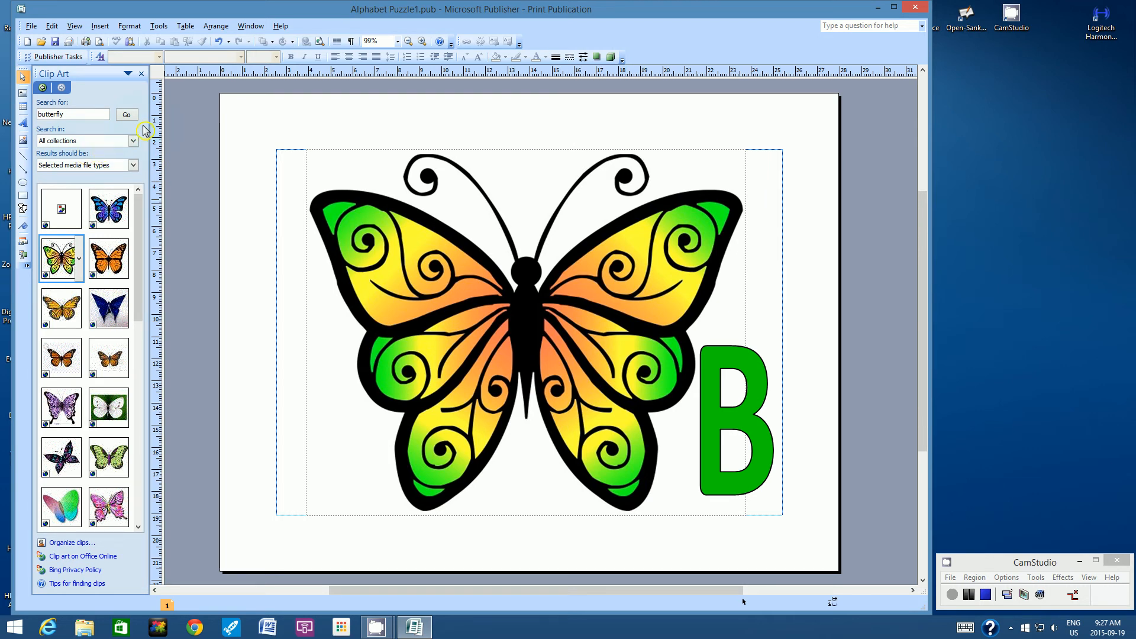
Step: Open the Insert menu, close it, then reopen it to reach Picture options
click(100, 26)
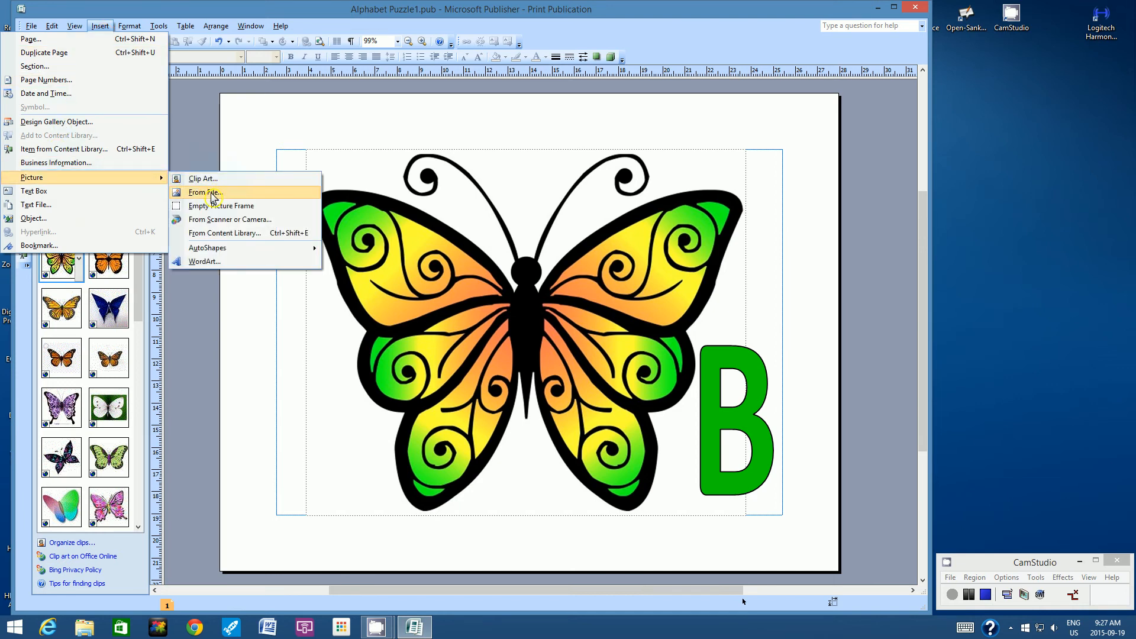
click(205, 191)
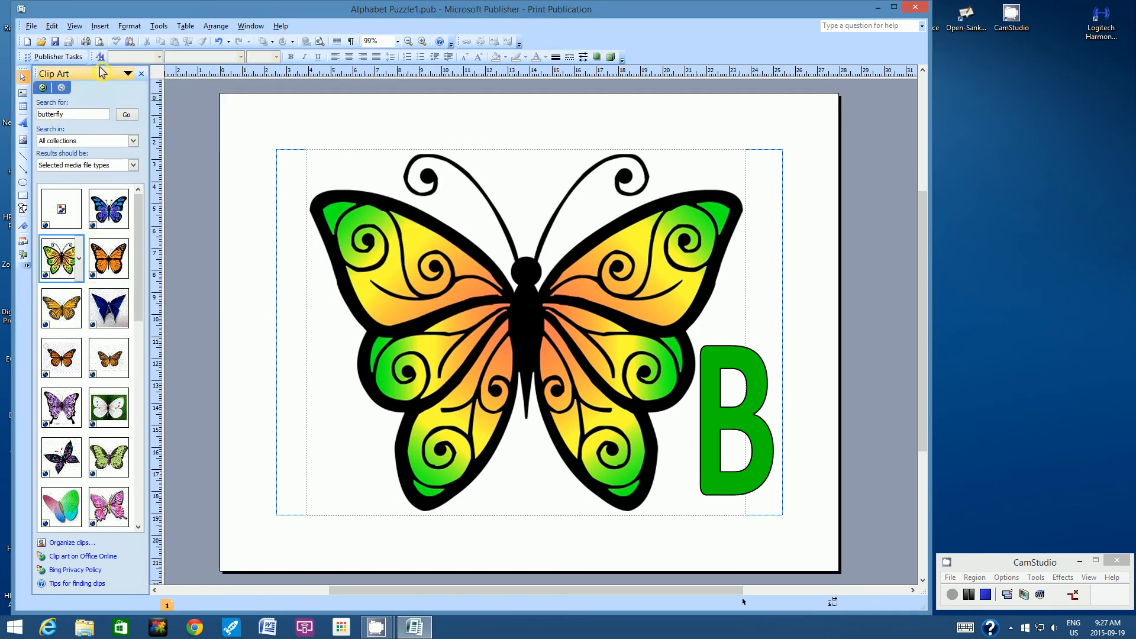
mouse_move(100, 25)
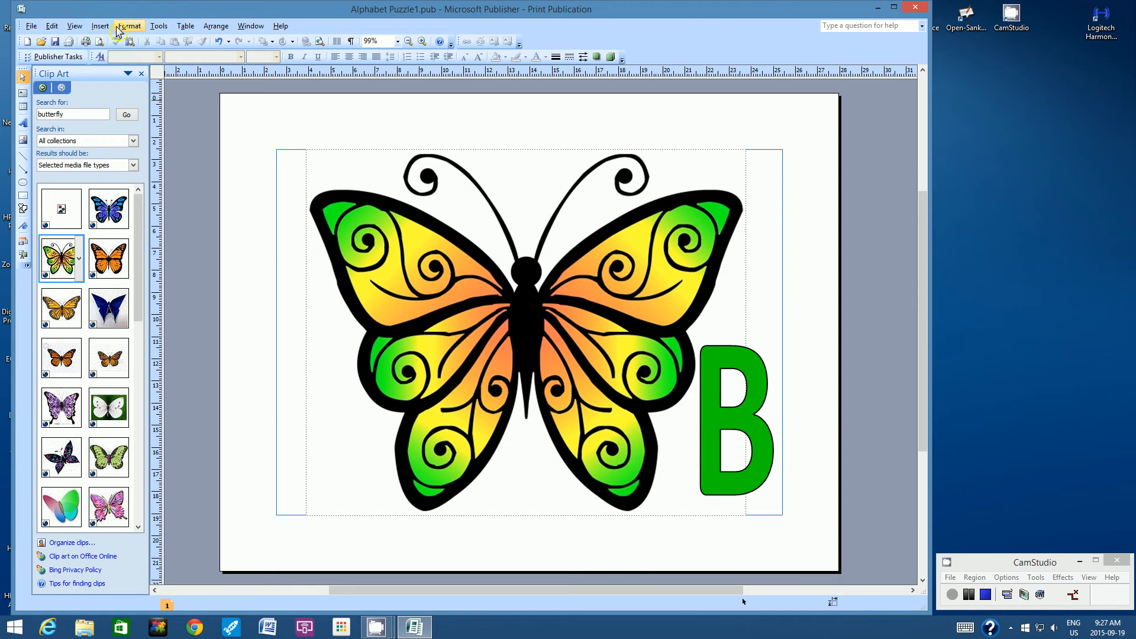
click(100, 26)
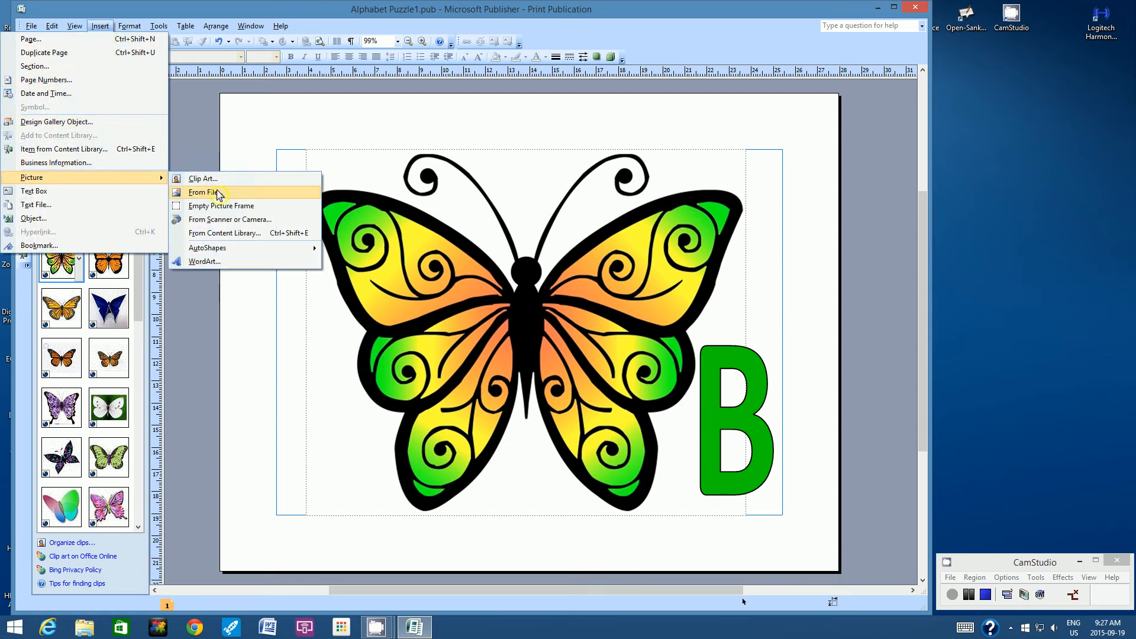
Step: Insert 3ml_puzzle_piece_template.png from file and drag it to the picture area's top-left
click(203, 178)
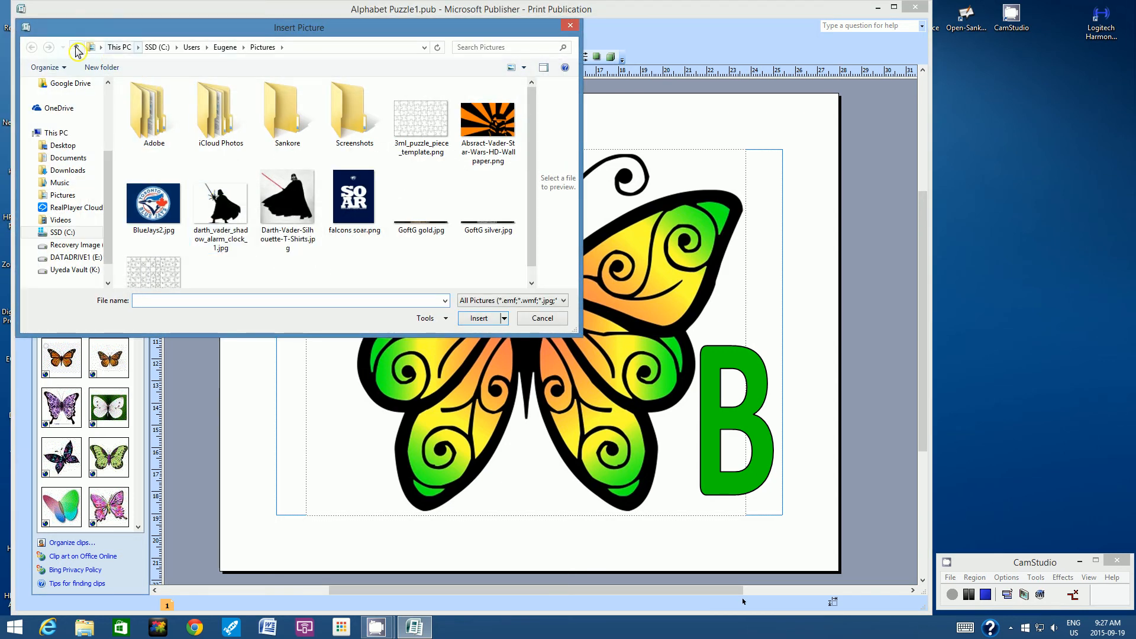
mouse_move(337, 57)
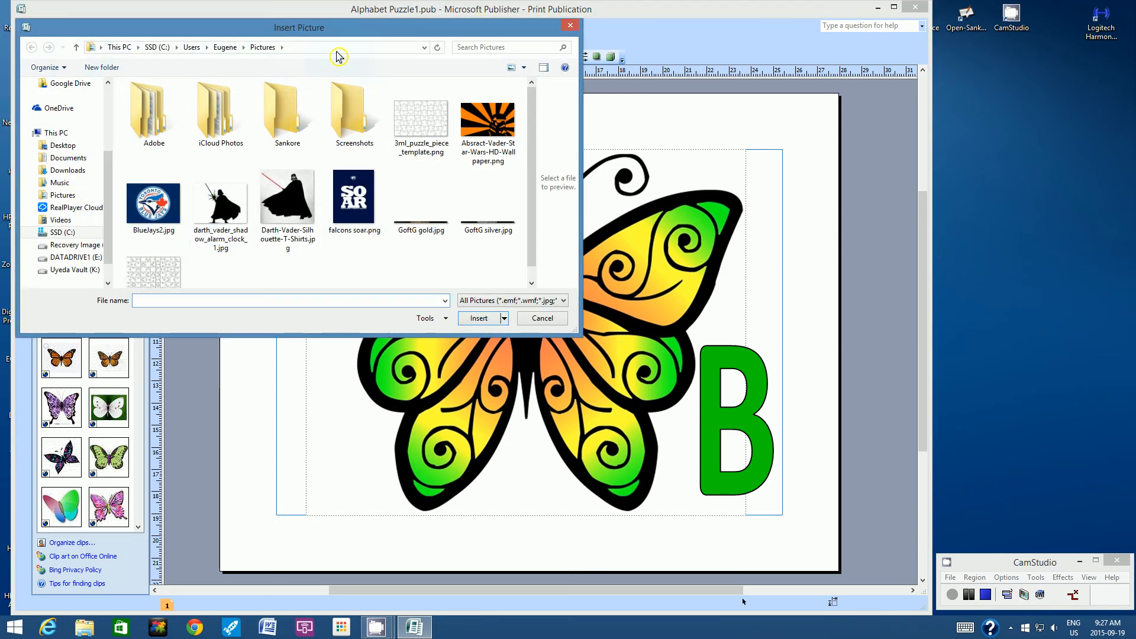
mouse_move(300, 54)
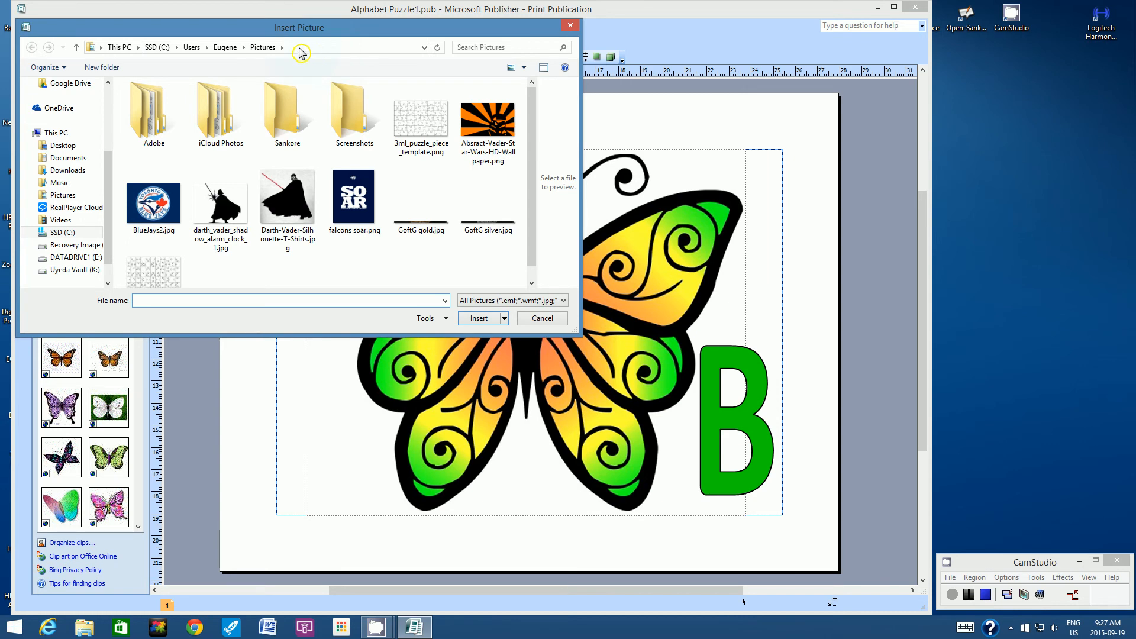
mouse_move(415, 70)
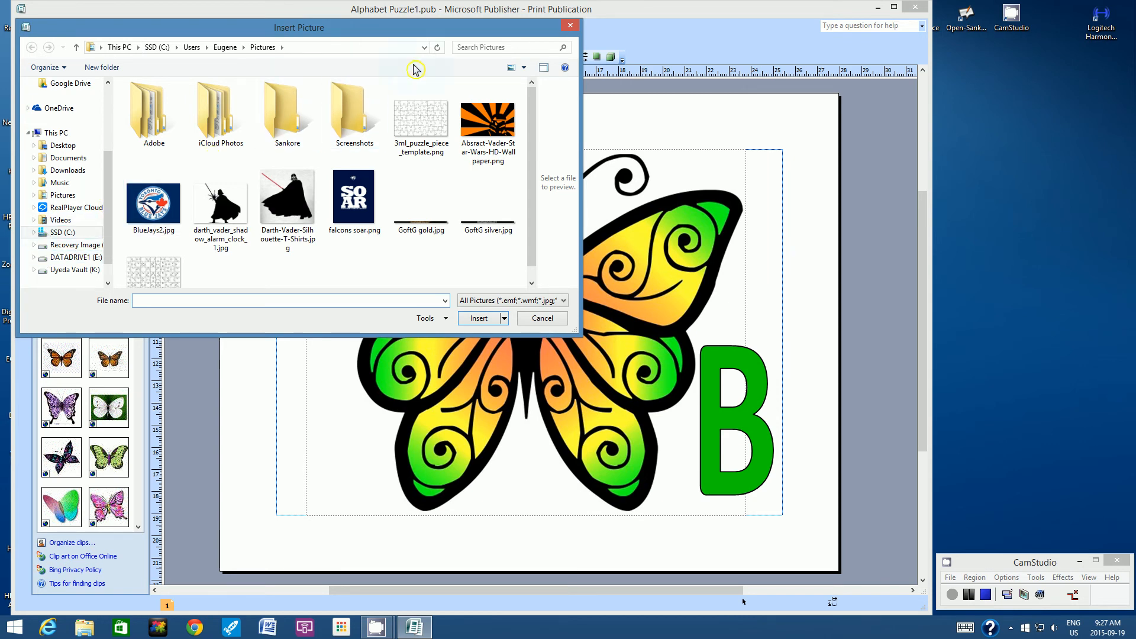
mouse_move(426, 50)
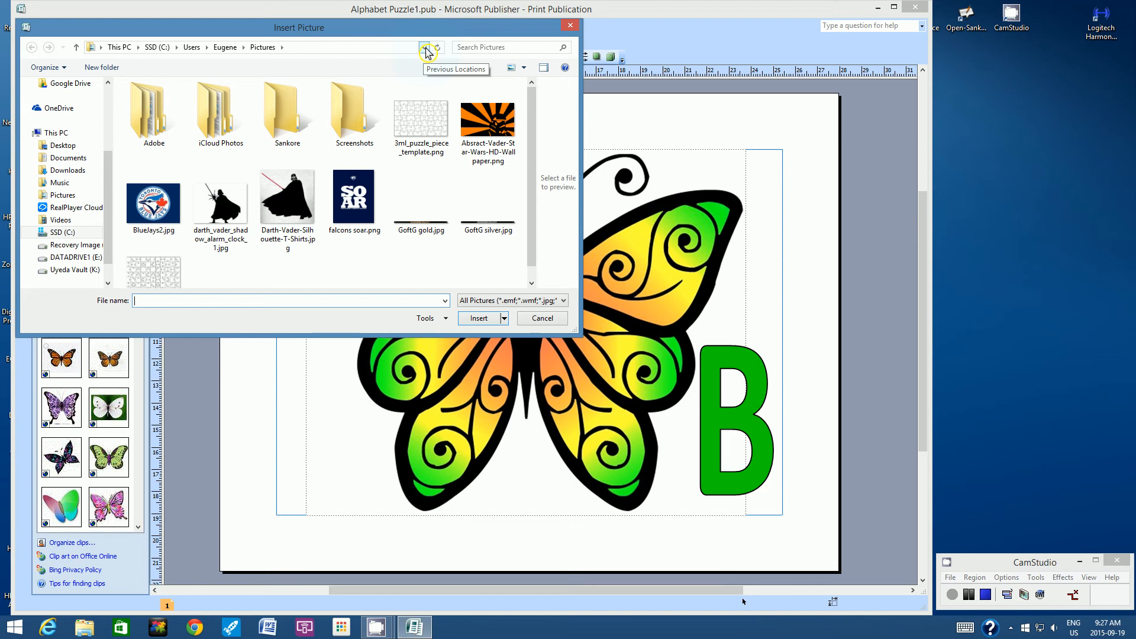
mouse_move(82, 249)
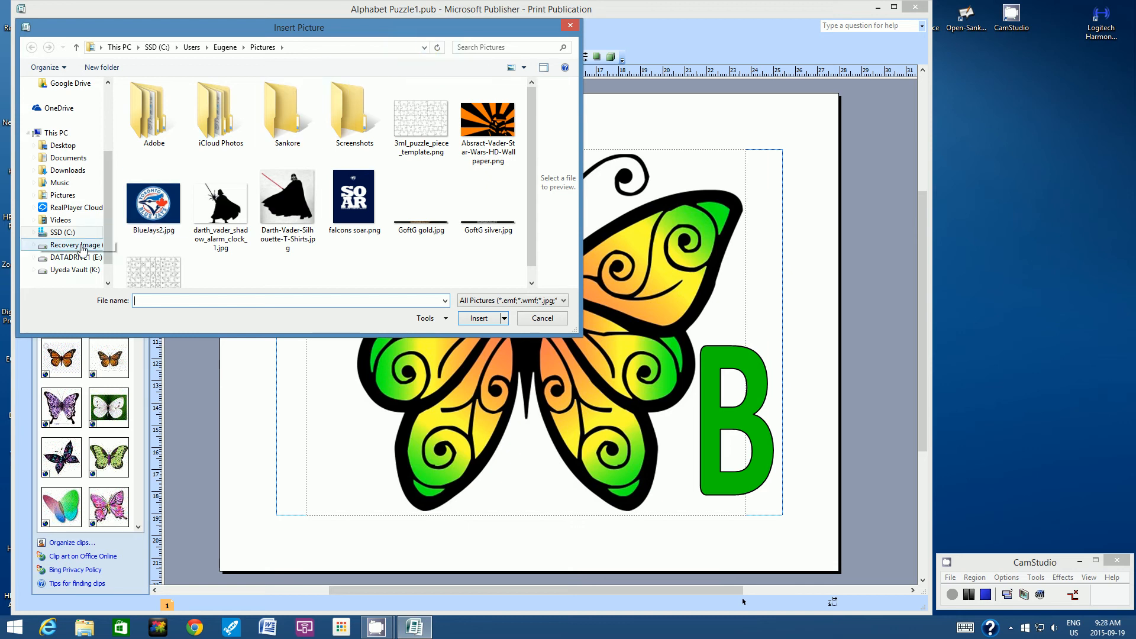
click(57, 232)
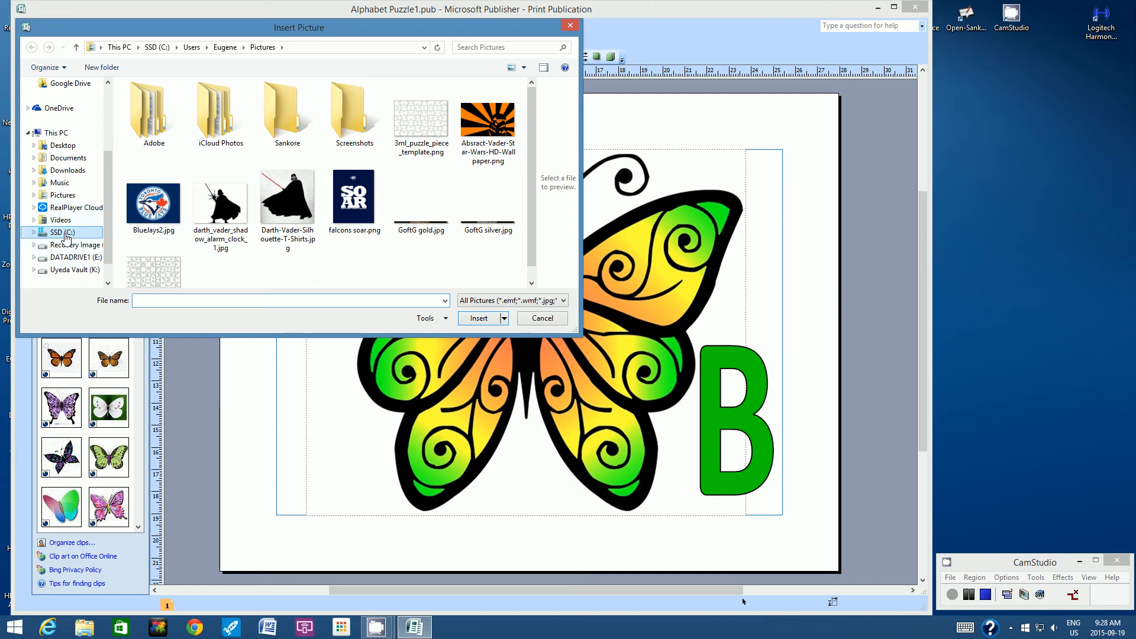
mouse_move(323, 174)
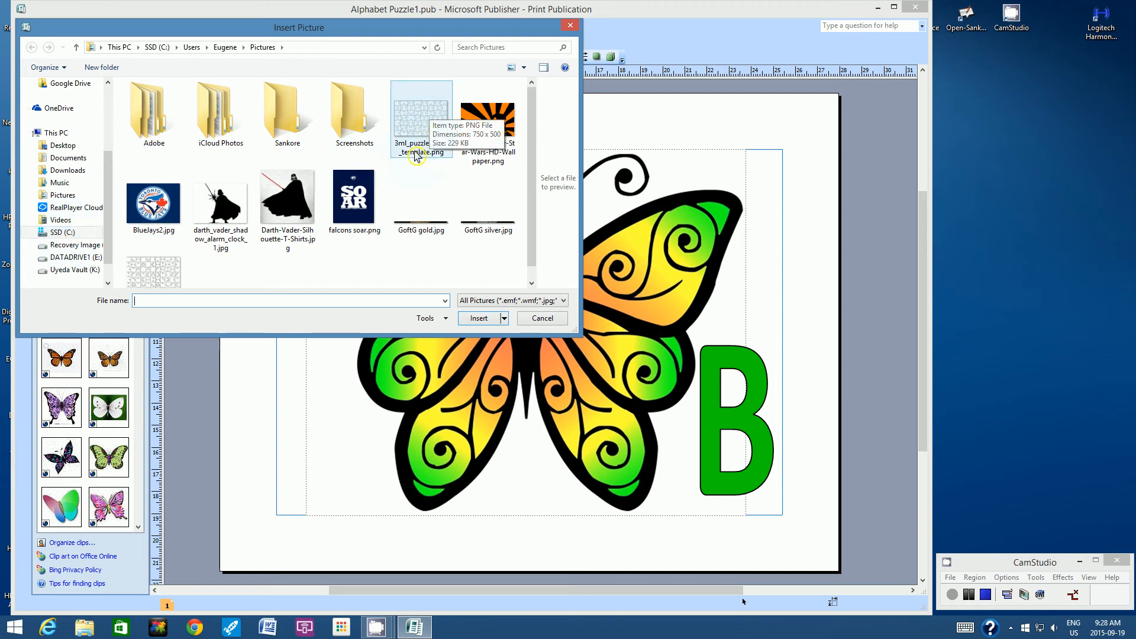
mouse_move(432, 119)
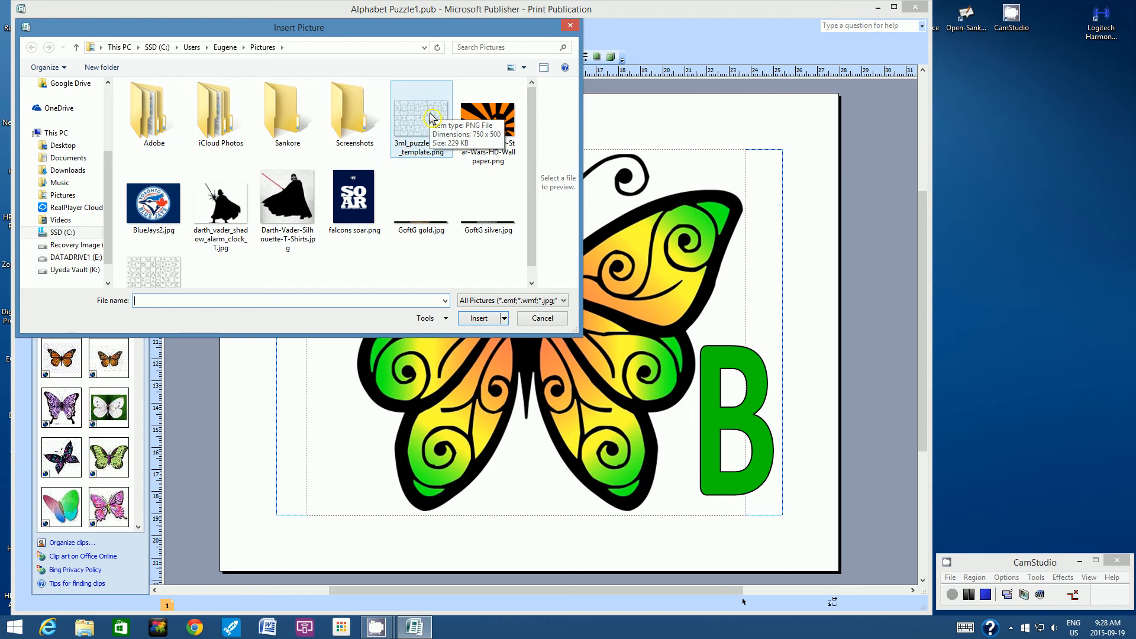
mouse_move(417, 160)
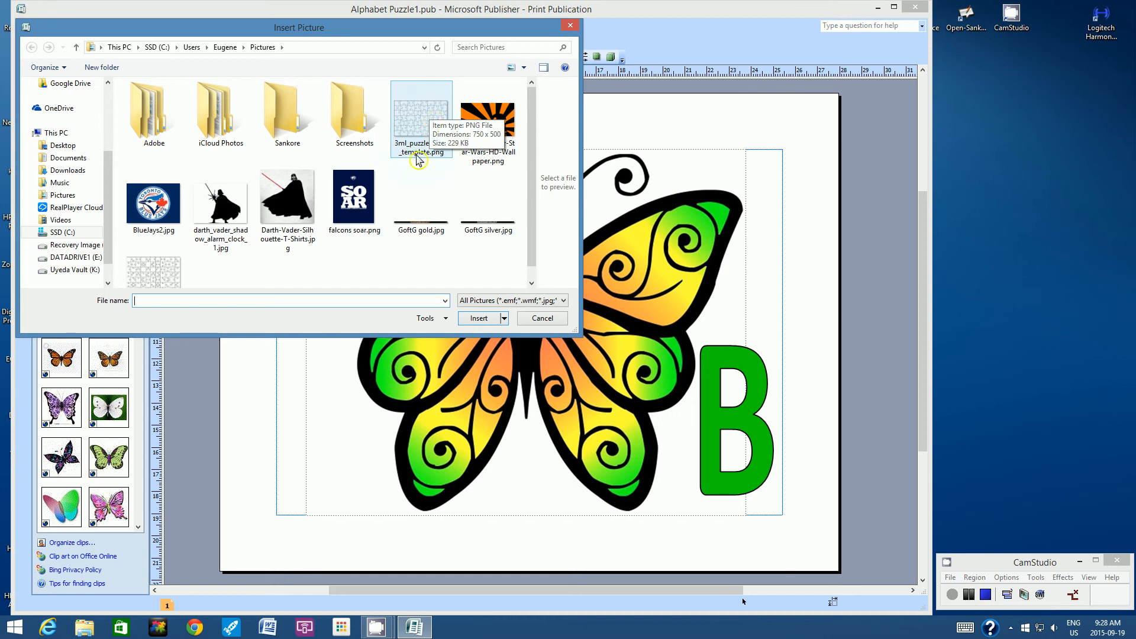
mouse_move(419, 123)
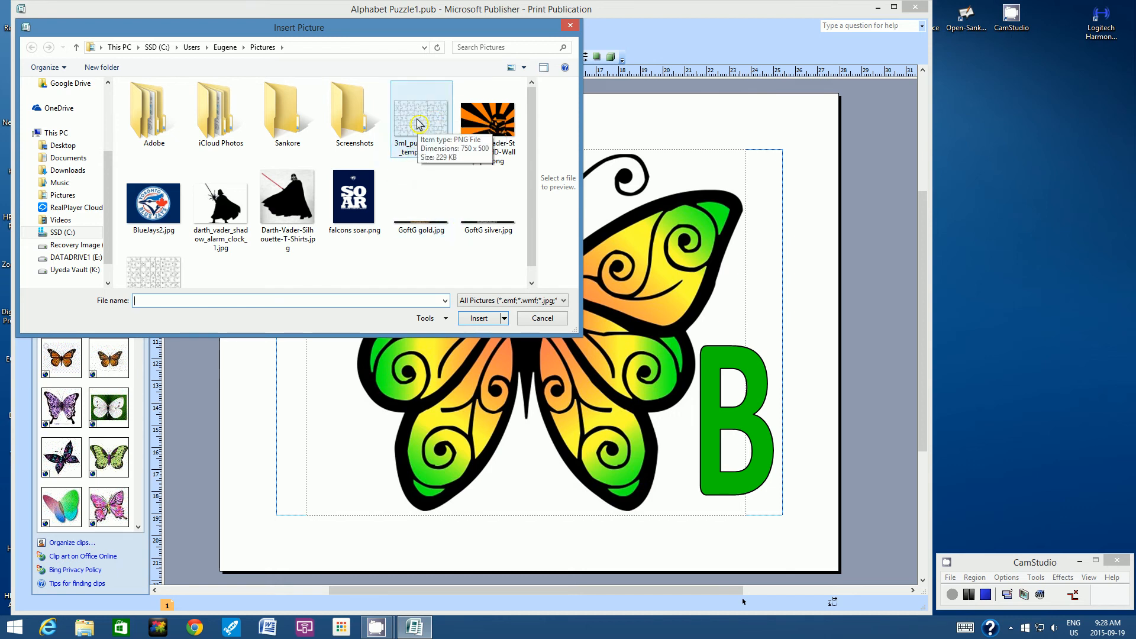
click(420, 116)
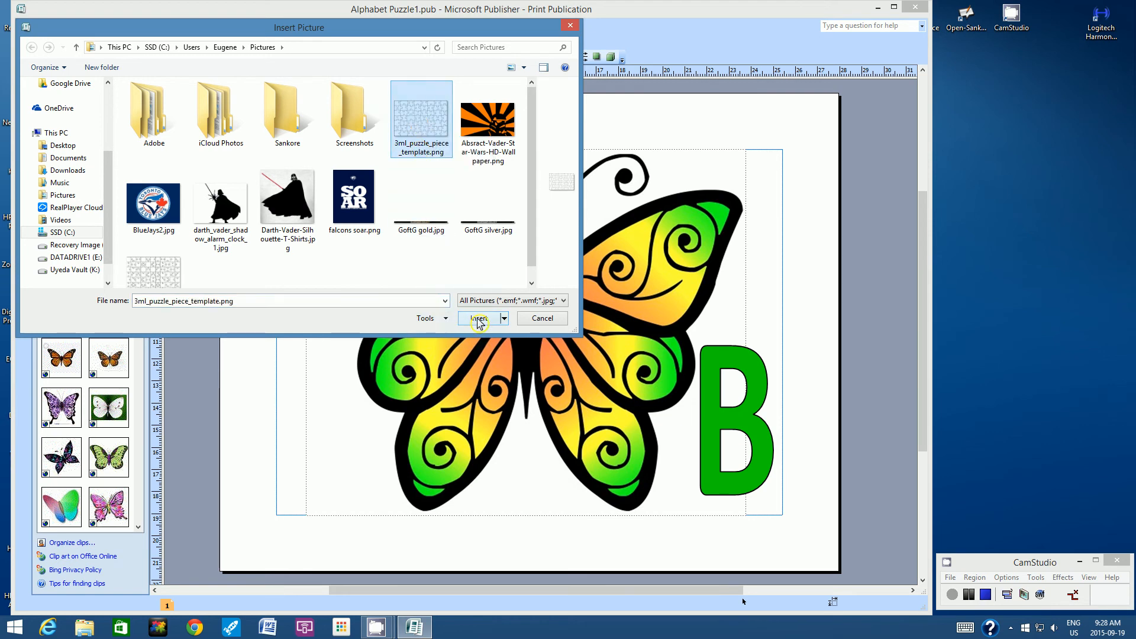
click(478, 319)
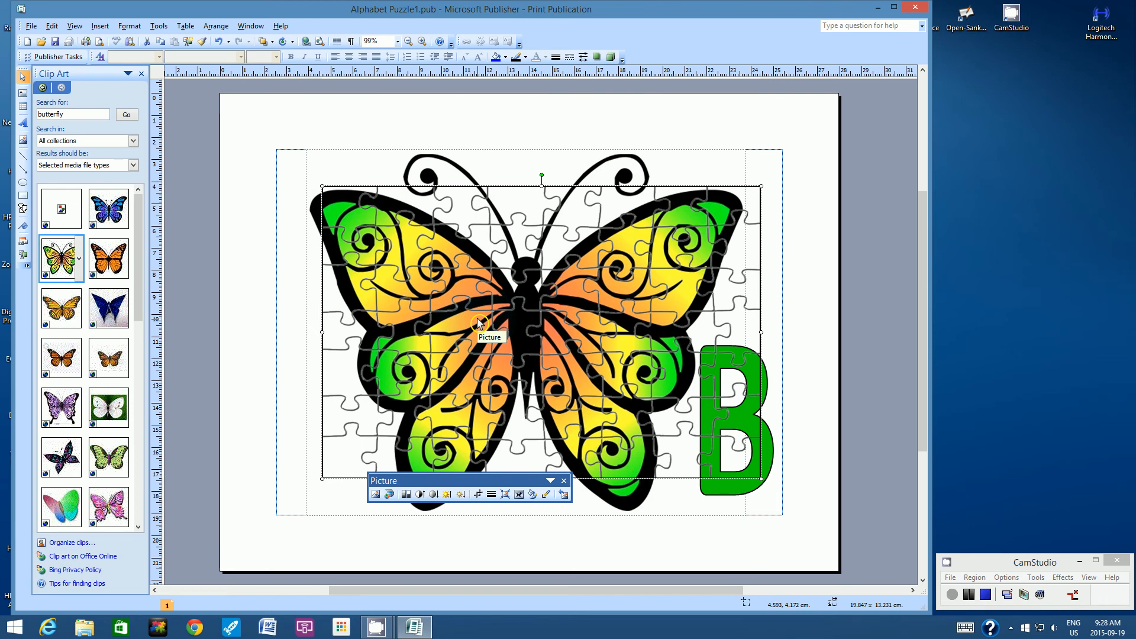
mouse_move(429, 212)
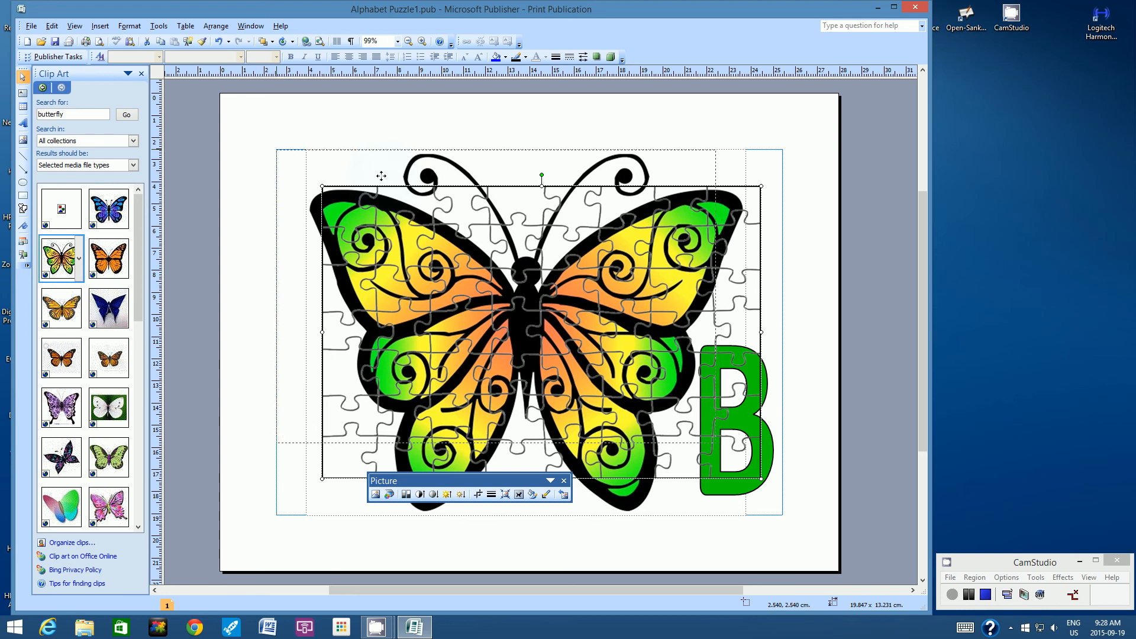
drag(493, 319, 494, 293)
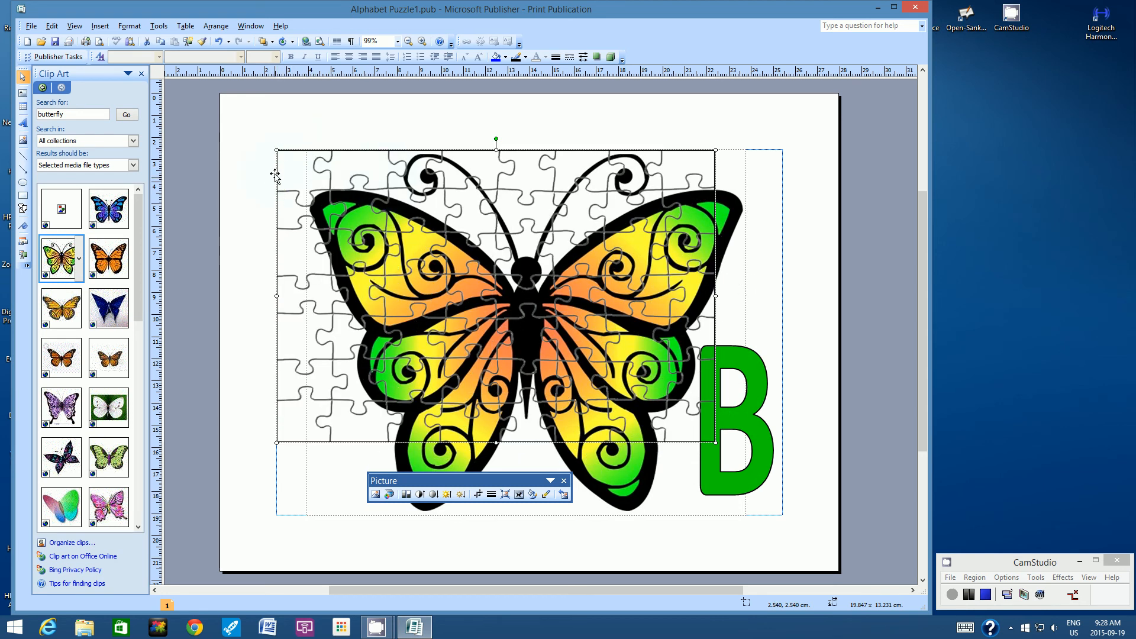
mouse_move(290, 158)
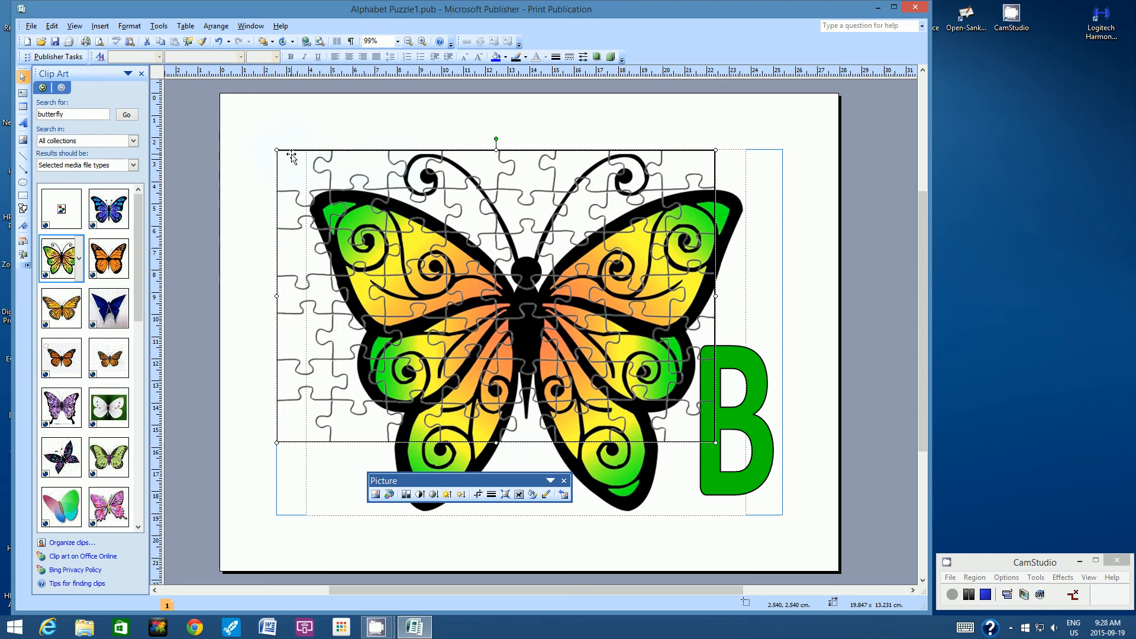
mouse_move(291, 156)
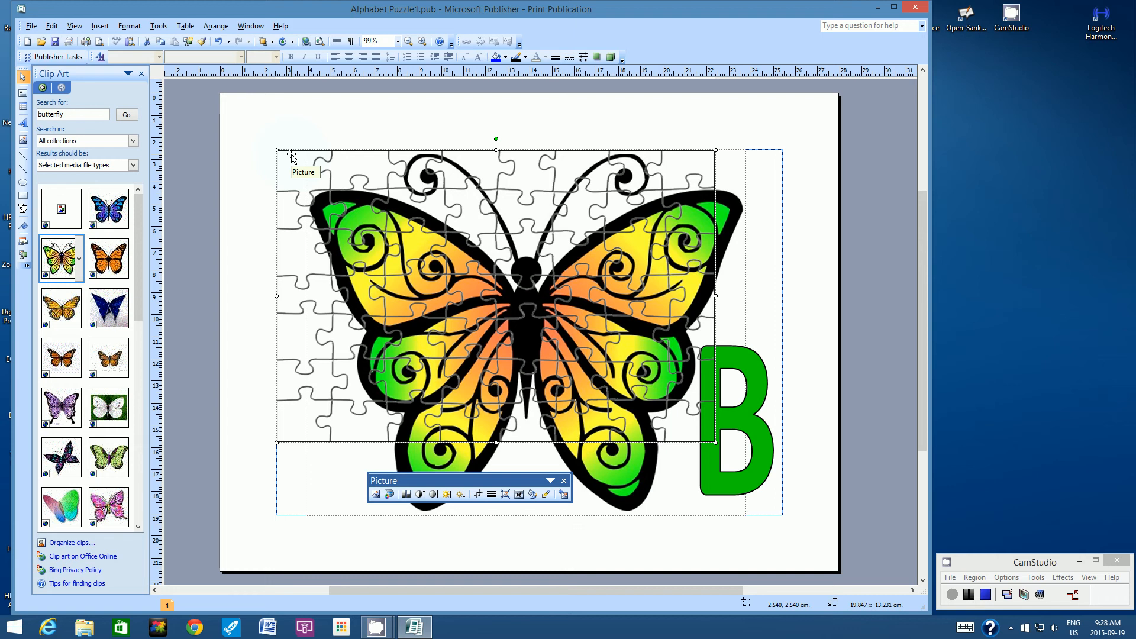
mouse_move(680, 443)
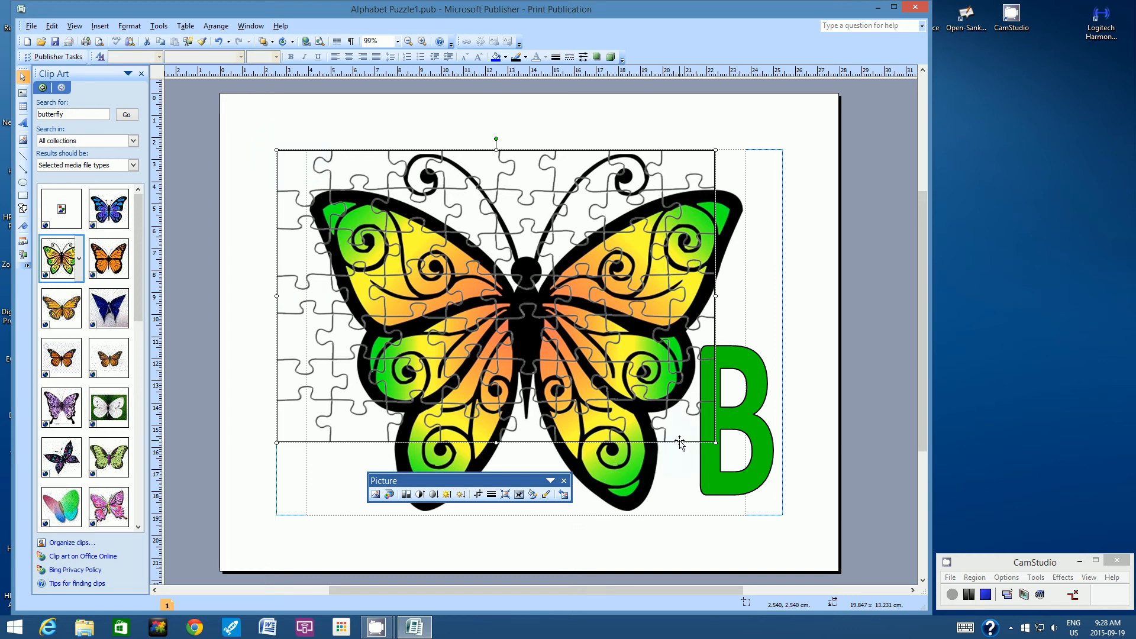
mouse_move(713, 441)
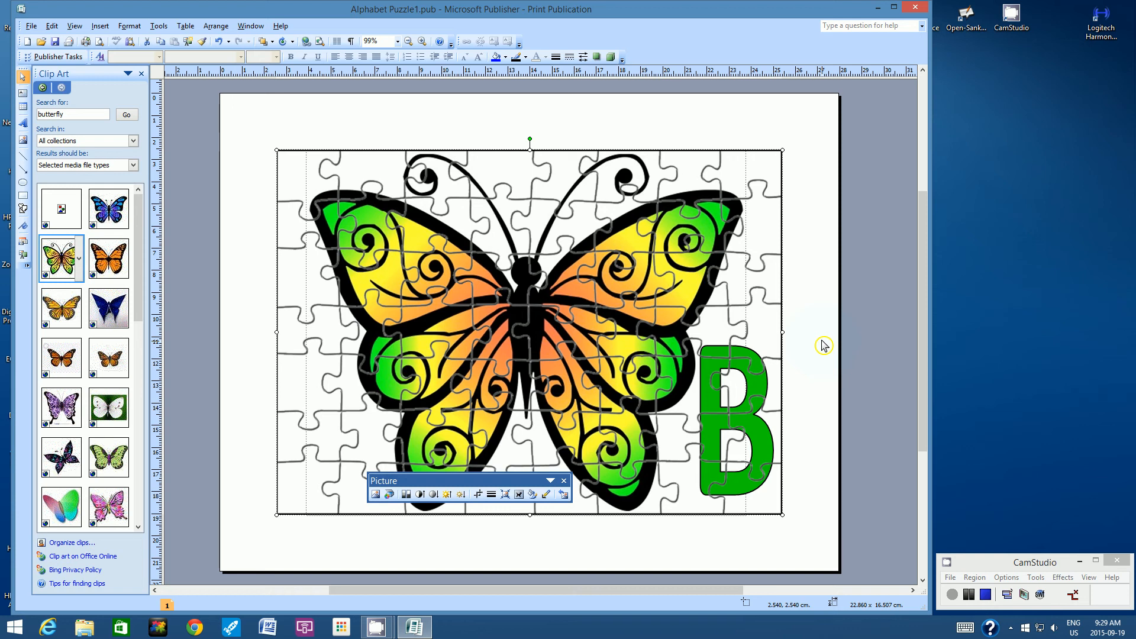
mouse_move(745, 296)
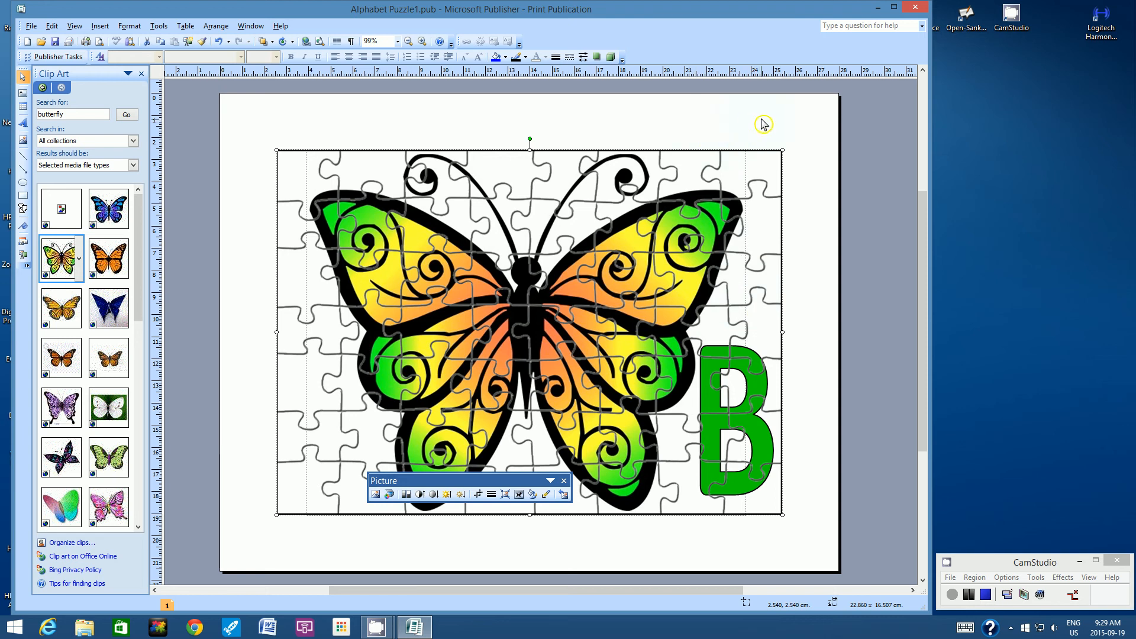
Step: Deselect the overlay, zoom to 150%, and scroll down to the puzzle's bottom edge
click(766, 117)
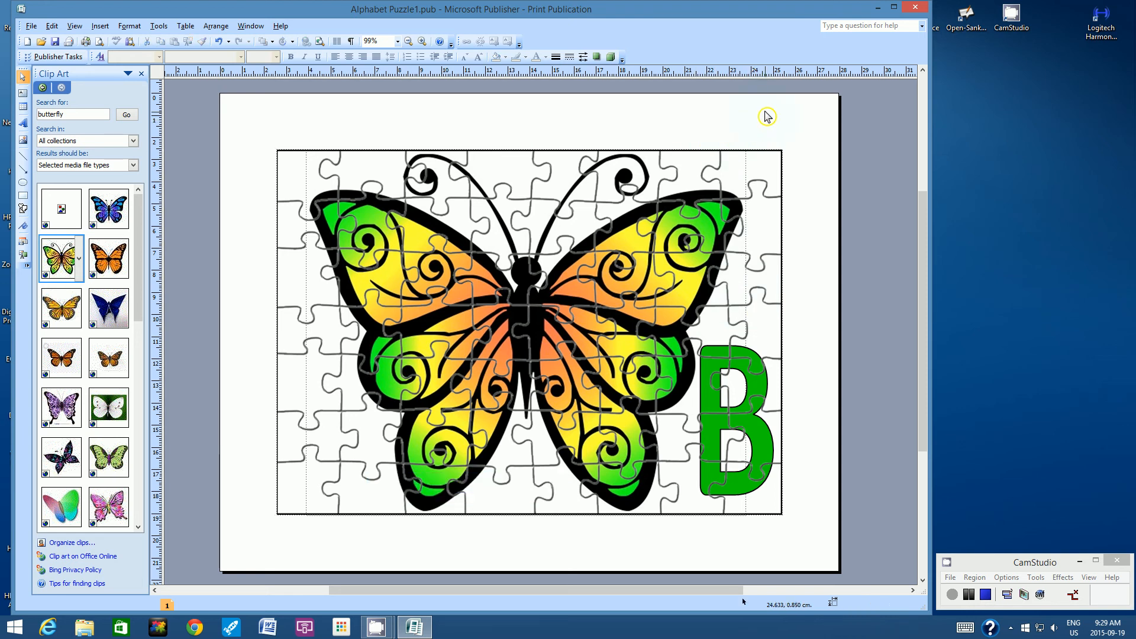
mouse_move(54, 41)
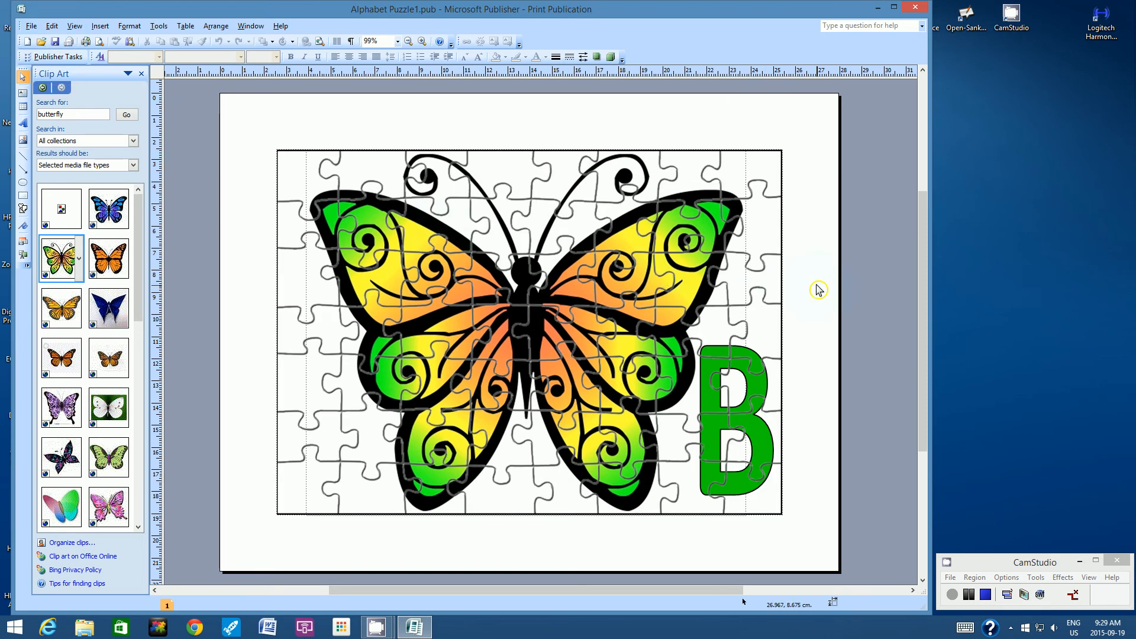
mouse_move(348, 152)
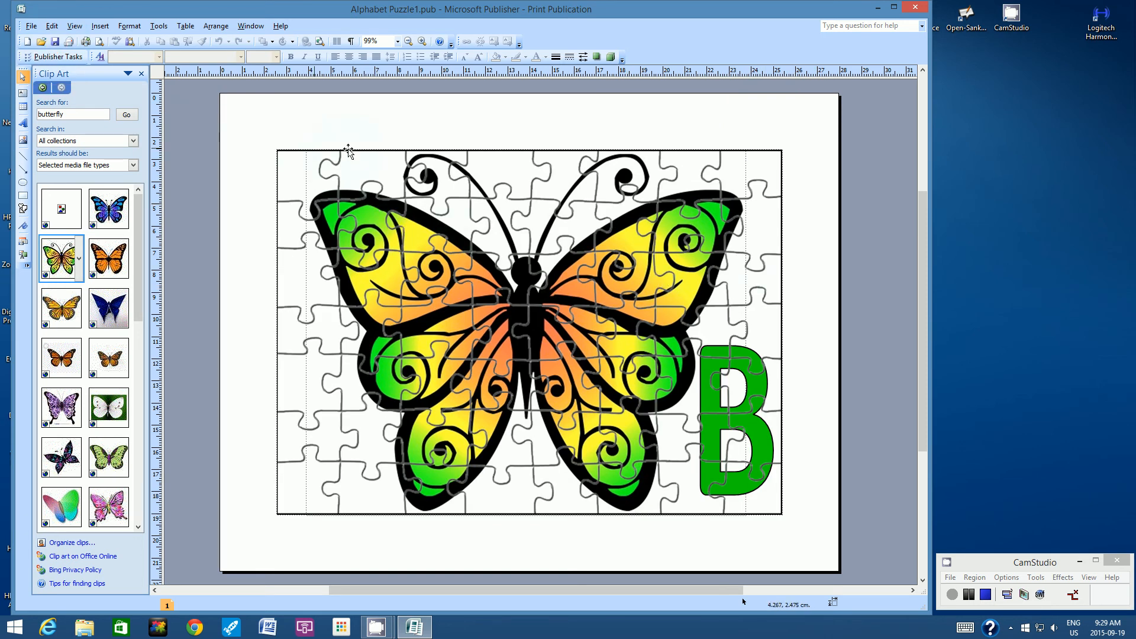
mouse_move(292, 518)
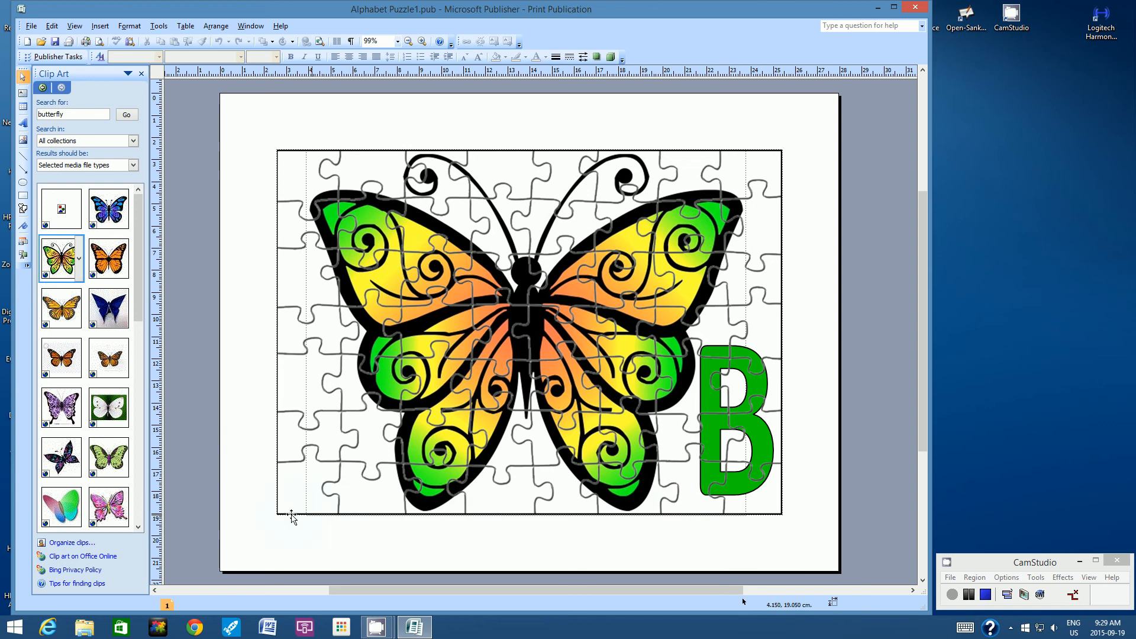
mouse_move(536, 532)
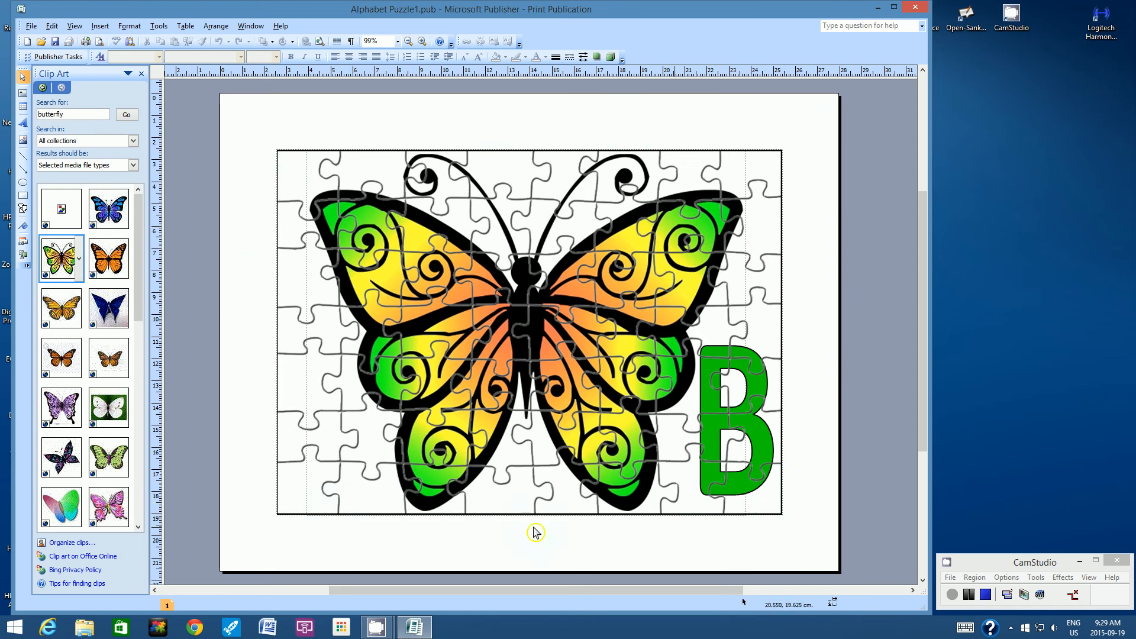
mouse_move(375, 433)
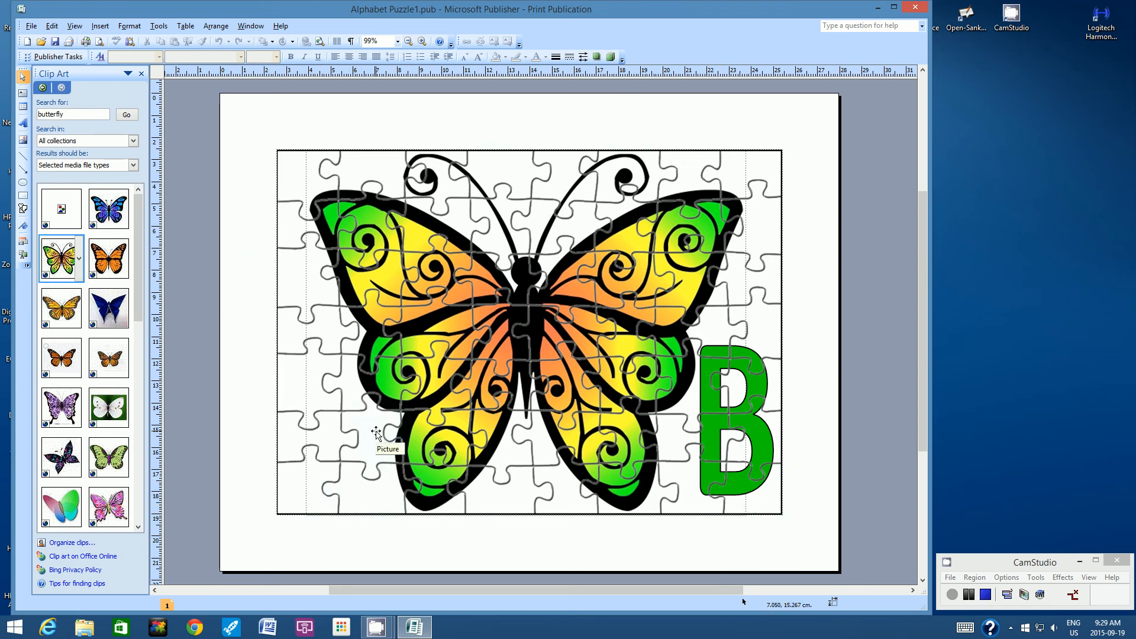
mouse_move(726, 150)
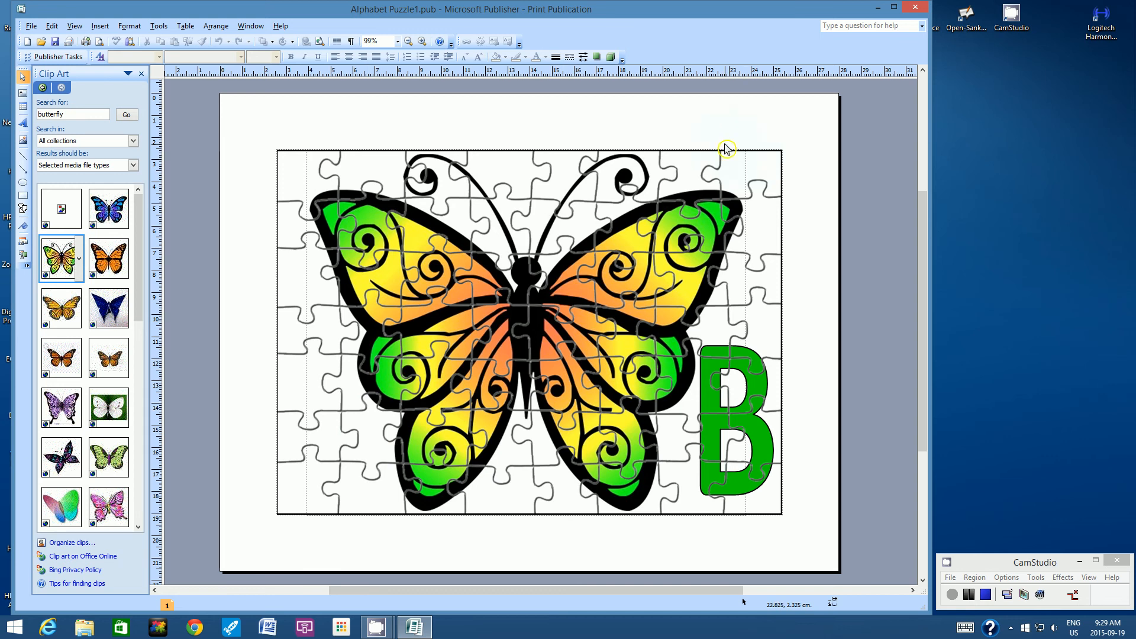
mouse_move(723, 132)
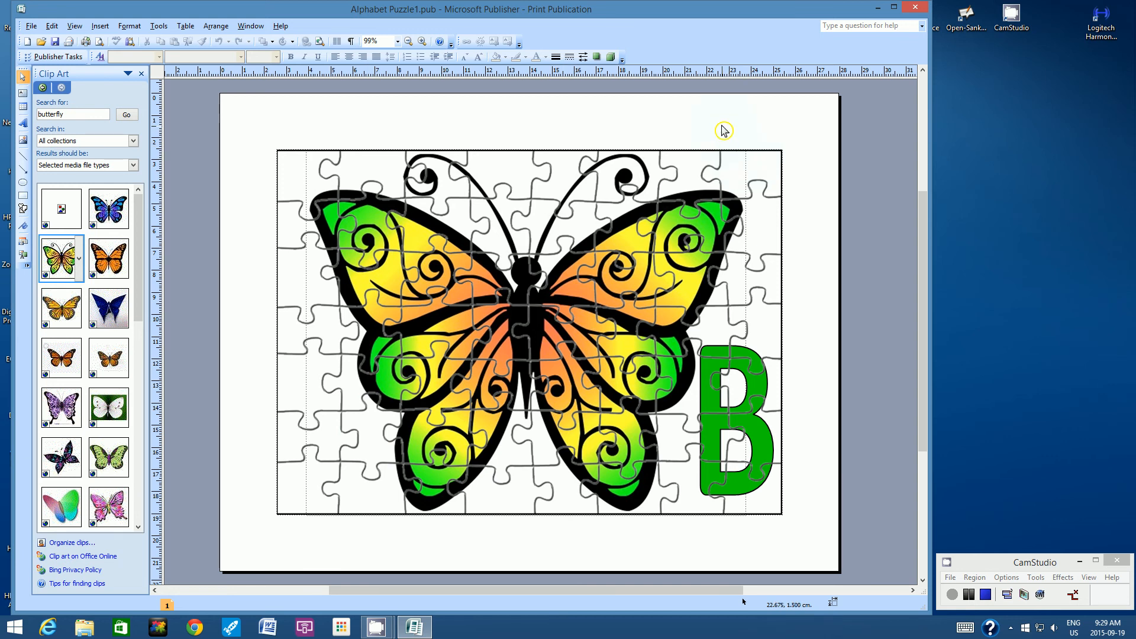
mouse_move(397, 41)
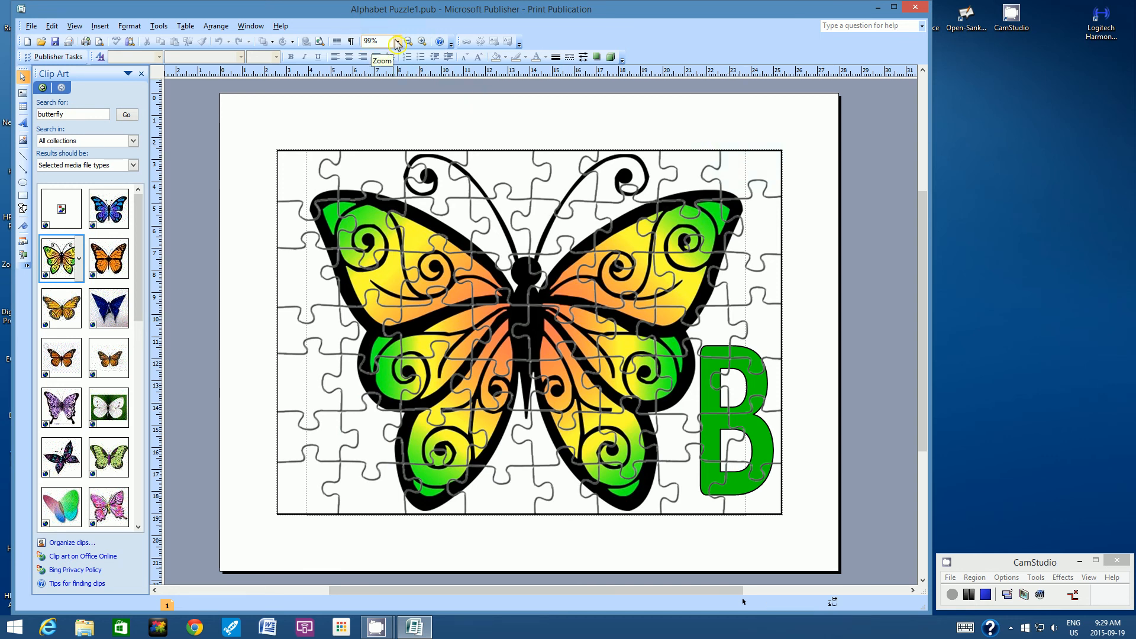
click(398, 41)
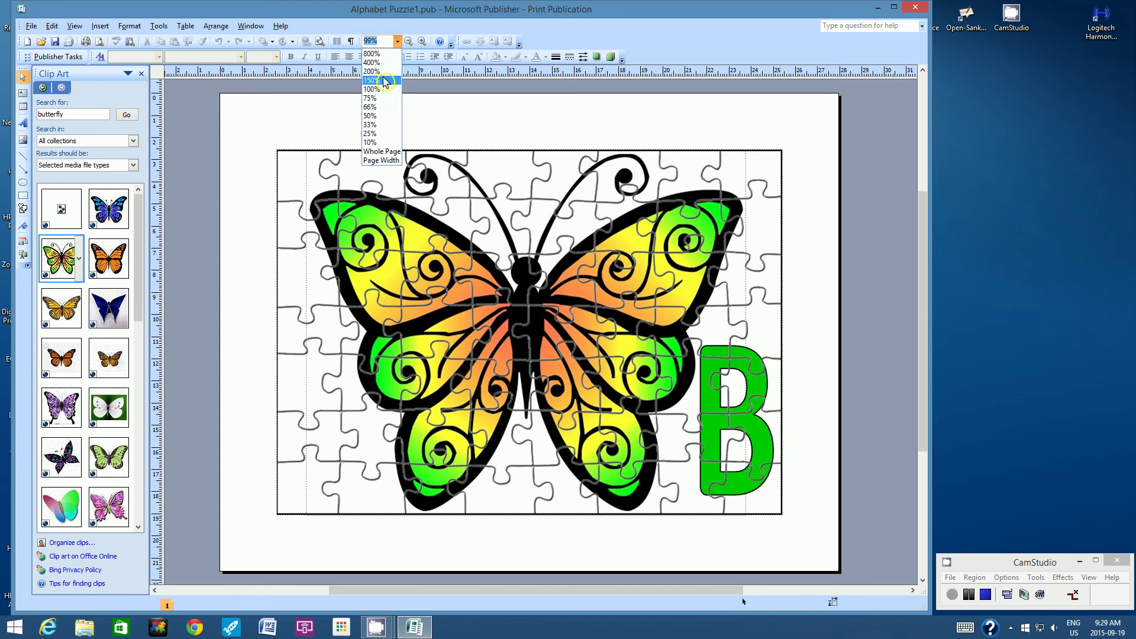
mouse_move(375, 88)
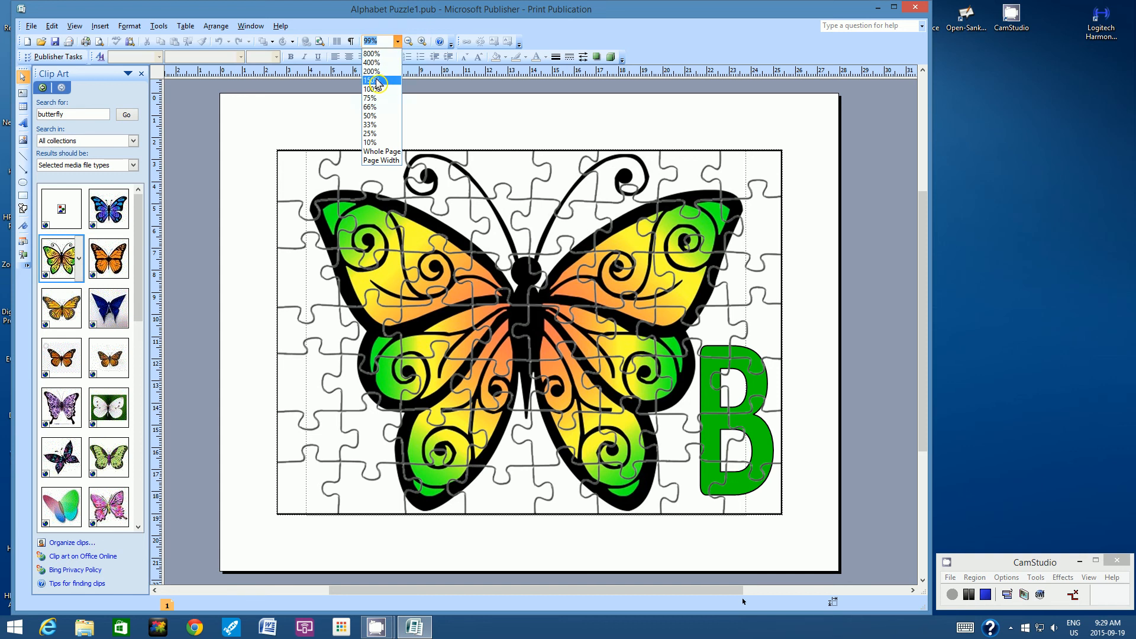
click(371, 80)
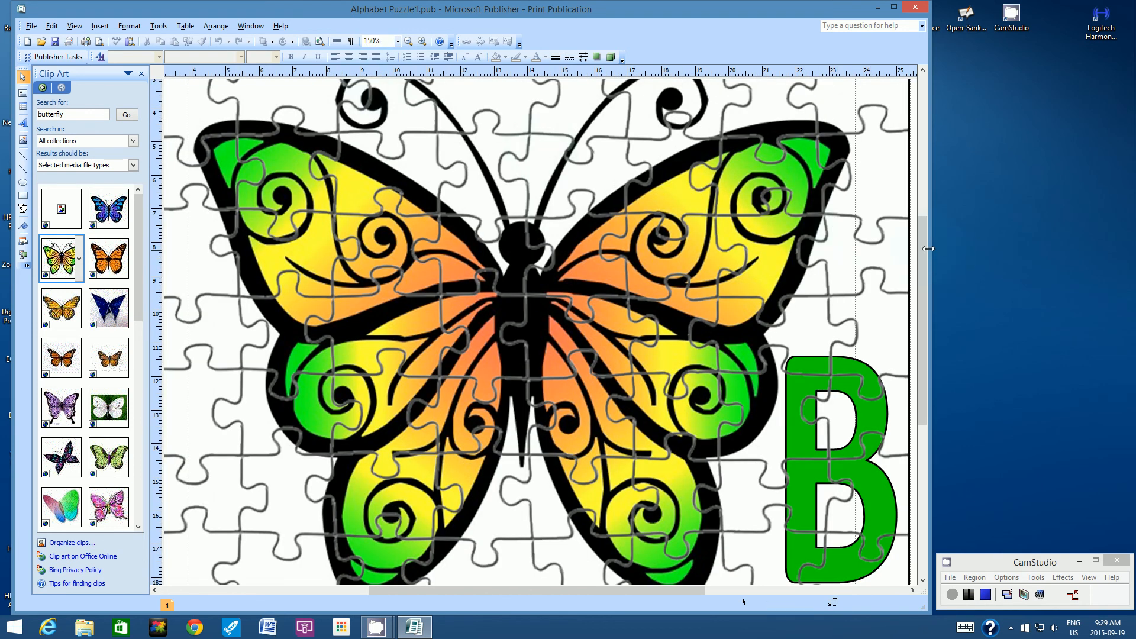
scroll(down, 3)
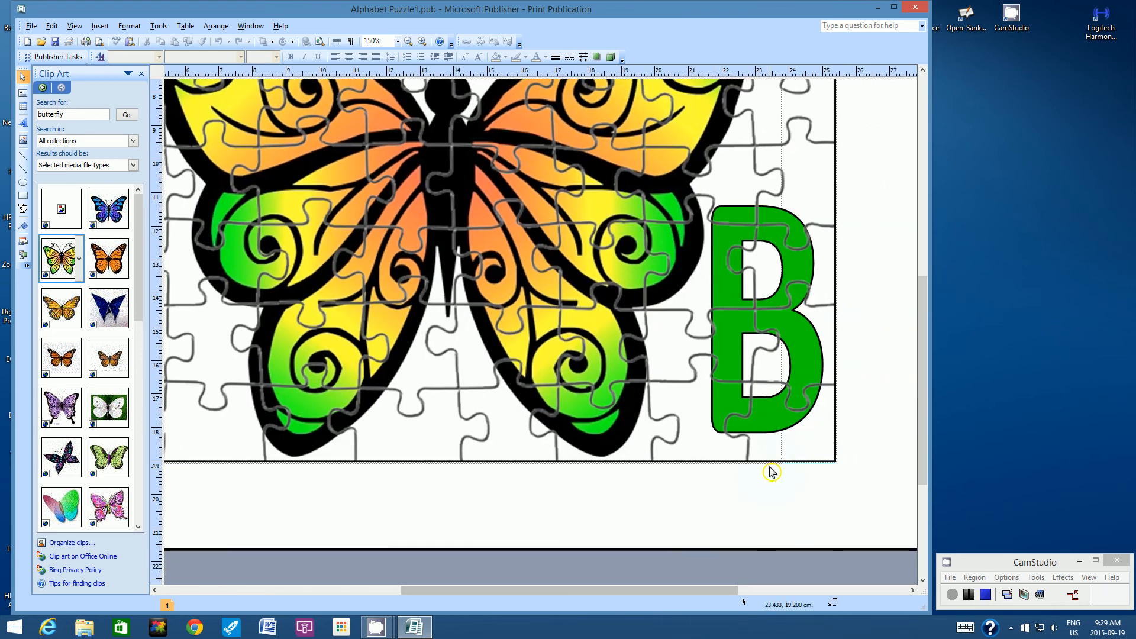
mouse_move(107, 209)
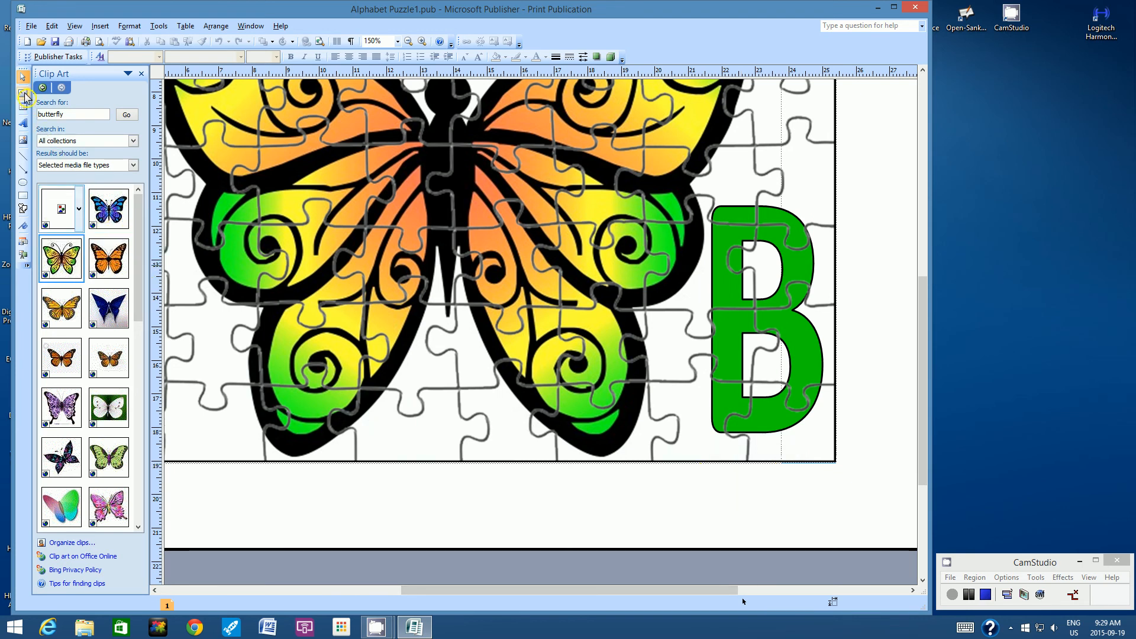
mouse_move(24, 98)
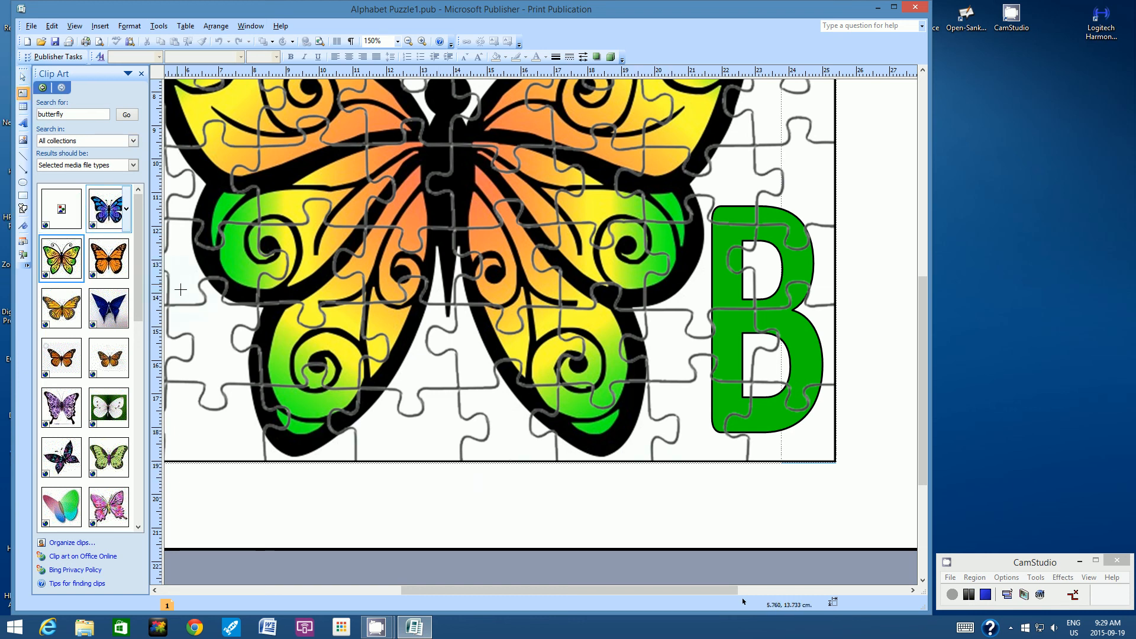
mouse_move(417, 440)
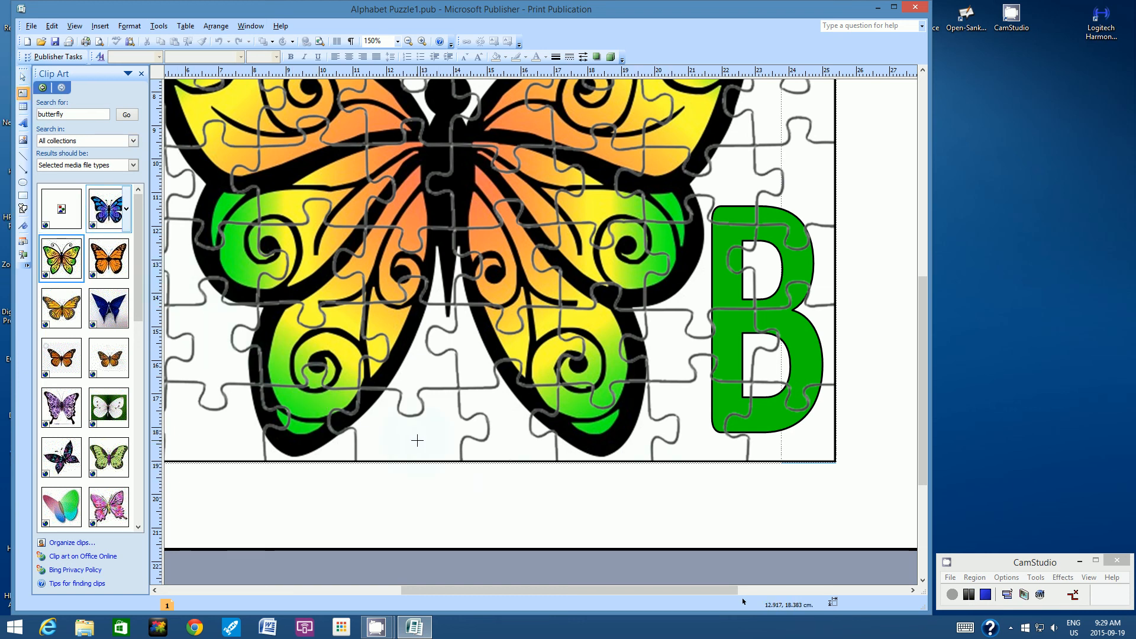
mouse_move(648, 477)
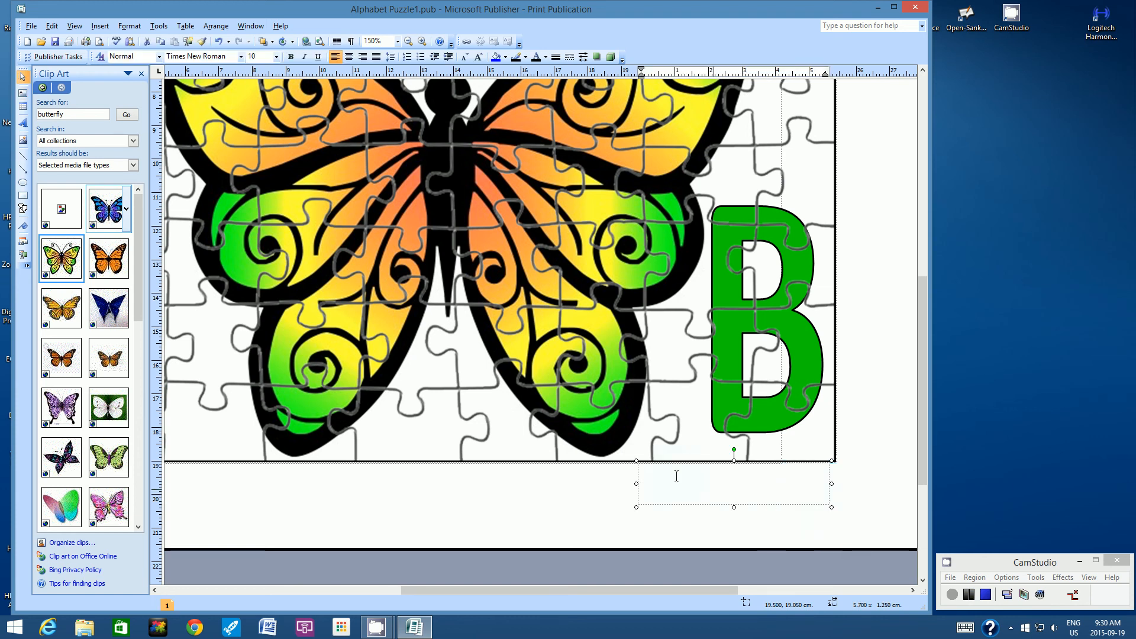
Step: Type the name label 'Mr. Uyeda 705' in a text box below the puzzle
text(Mr. Uyeda 705)
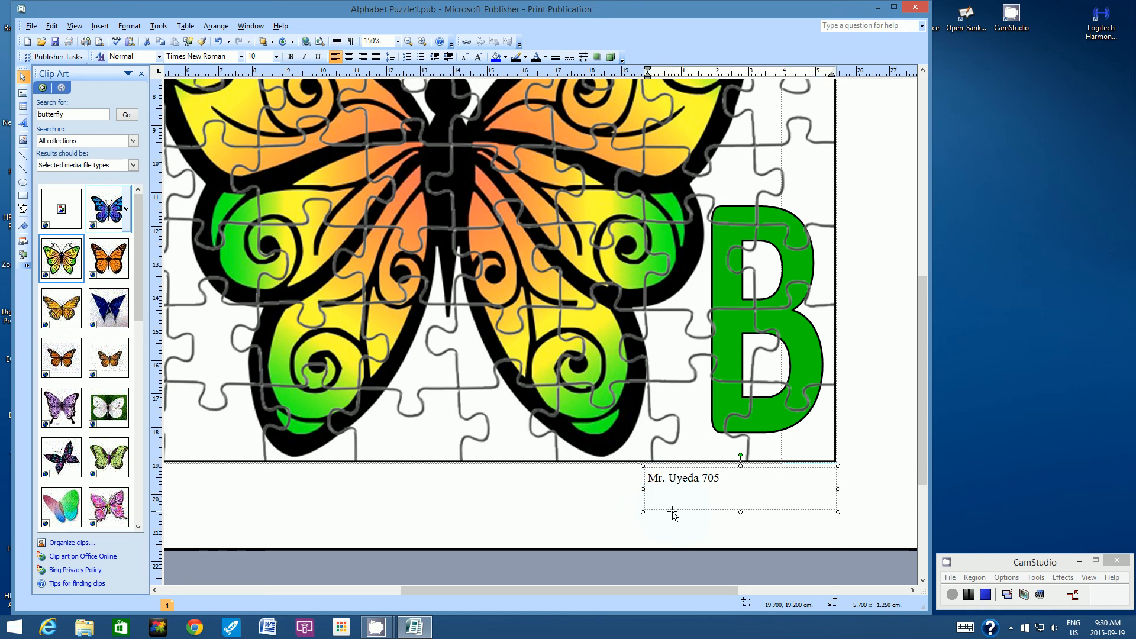
mouse_move(671, 513)
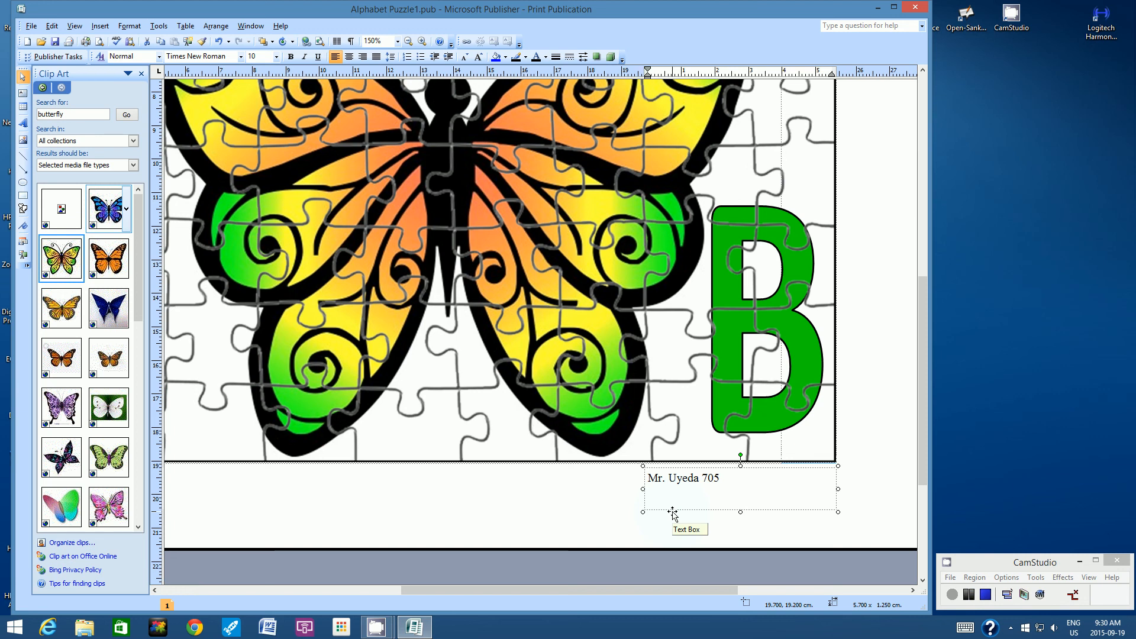
click(664, 478)
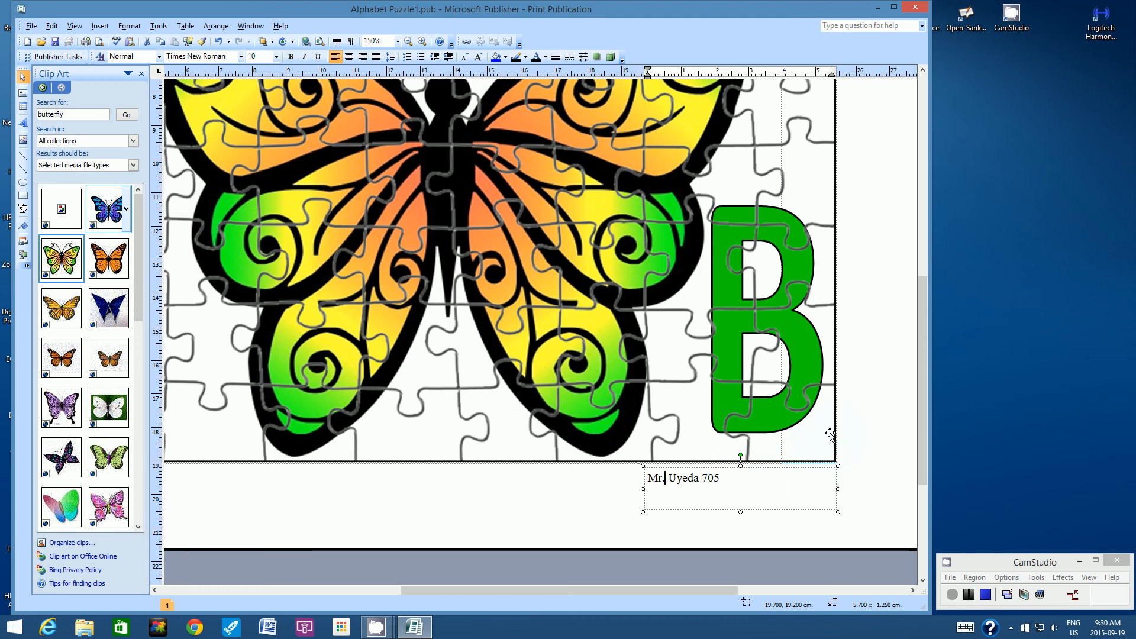
mouse_move(734, 483)
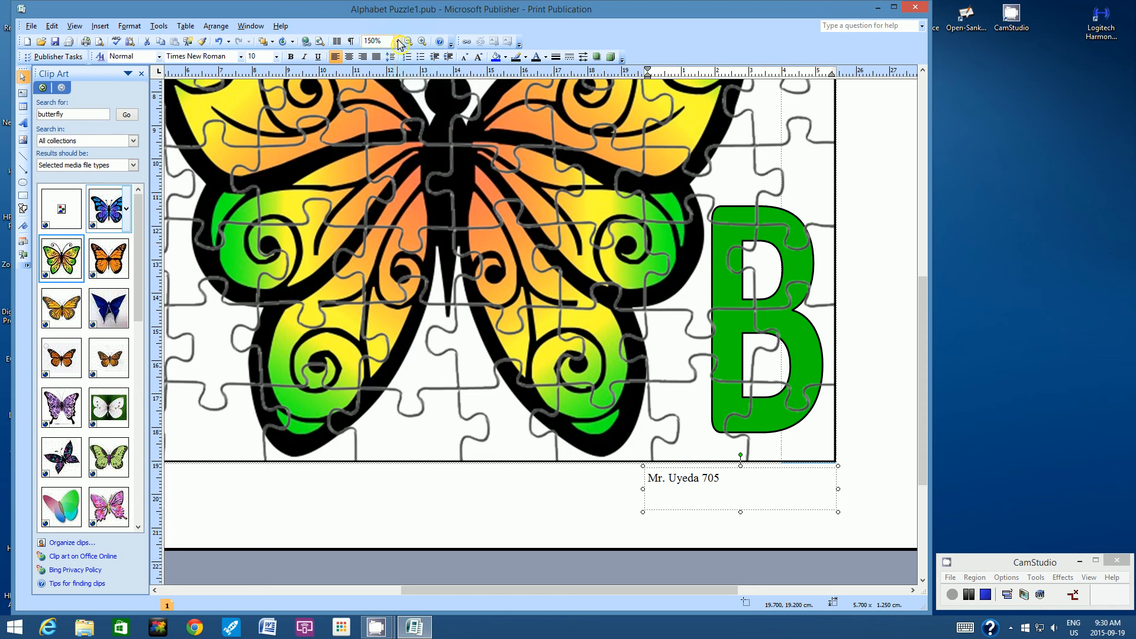
Step: Set the zoom level back to 100% from the Zoom dropdown
click(397, 41)
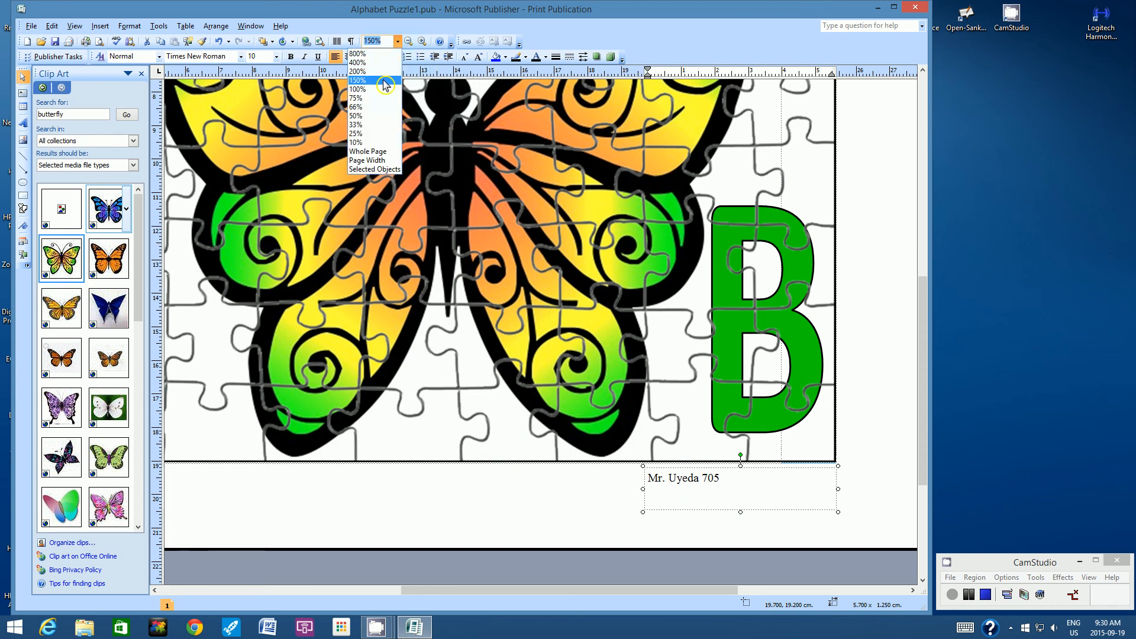
click(356, 88)
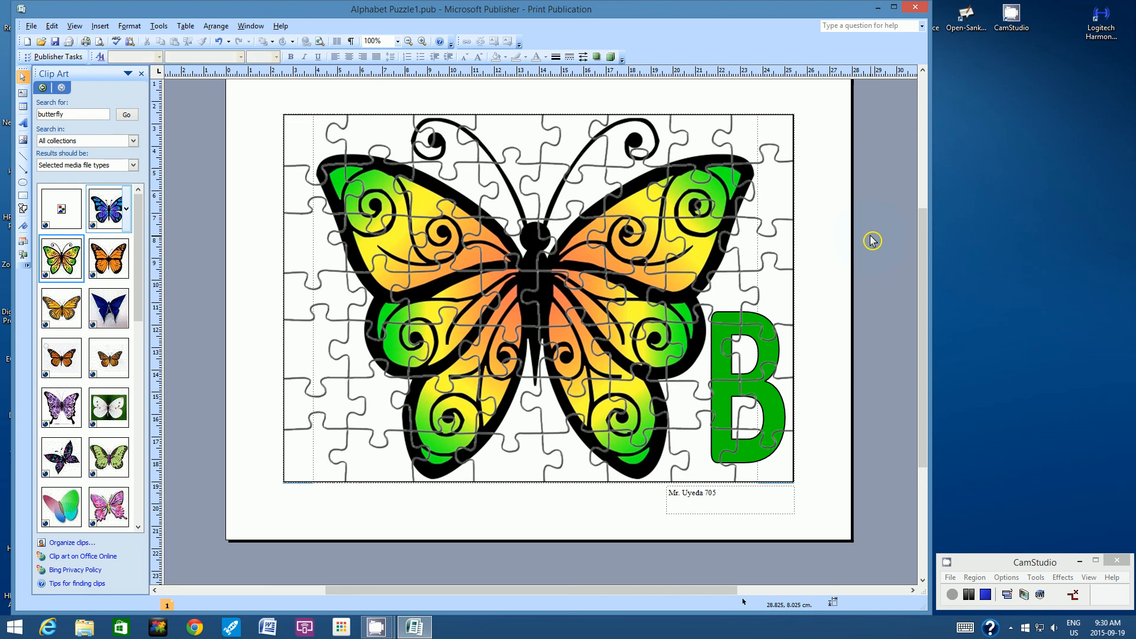
mouse_move(794, 211)
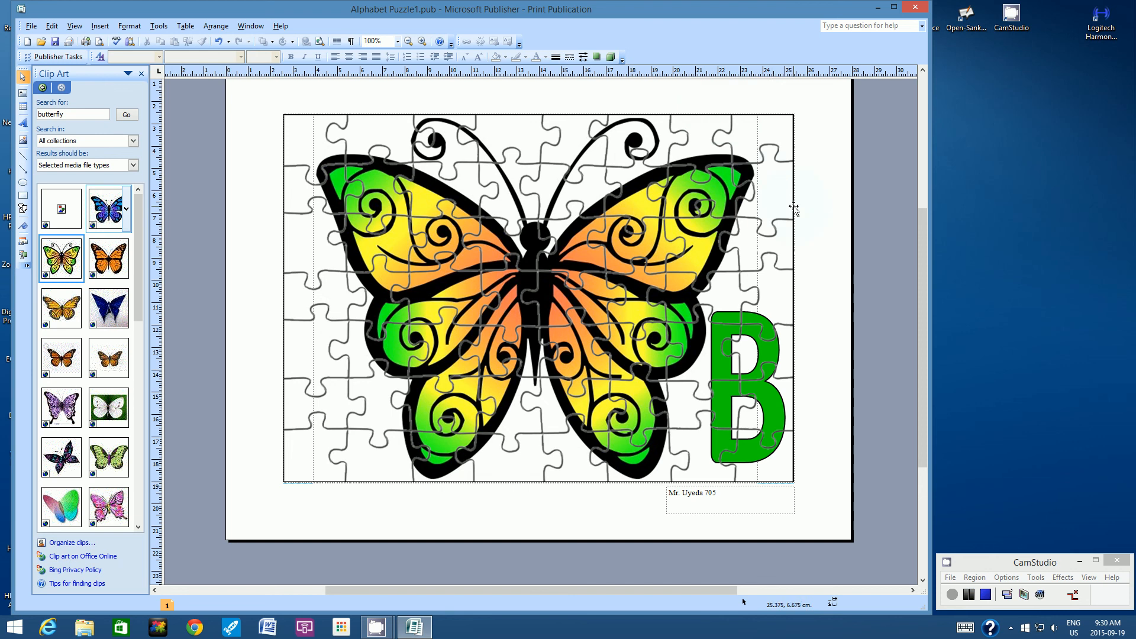
mouse_move(794, 211)
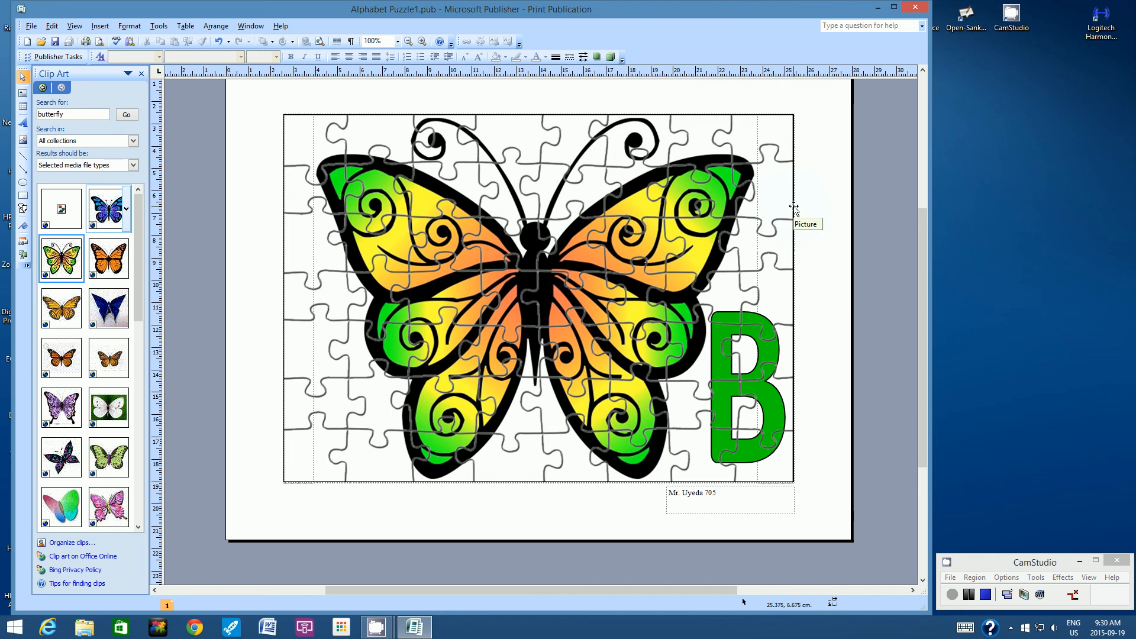
mouse_move(24, 200)
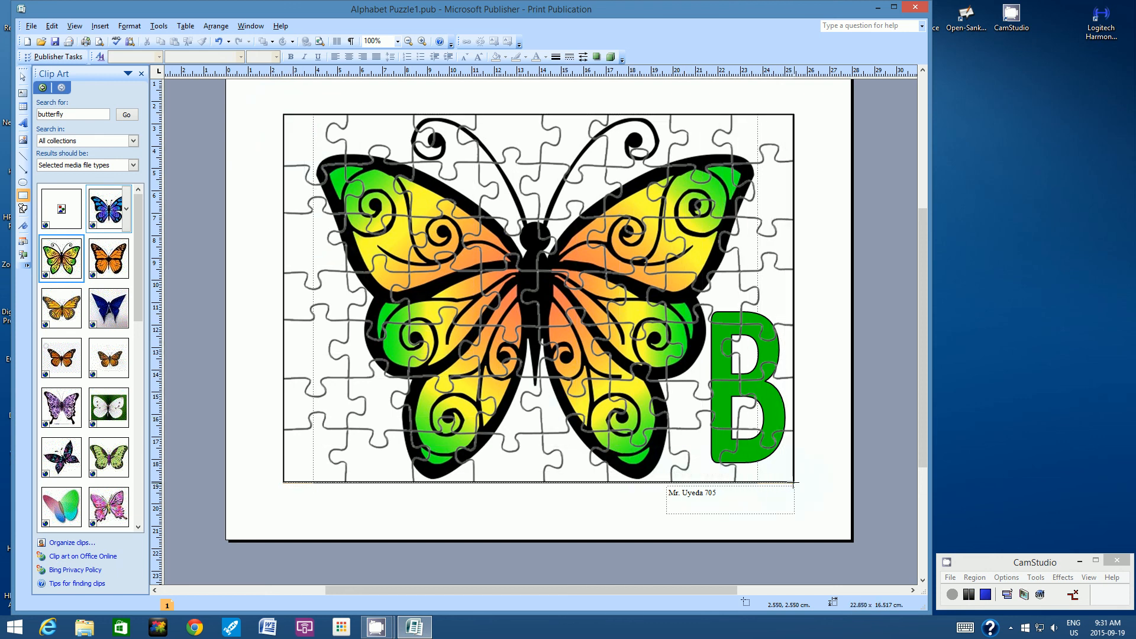
Step: Select the puzzle picture and apply a thick line weight to its border
click(538, 297)
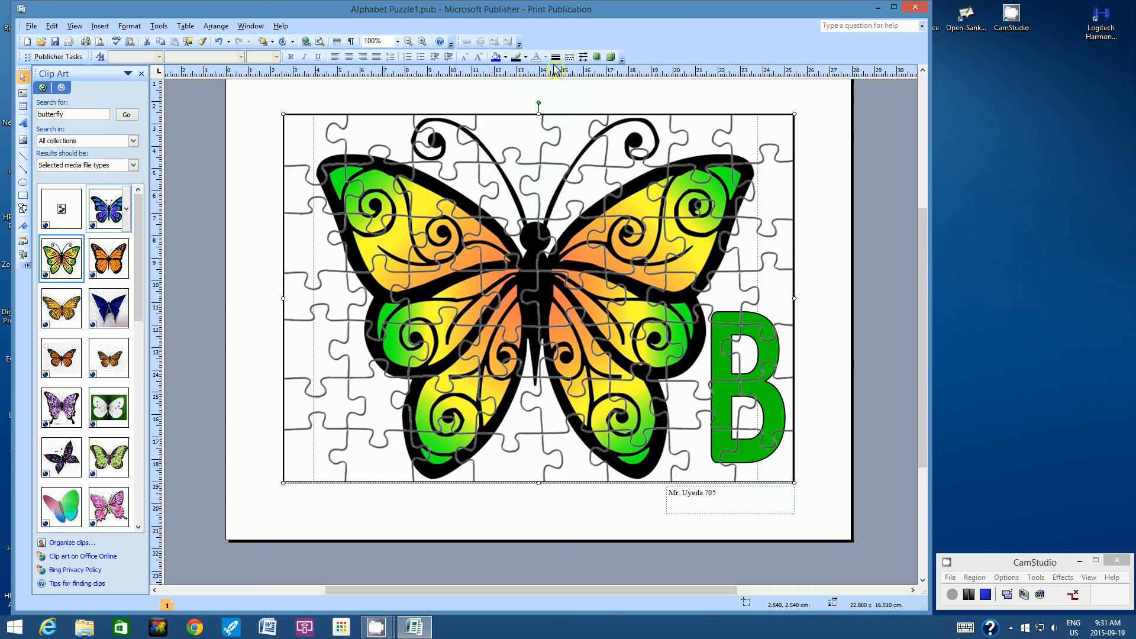
click(569, 57)
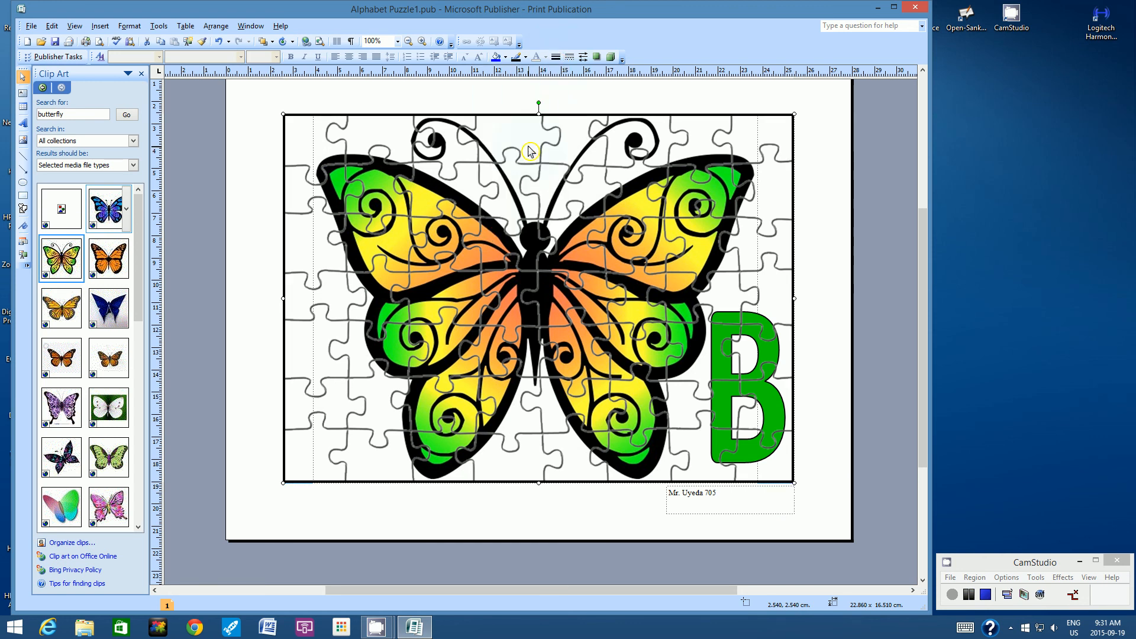
click(567, 57)
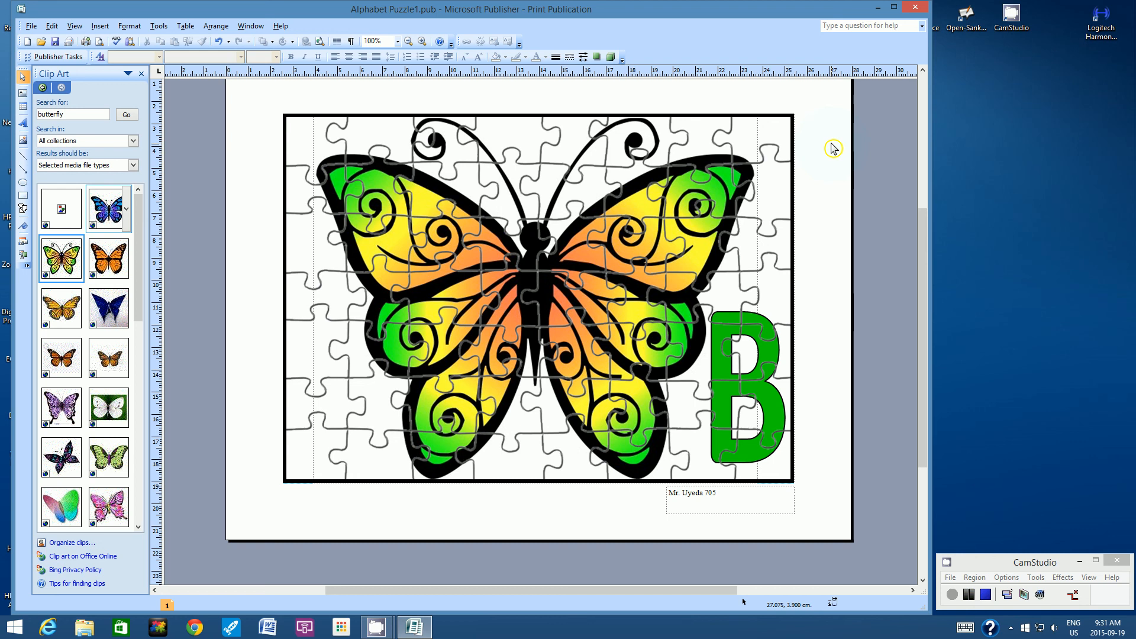
mouse_move(297, 143)
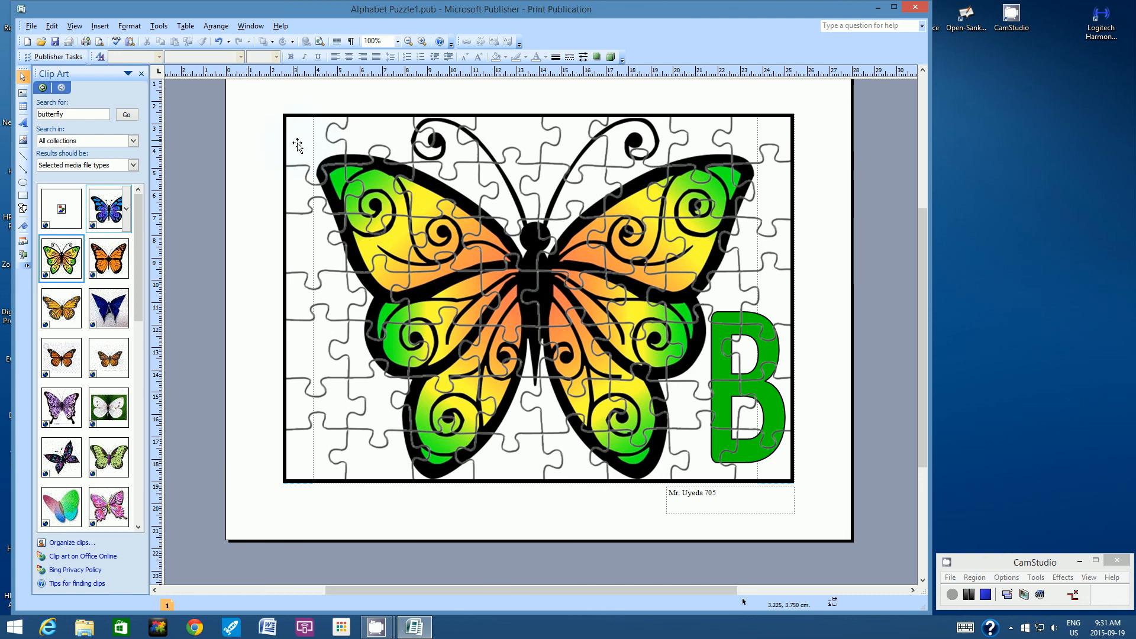
mouse_move(298, 378)
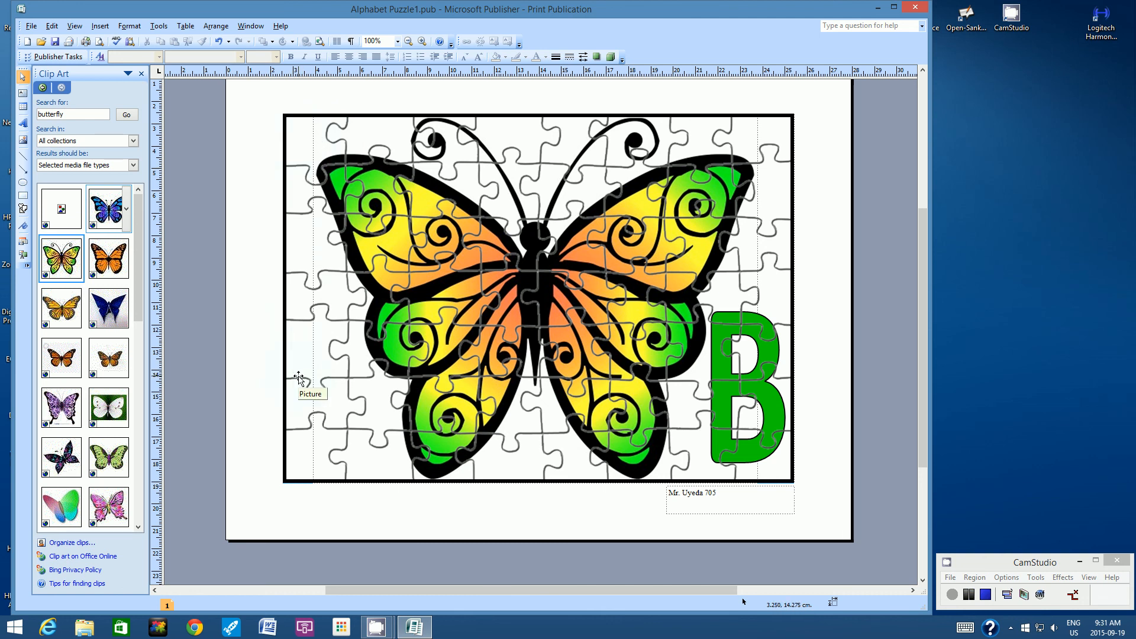